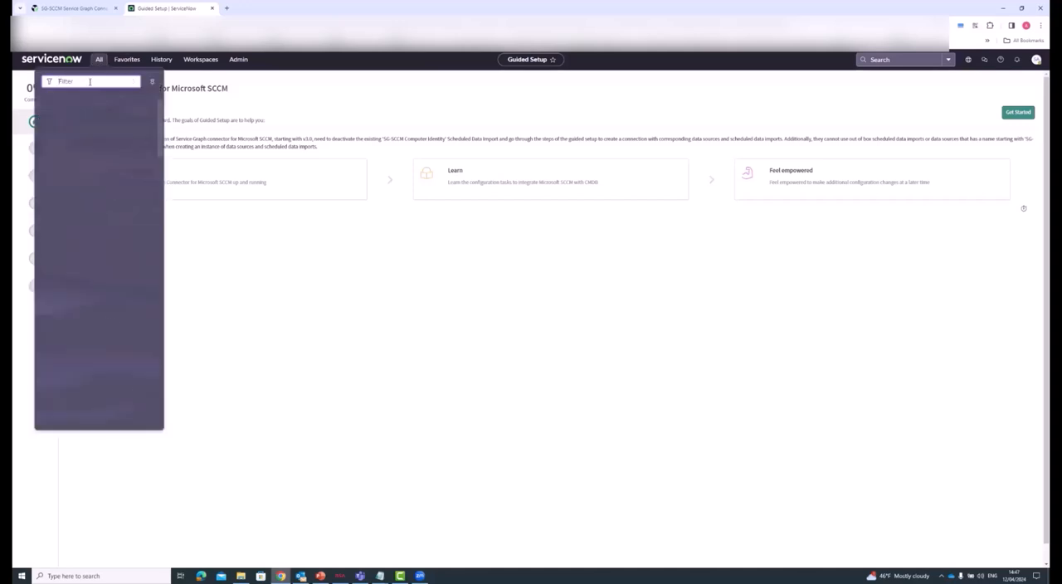
Filter the navigator for SCCM and start the guided setup's data source access step
{"action": "type", "text": "SCCM"}
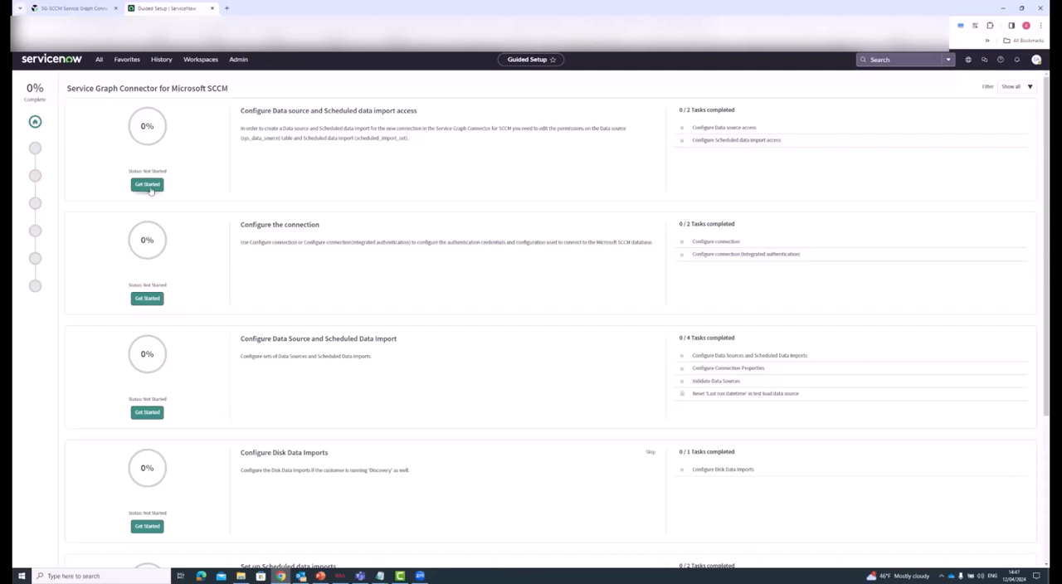
{"action": "left_click", "coordinate": [146, 185]}
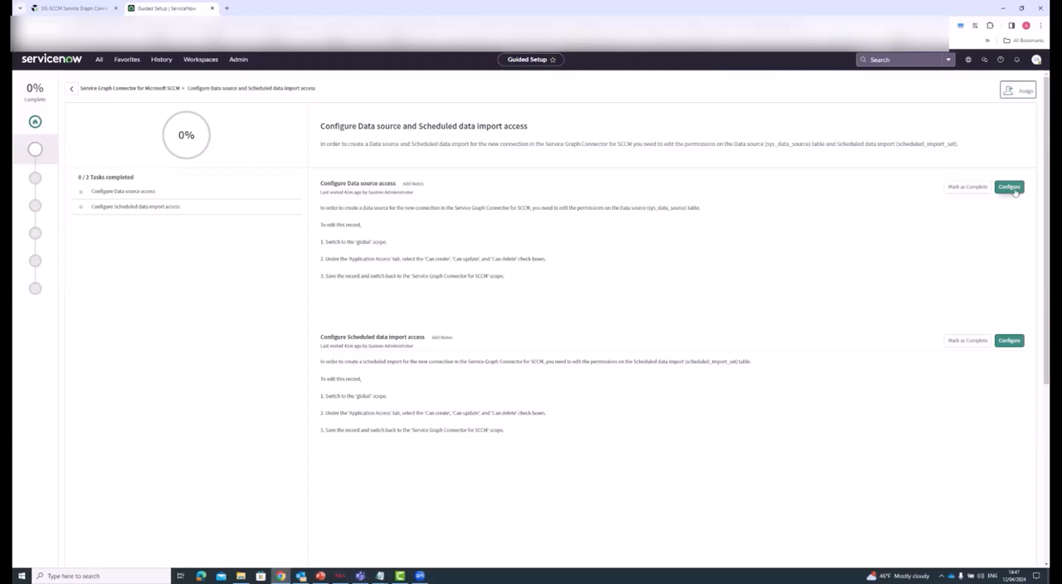
Allow all application scopes to create, update and delete Data Source table records
{"action": "left_click", "coordinate": [1008, 186]}
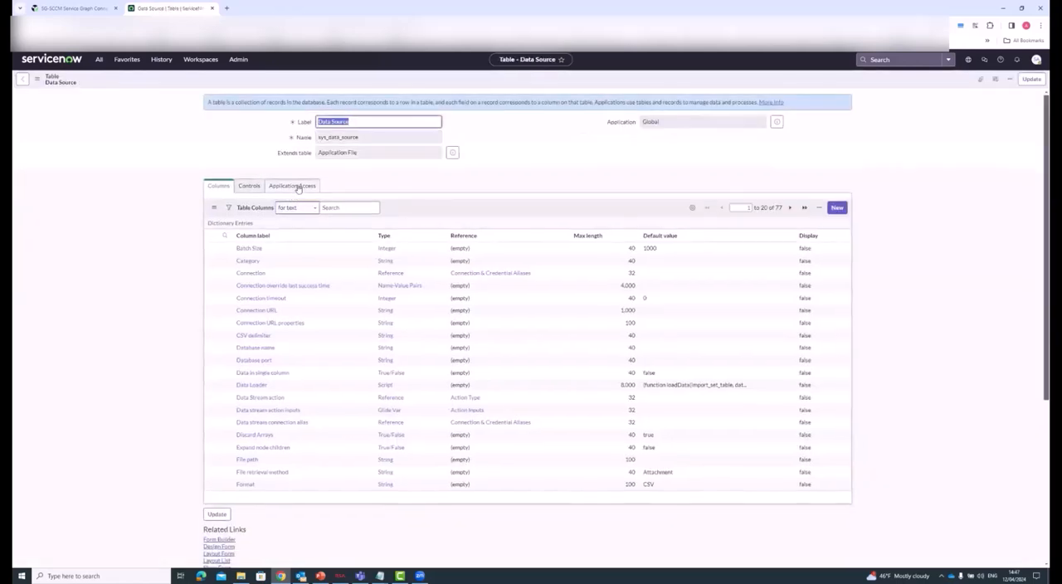
{"action": "left_click", "coordinate": [292, 186]}
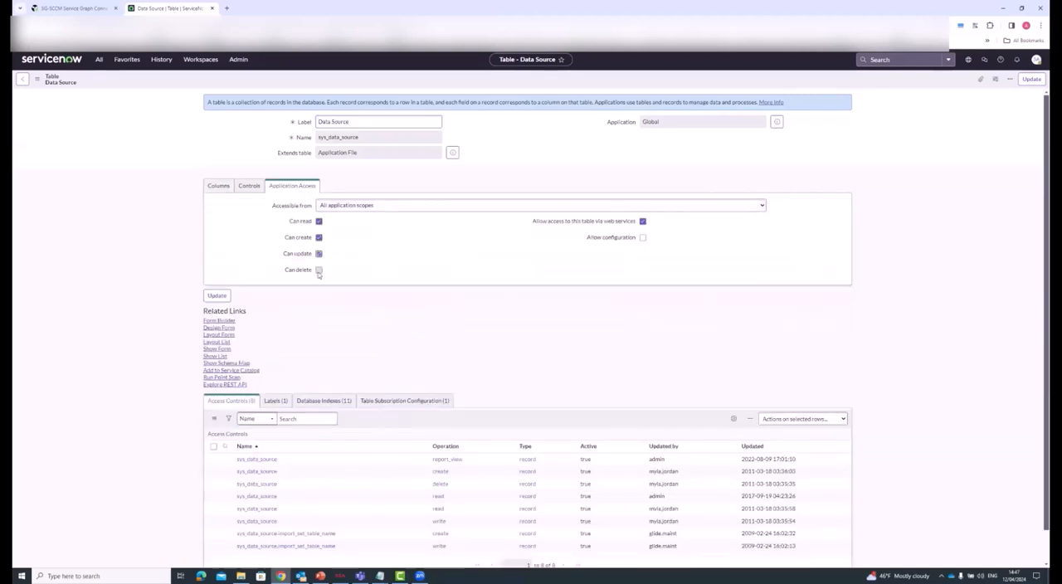
{"action": "left_click", "coordinate": [318, 268]}
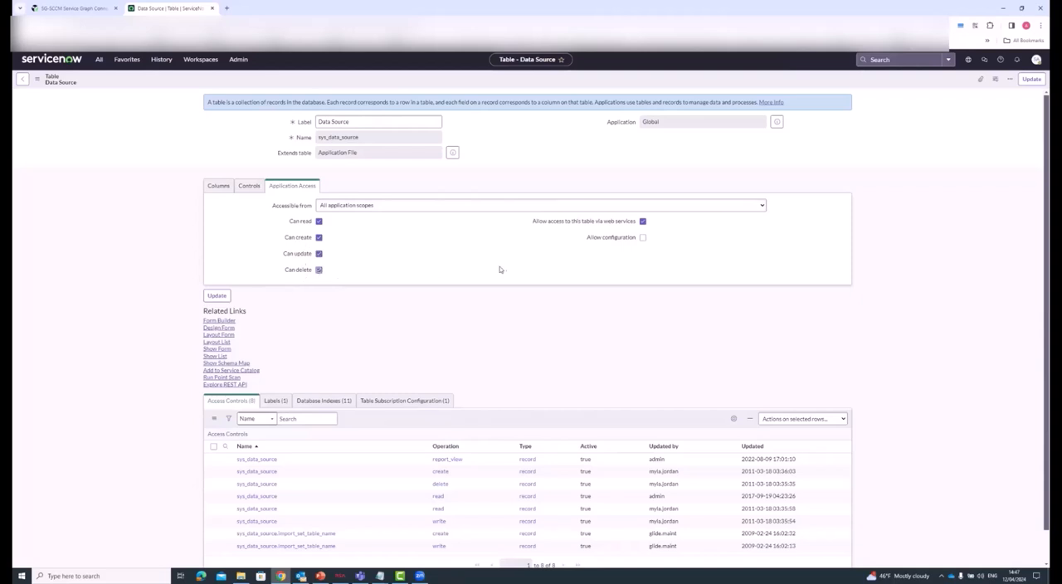
{"action": "mouse_move", "coordinate": [468, 233]}
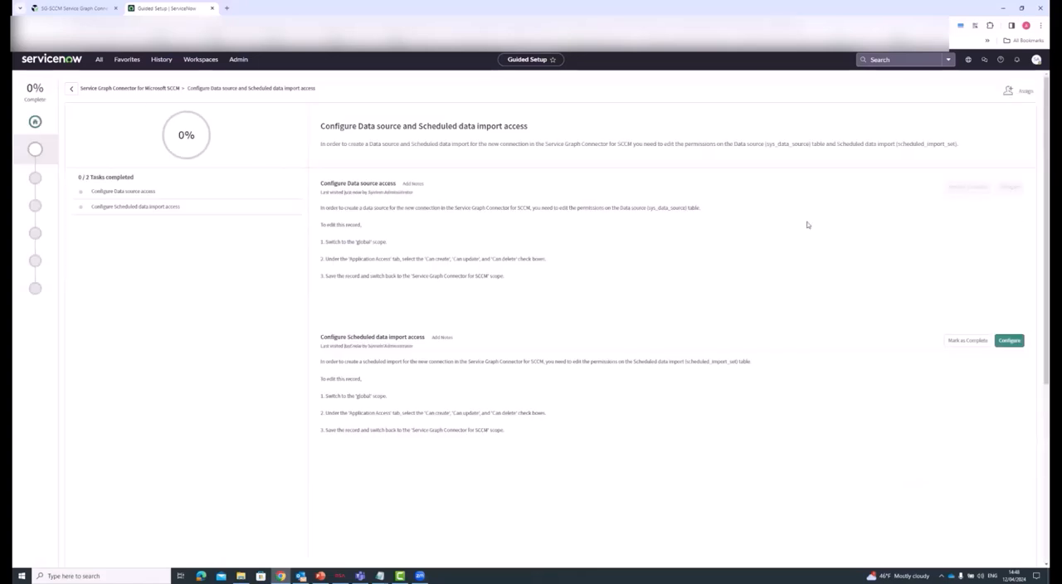
Mark both the data source and scheduled import access tasks complete
{"action": "left_click", "coordinate": [965, 186]}
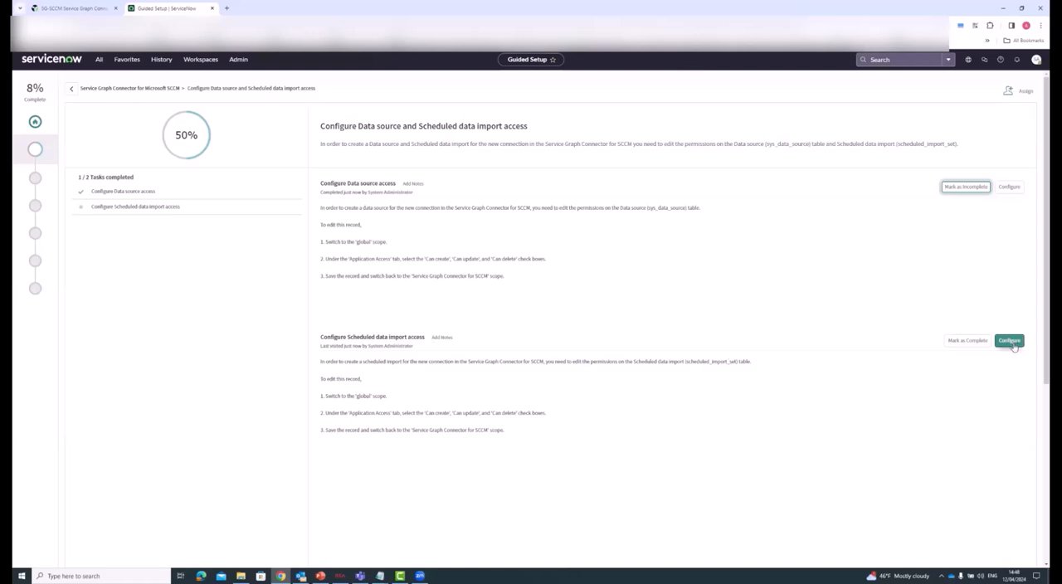
{"action": "left_click", "coordinate": [1009, 340]}
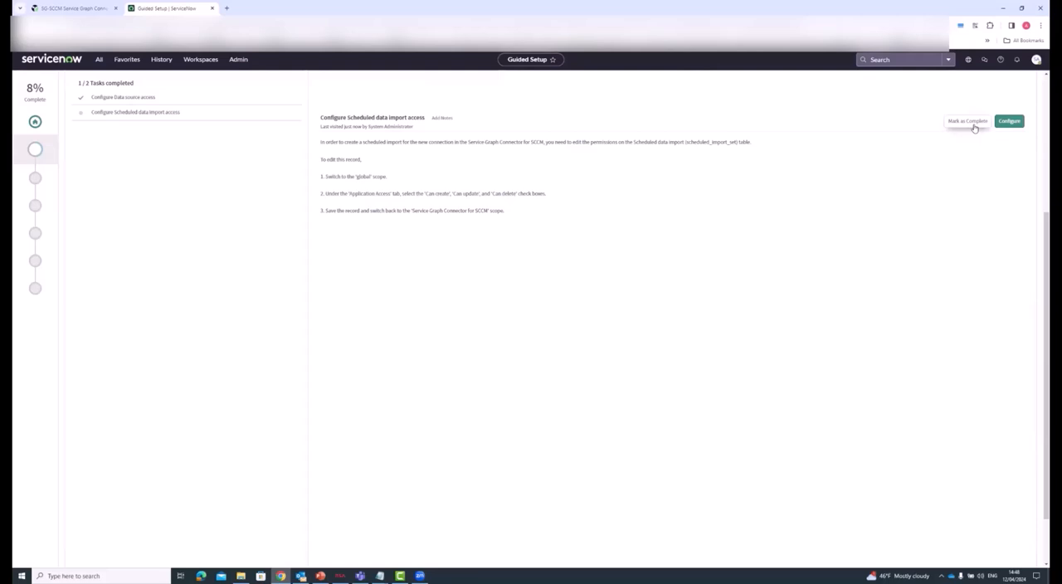
{"action": "left_click", "coordinate": [967, 121]}
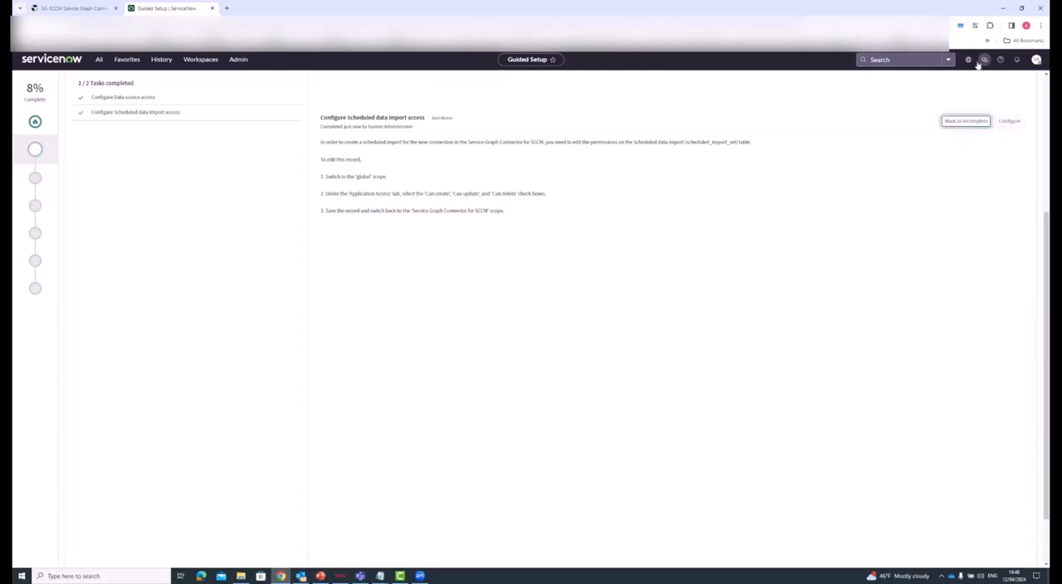
Filter the header's application scope picker for SCCM
{"action": "left_click", "coordinate": [983, 60]}
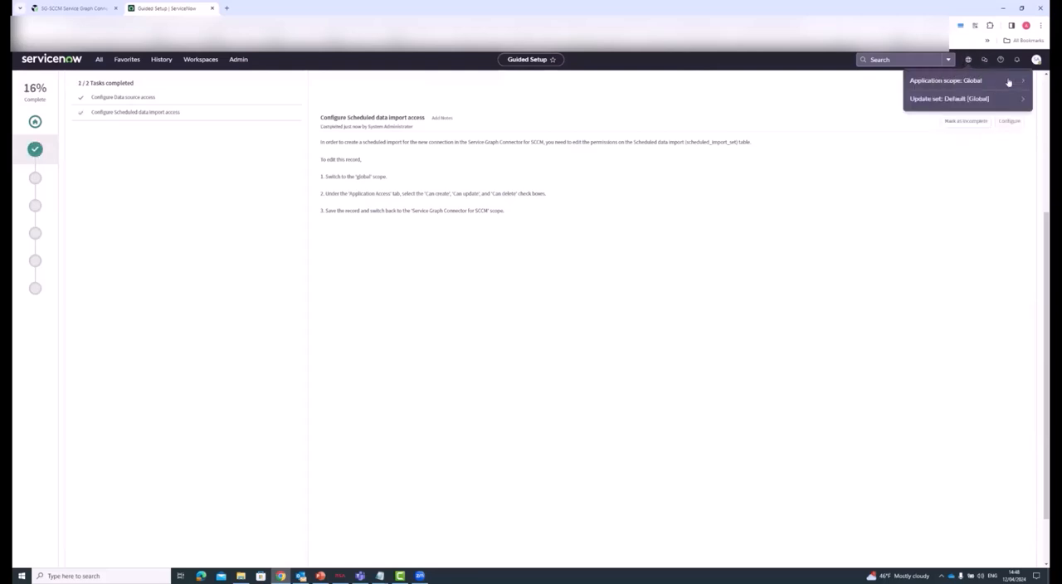
{"action": "left_click", "coordinate": [945, 80]}
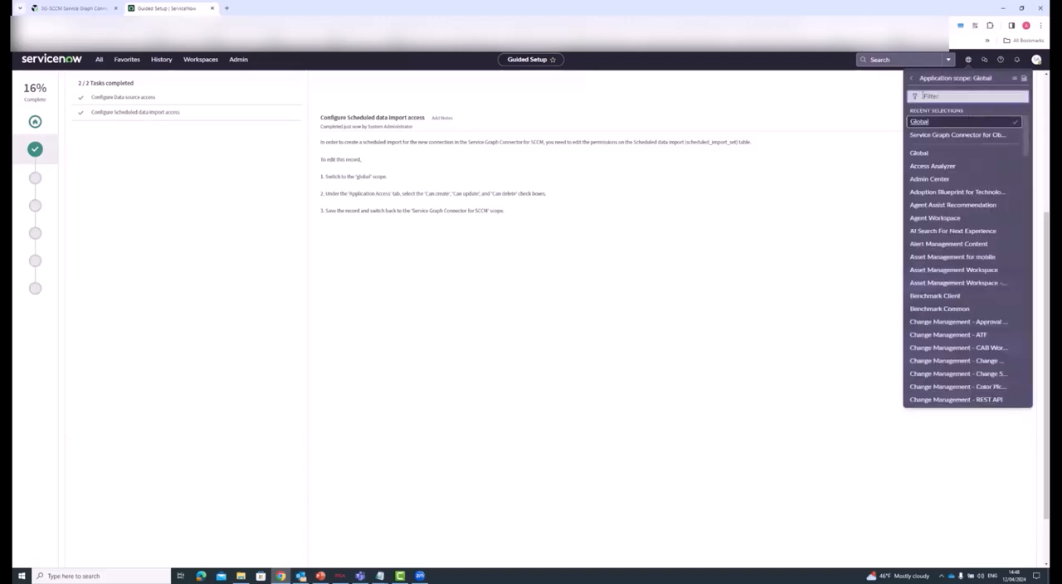
{"action": "type", "text": "SCCM"}
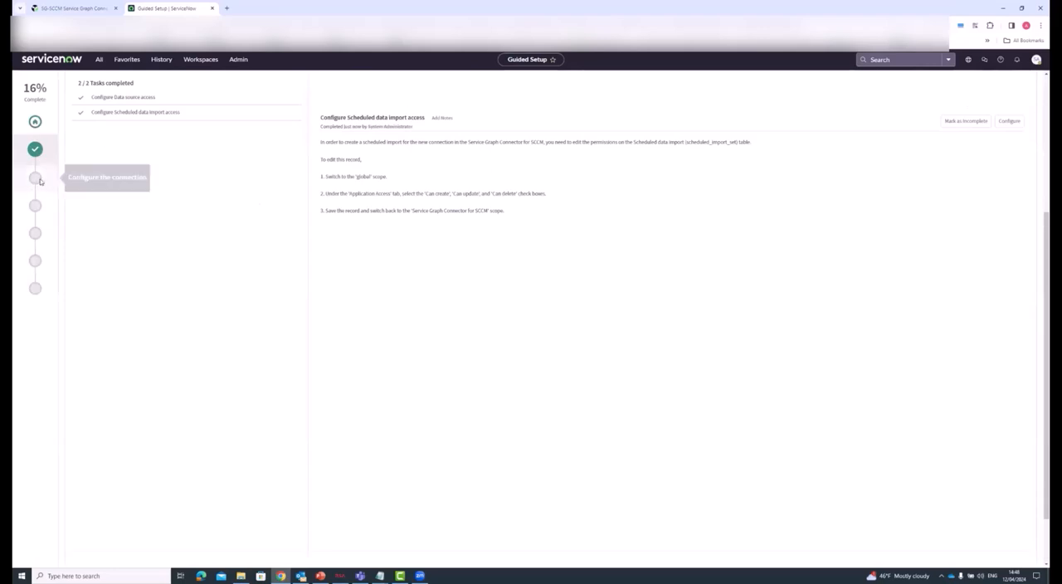
Start the guided setup's Configure the connection step in Workflow Studio
{"action": "left_click", "coordinate": [35, 178]}
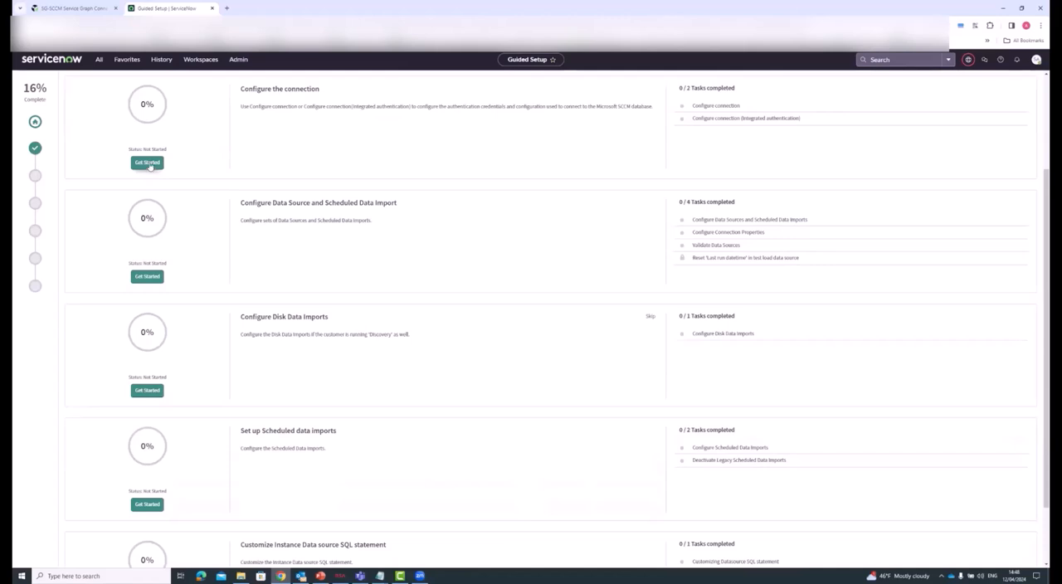
{"action": "left_click", "coordinate": [146, 162]}
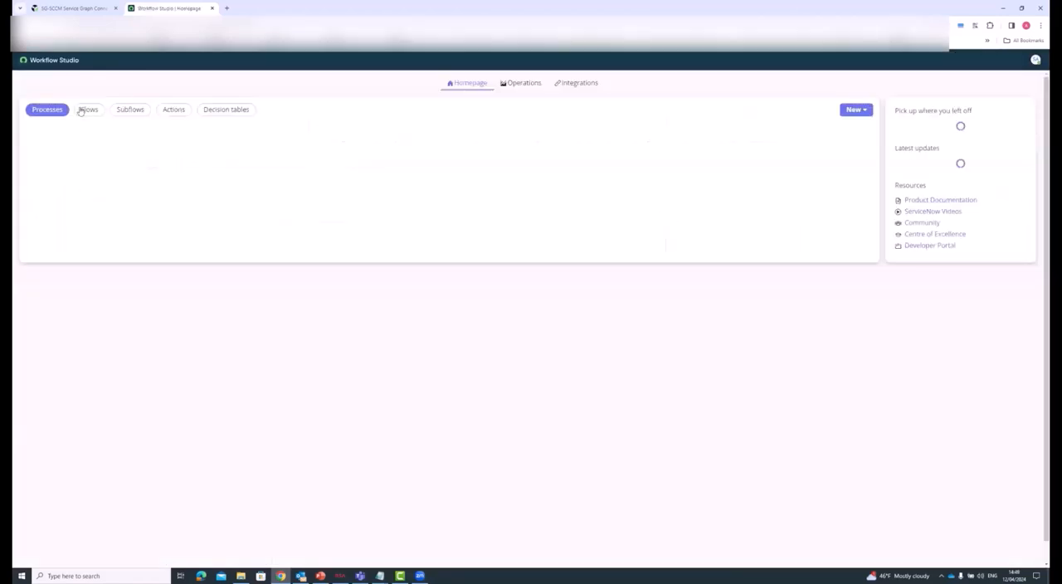
{"action": "left_click", "coordinate": [46, 109]}
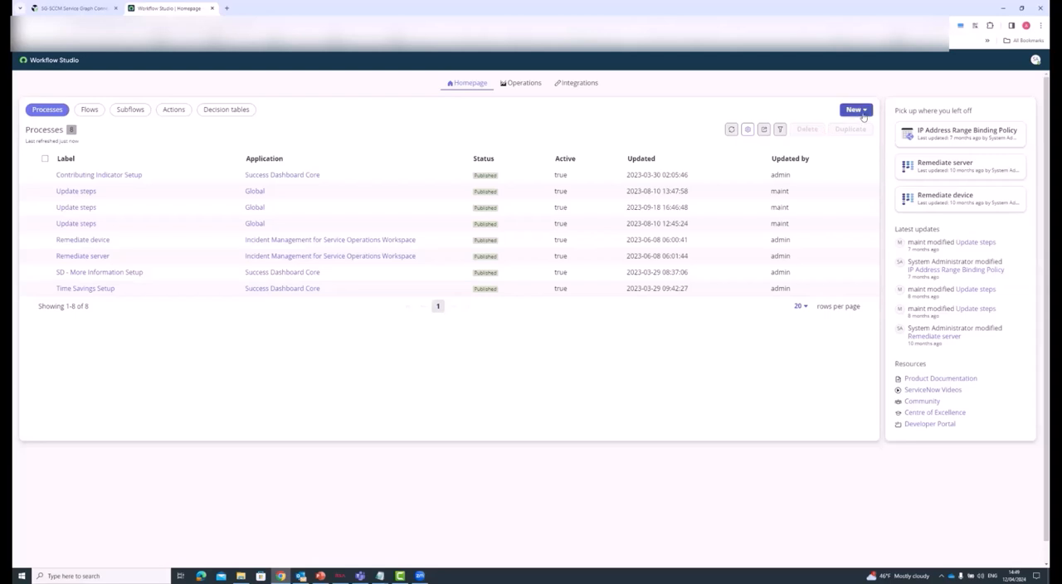
{"action": "left_click", "coordinate": [855, 110]}
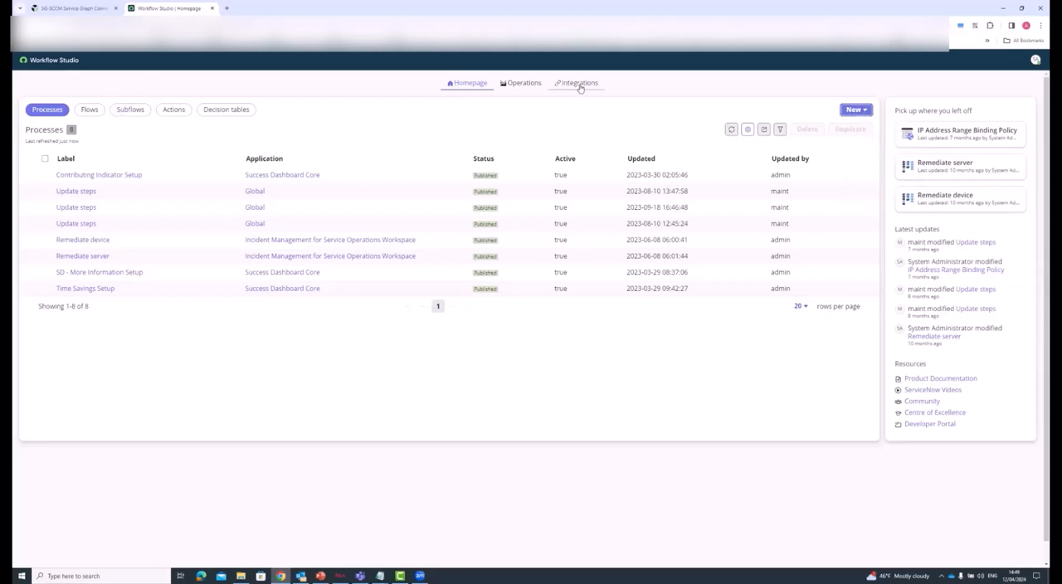
Show the SCCM JDBC Connection Credentials details under Integrations
{"action": "left_click", "coordinate": [577, 83]}
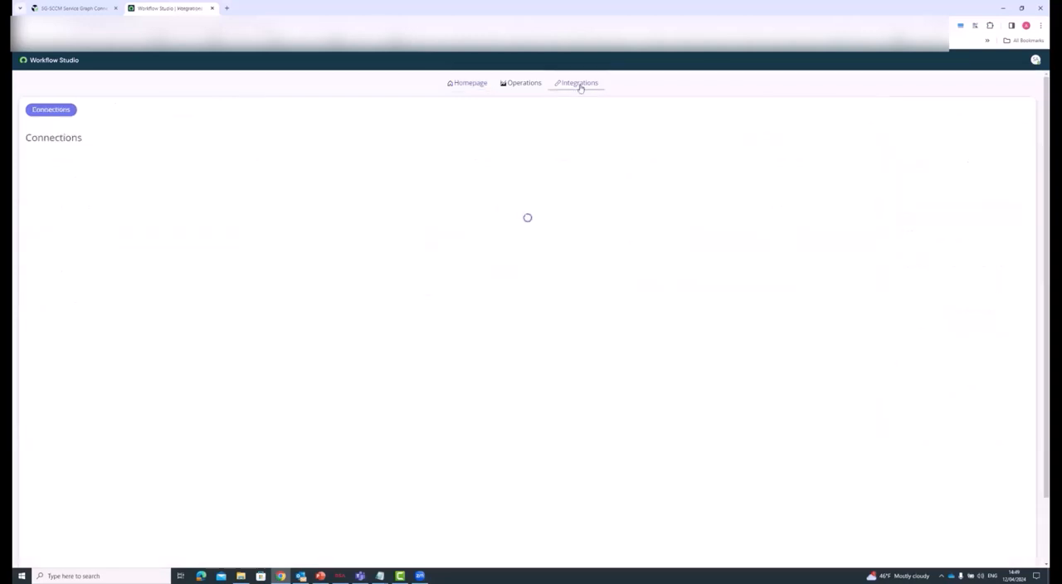
{"action": "left_click", "coordinate": [577, 83]}
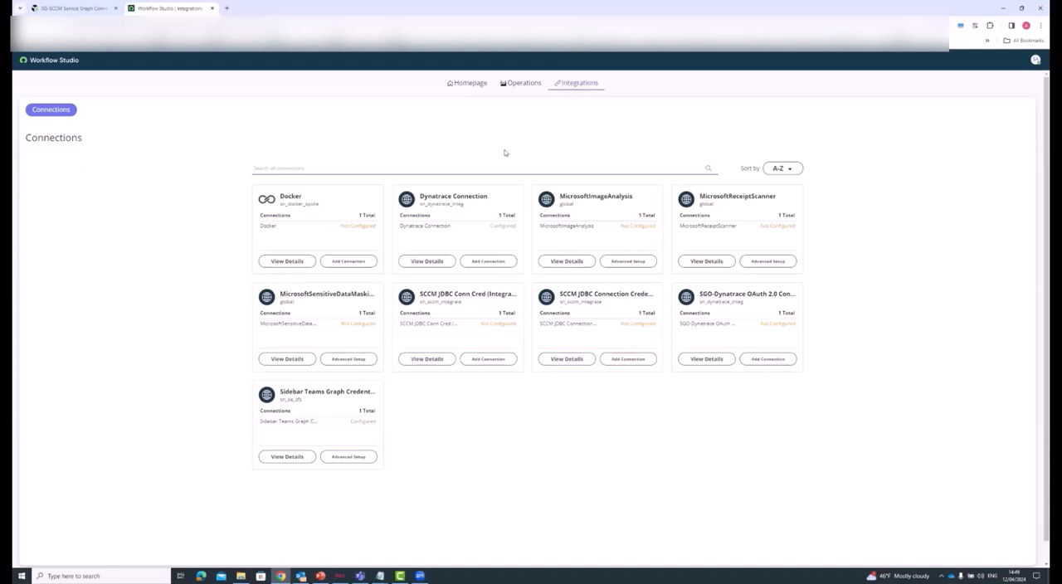
{"action": "mouse_move", "coordinate": [461, 179]}
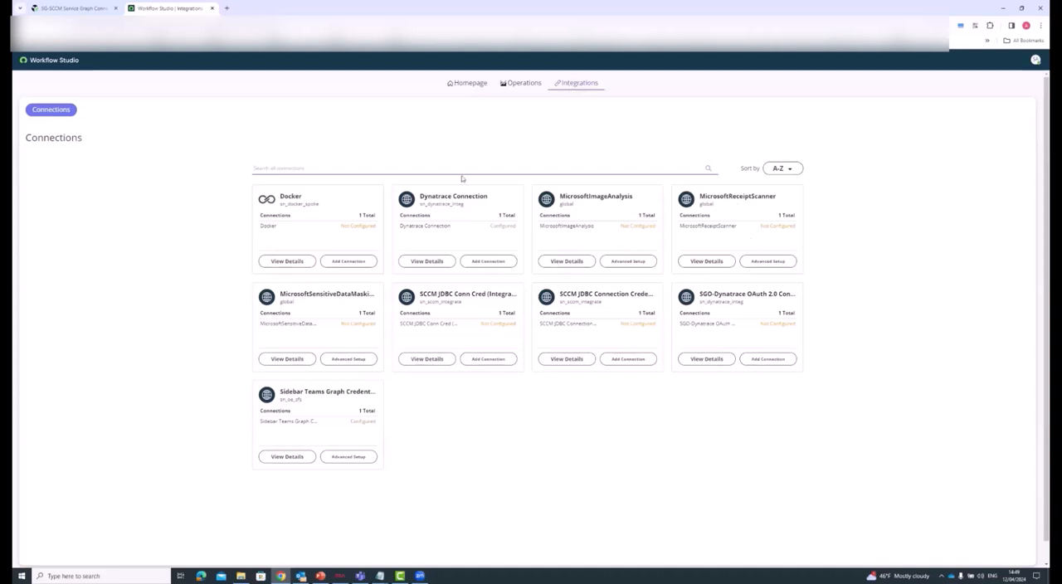
{"action": "mouse_move", "coordinate": [600, 304]}
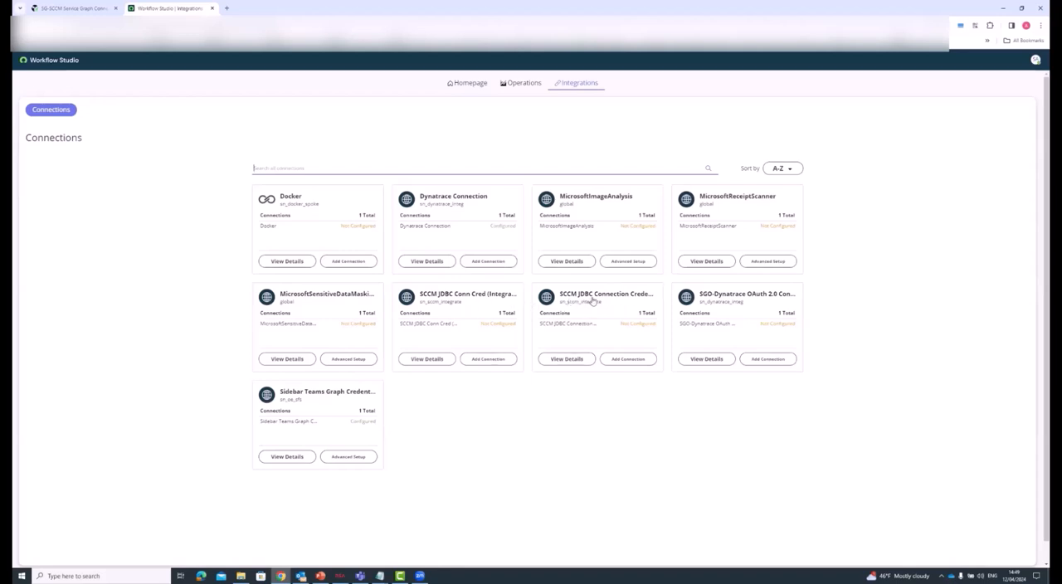
{"action": "mouse_move", "coordinate": [583, 297]}
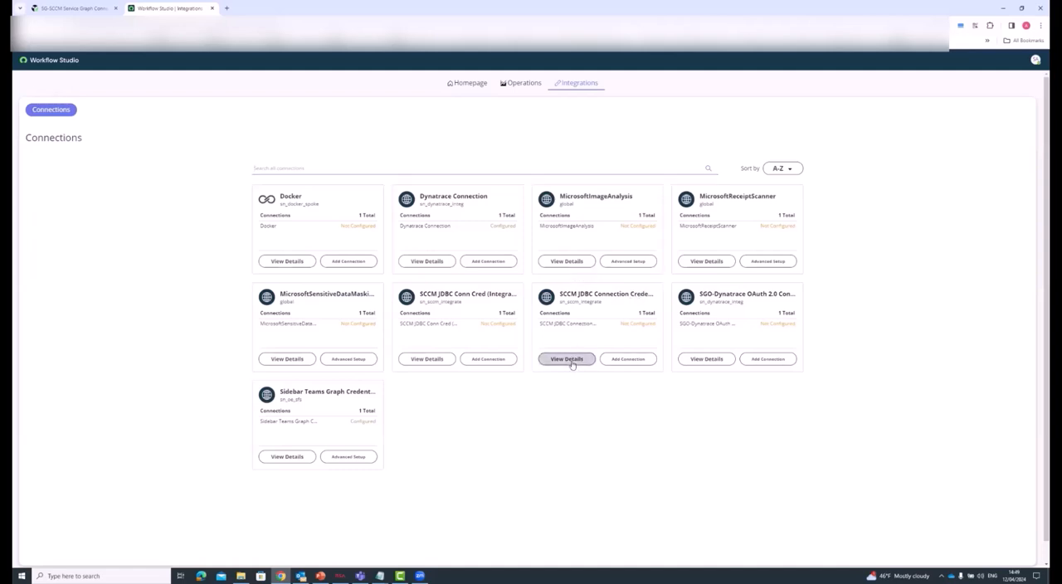
{"action": "left_click", "coordinate": [568, 359]}
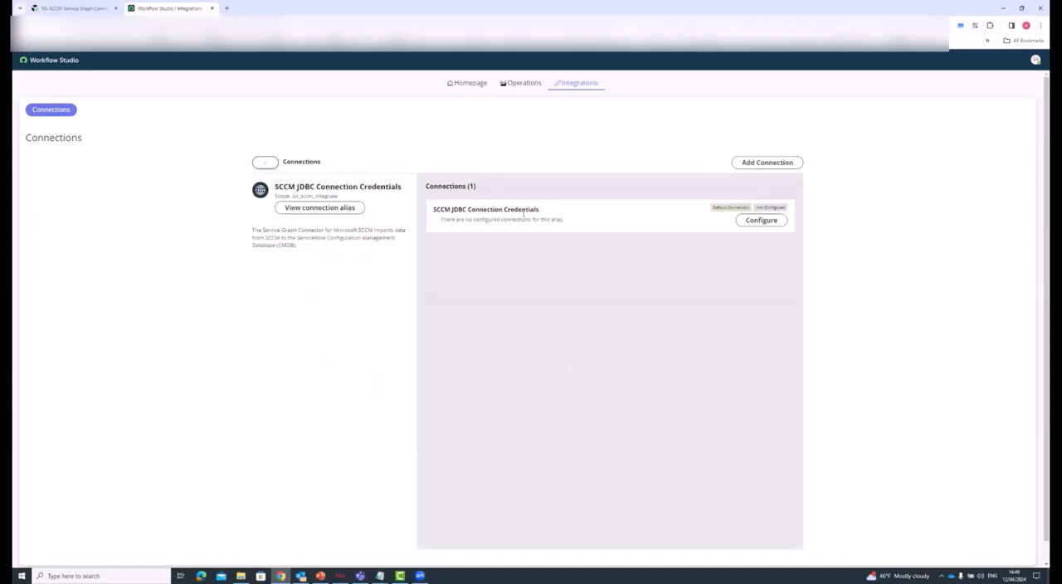
Configure the SCCM JDBC connection with SQL Server details from Notepad and return to the guided setup
{"action": "left_click", "coordinate": [759, 219]}
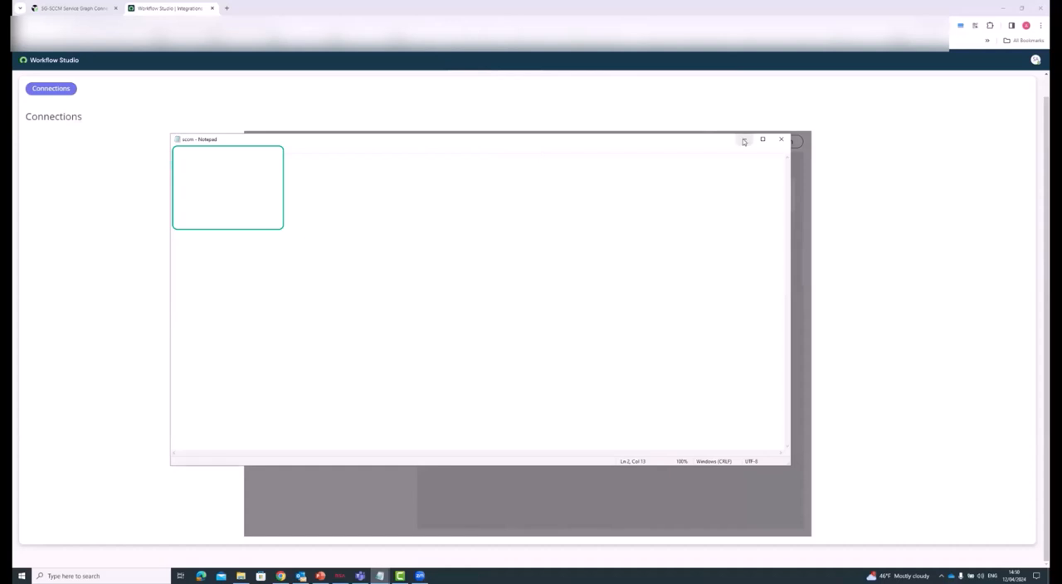
{"action": "left_click", "coordinate": [760, 200]}
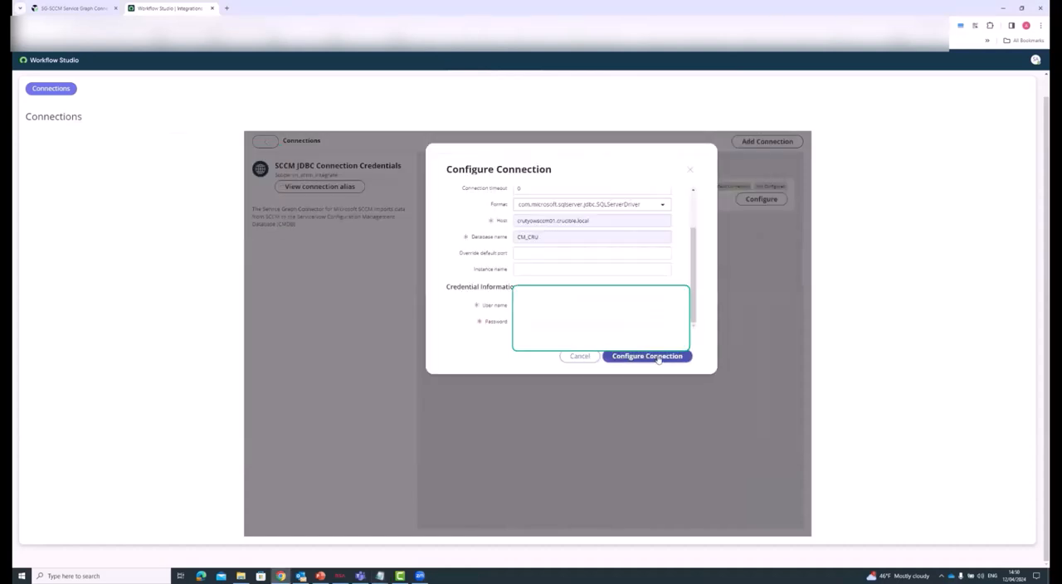
{"action": "left_click", "coordinate": [647, 355]}
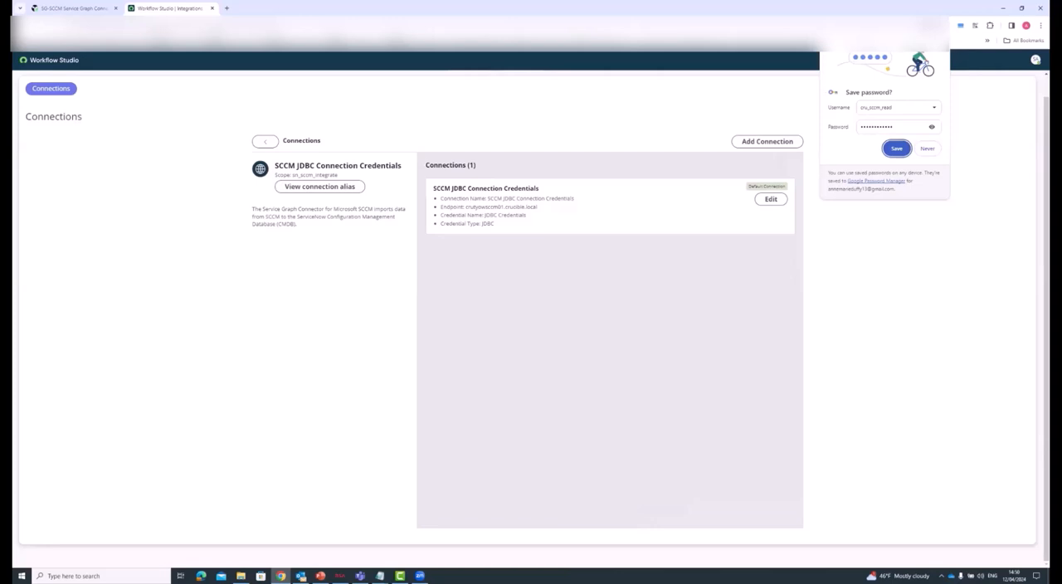
{"action": "left_click", "coordinate": [266, 140]}
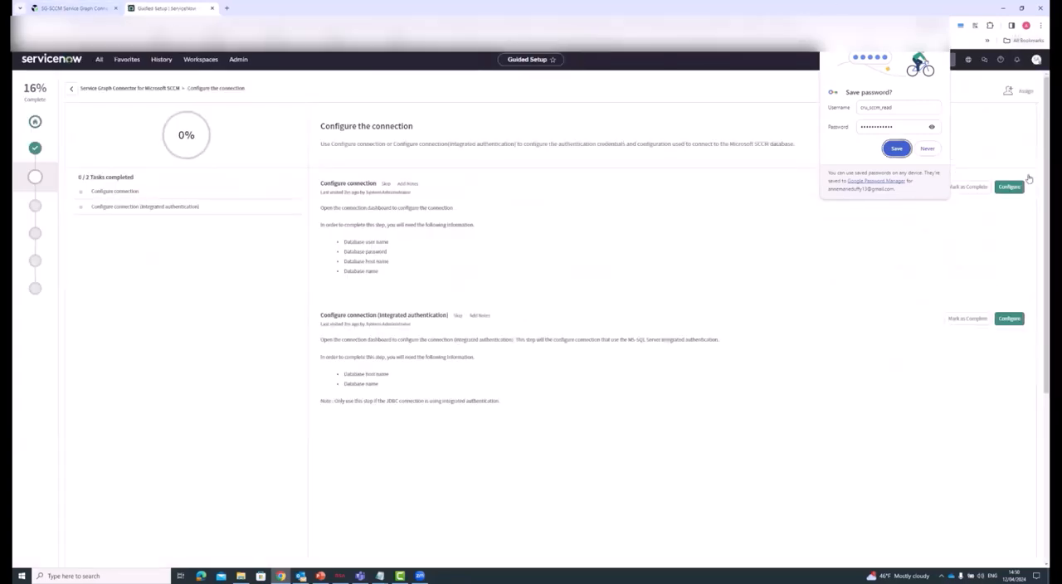
Mark the connection task complete and start the Configure Data Source and Scheduled Data Import step
{"action": "left_click", "coordinate": [926, 149]}
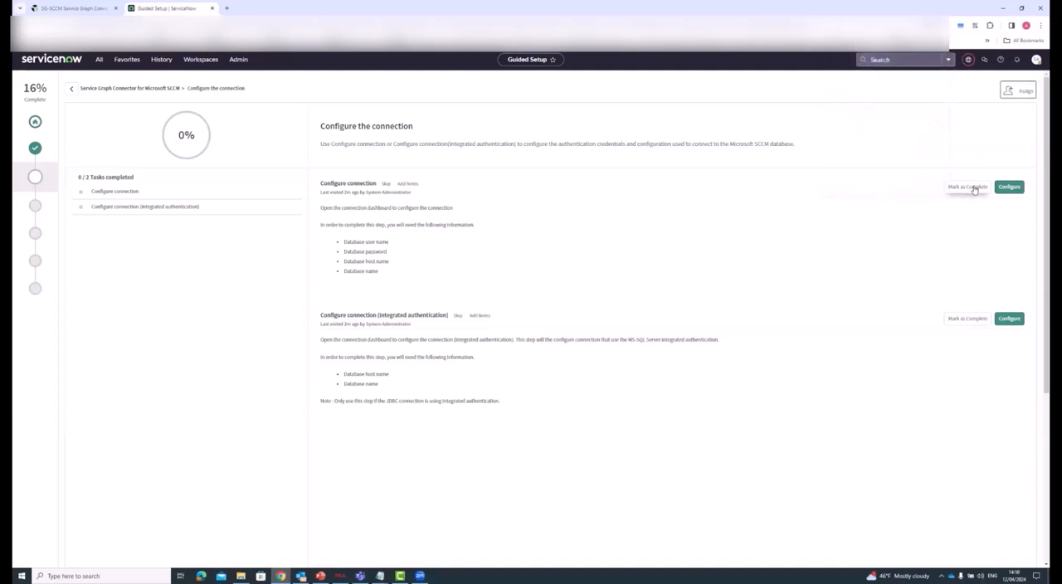
{"action": "left_click", "coordinate": [965, 186]}
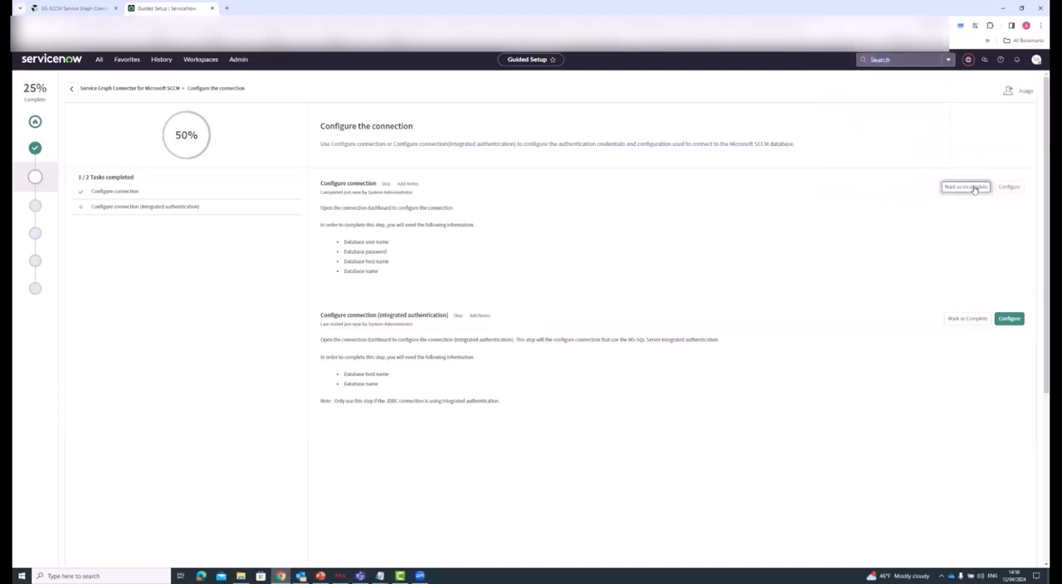
{"action": "left_click", "coordinate": [965, 186]}
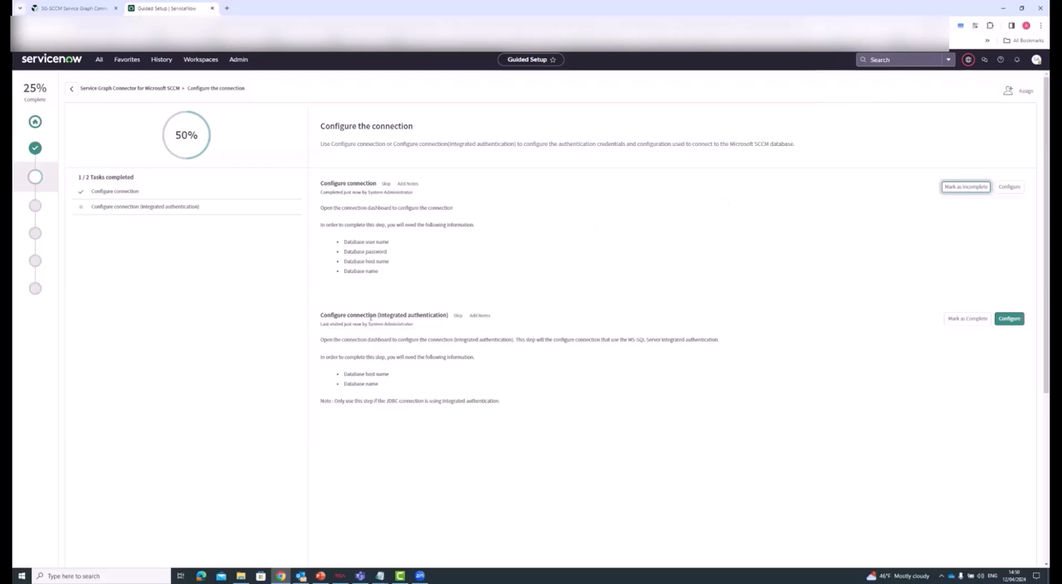
{"action": "mouse_move", "coordinate": [660, 243]}
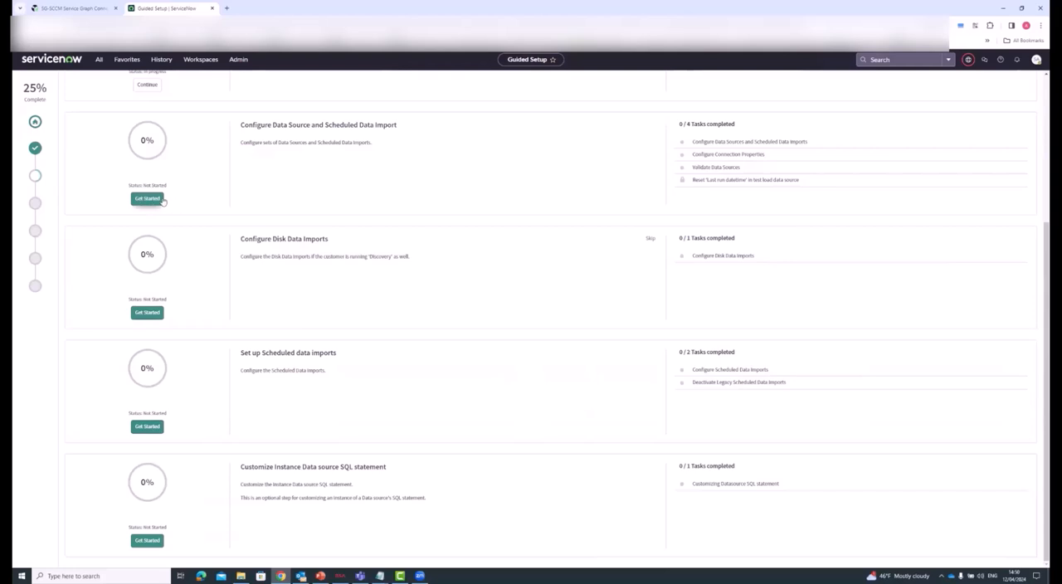
{"action": "left_click", "coordinate": [146, 199]}
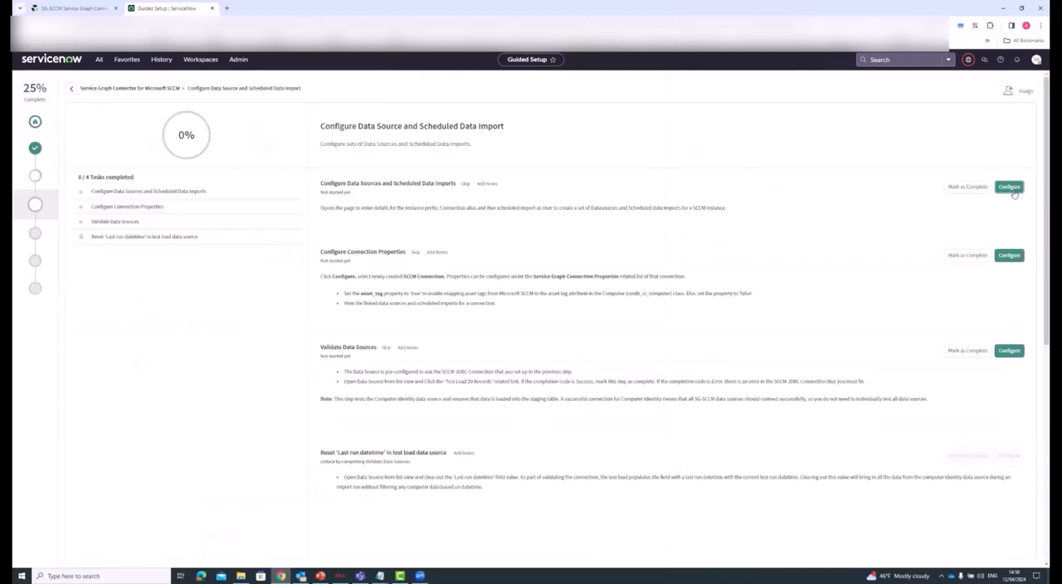
Set prefix USA and pick the SCCM JDBC connection credentials alias on the import setup form
{"action": "left_click", "coordinate": [1009, 185]}
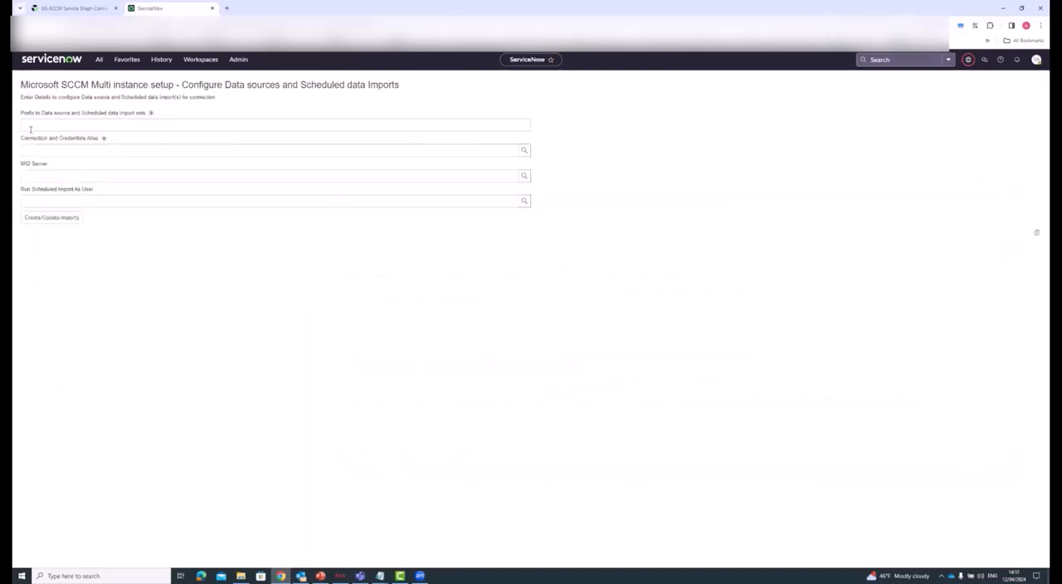
{"action": "left_click", "coordinate": [275, 124]}
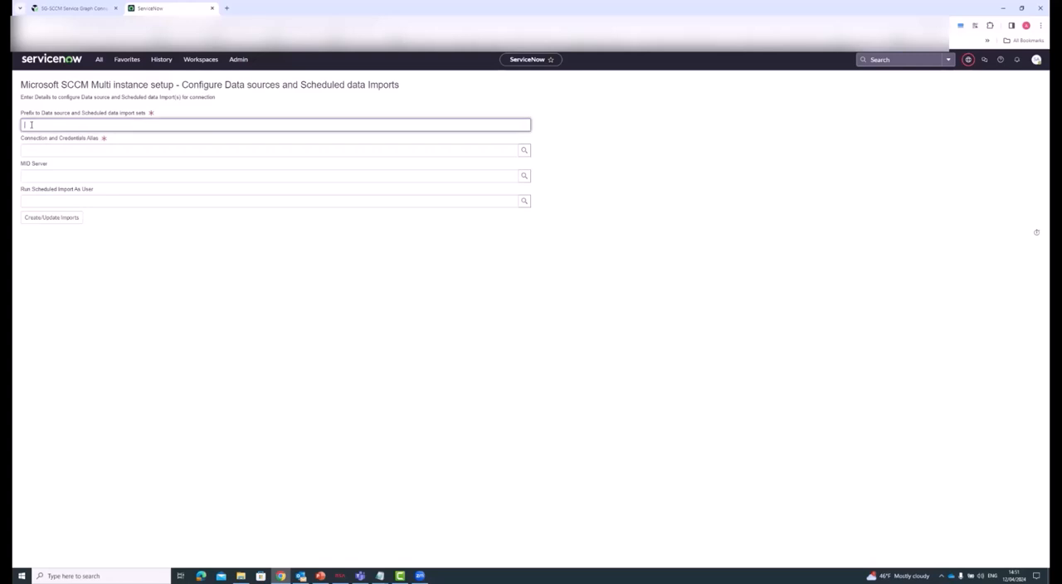
{"action": "type", "text": "USA"}
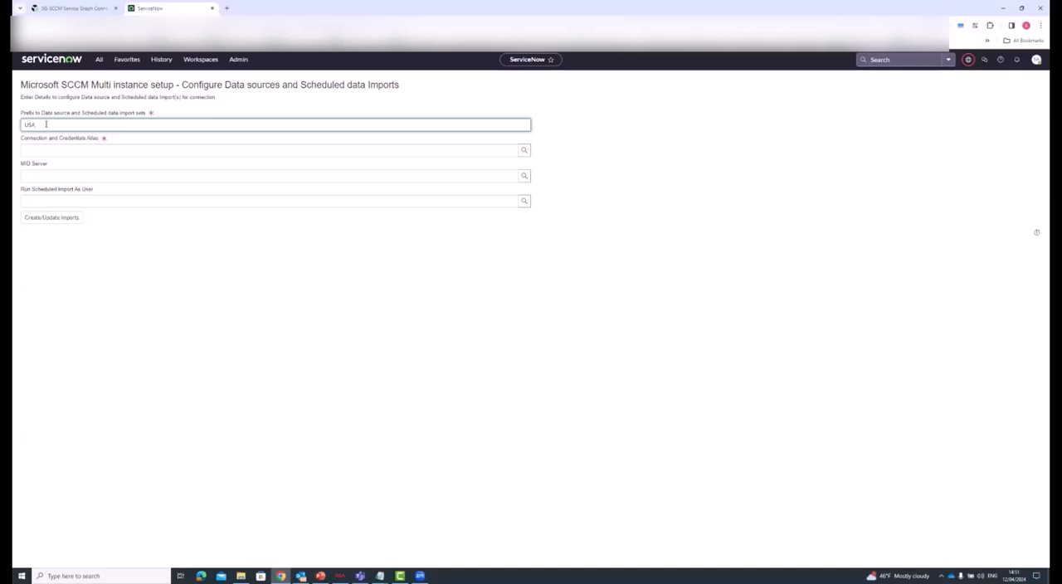
{"action": "left_click", "coordinate": [266, 149]}
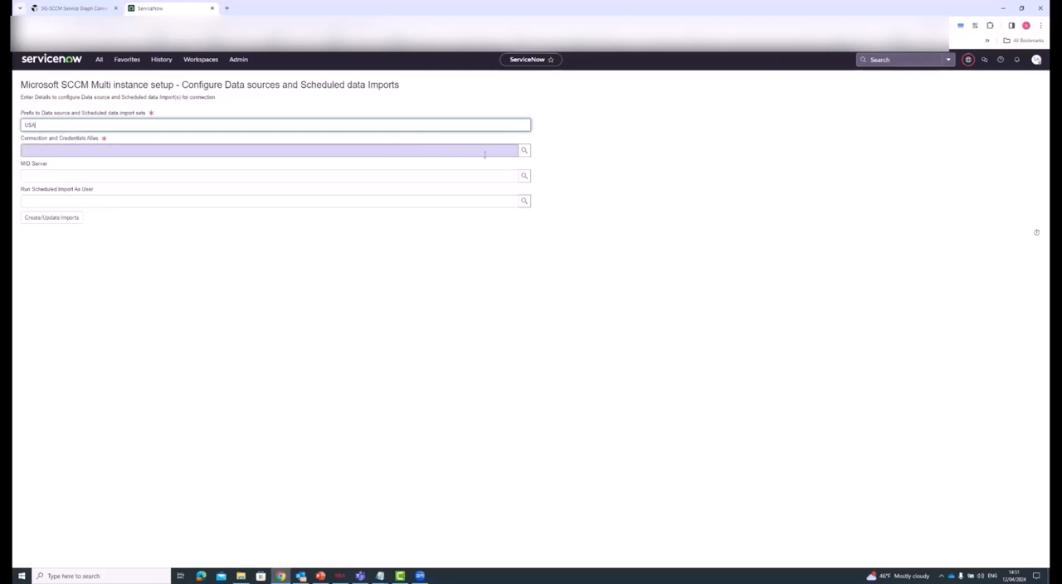
{"action": "left_click", "coordinate": [524, 149]}
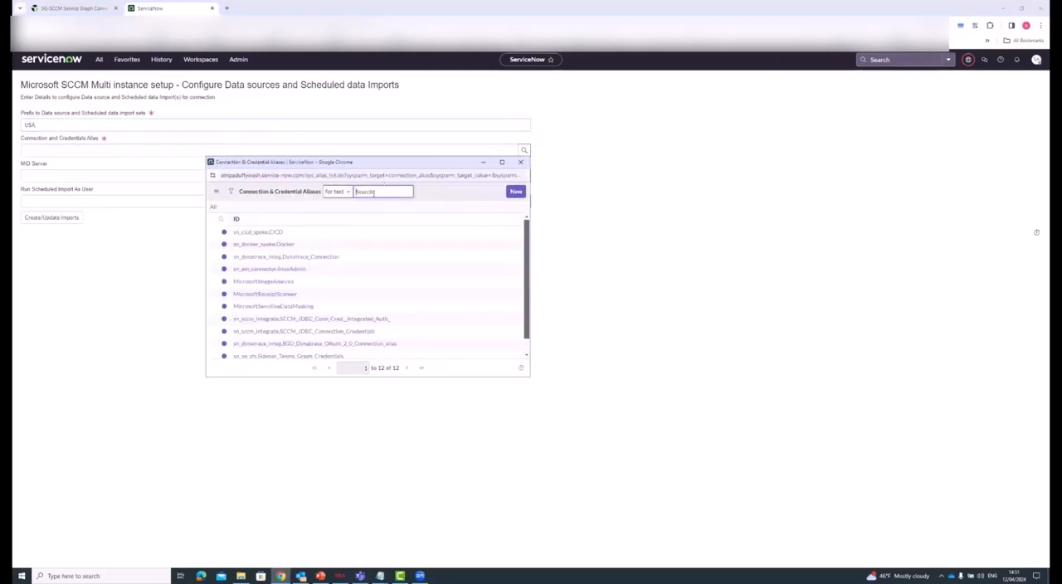
{"action": "type", "text": "JDB"}
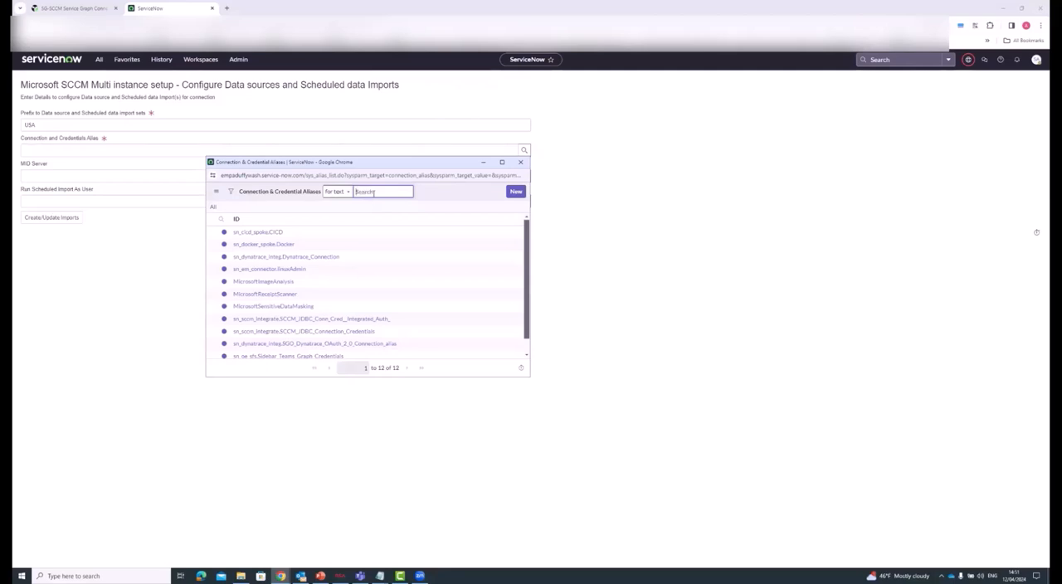
{"action": "left_click", "coordinate": [306, 332]}
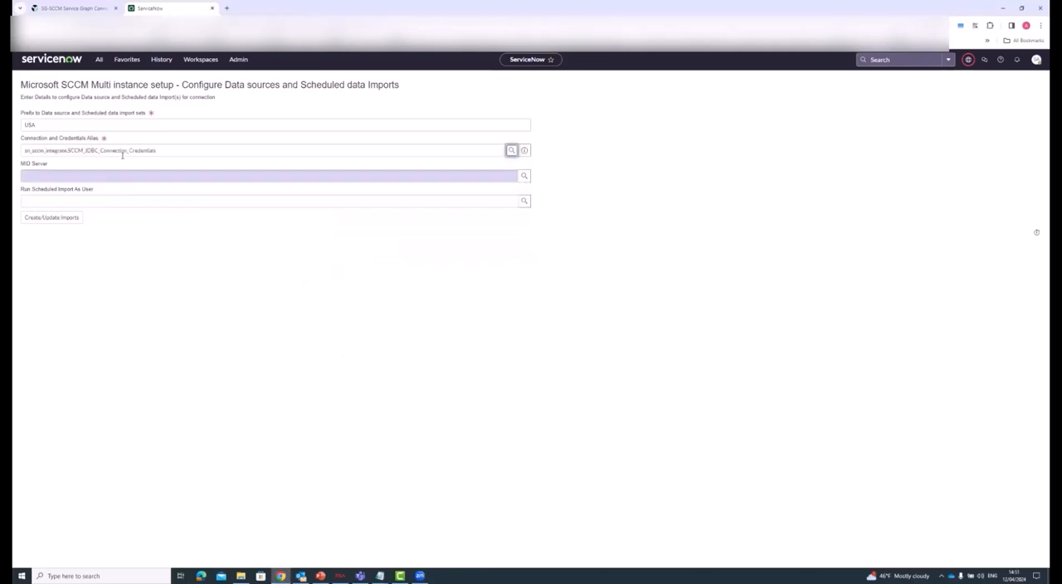
Select the MID server and create the data sources and scheduled imports
{"action": "left_click", "coordinate": [249, 149]}
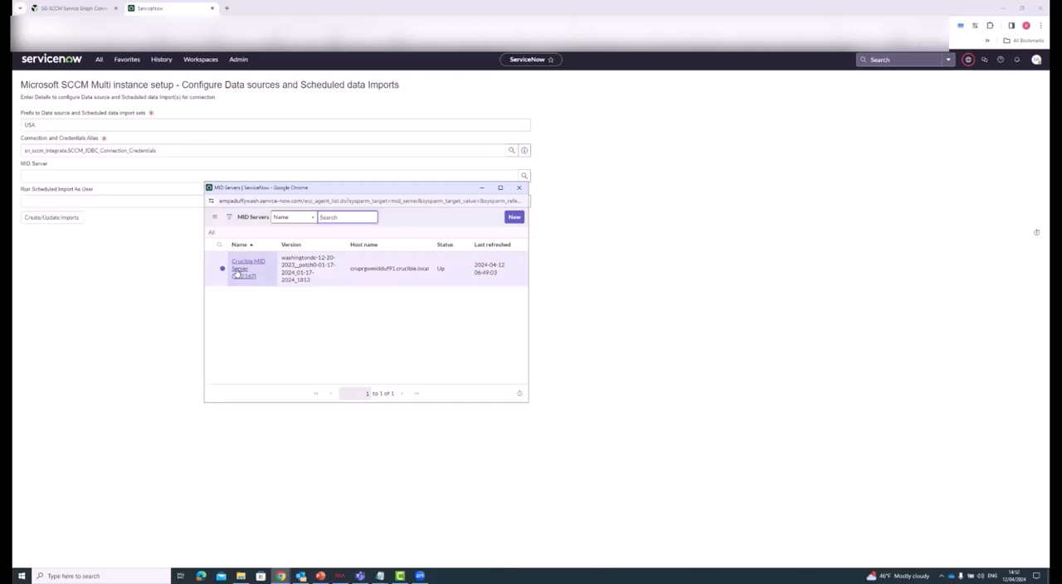
{"action": "left_click", "coordinate": [249, 265]}
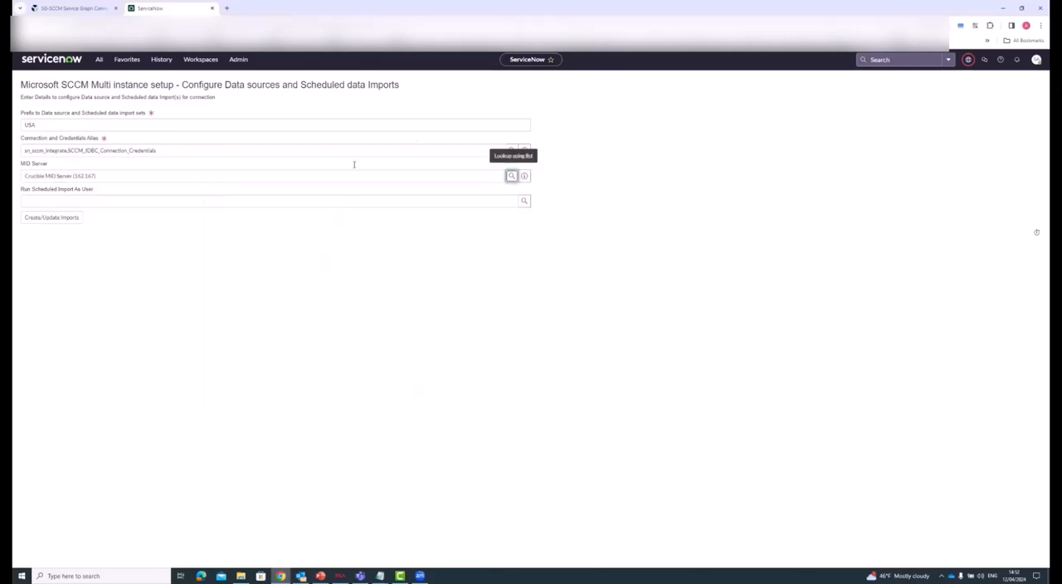
{"action": "left_click", "coordinate": [249, 200]}
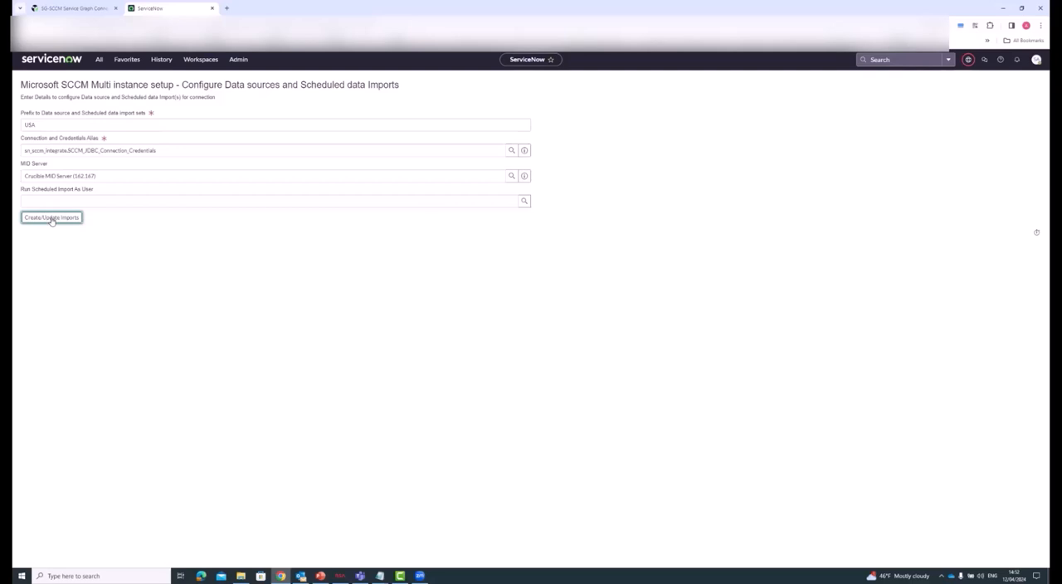
{"action": "left_click", "coordinate": [49, 217]}
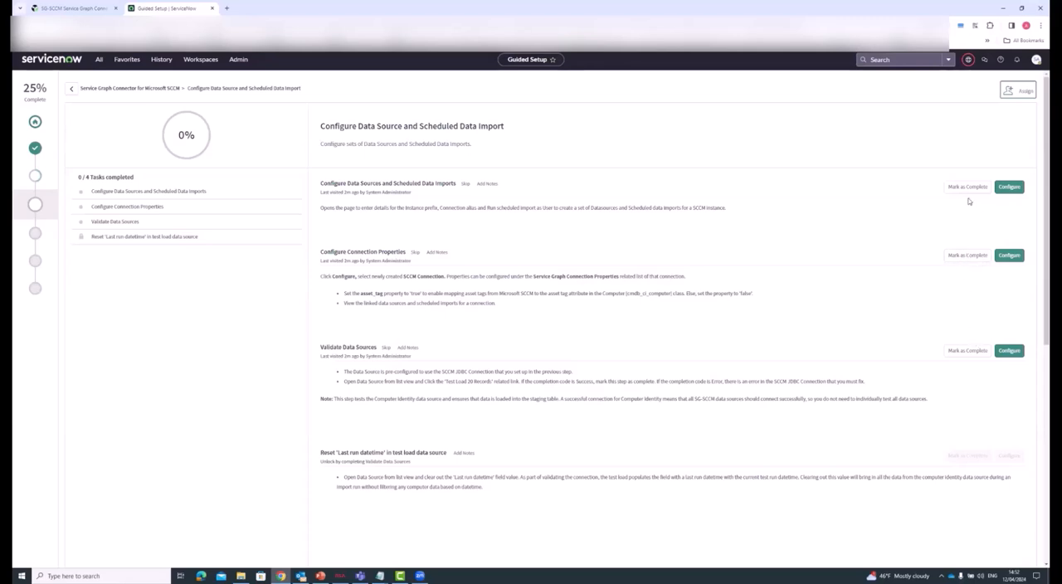
Mark the data source creation task complete and start Configure Connection Properties
{"action": "left_click", "coordinate": [967, 186]}
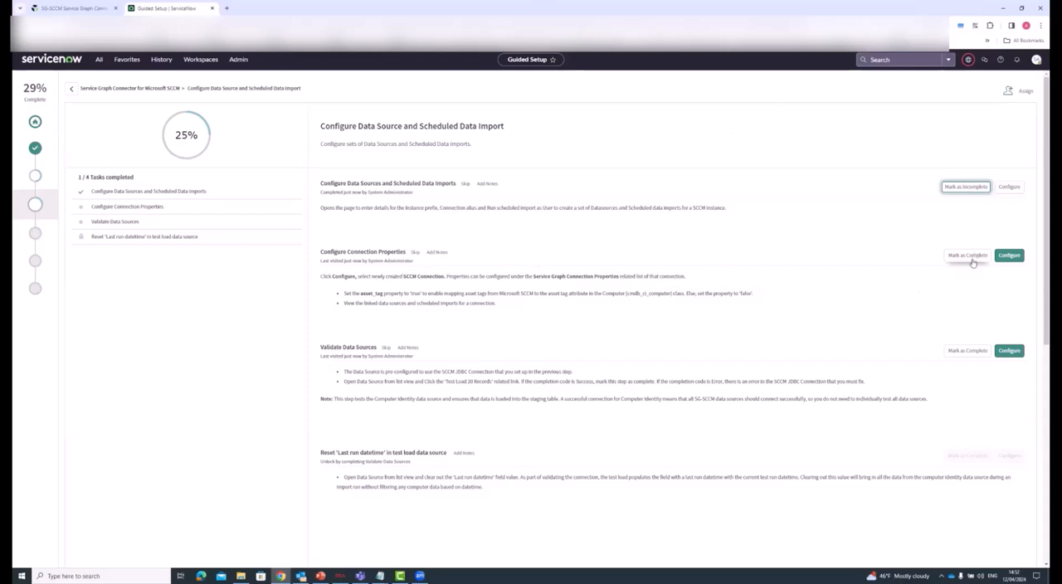
{"action": "left_click", "coordinate": [1009, 256]}
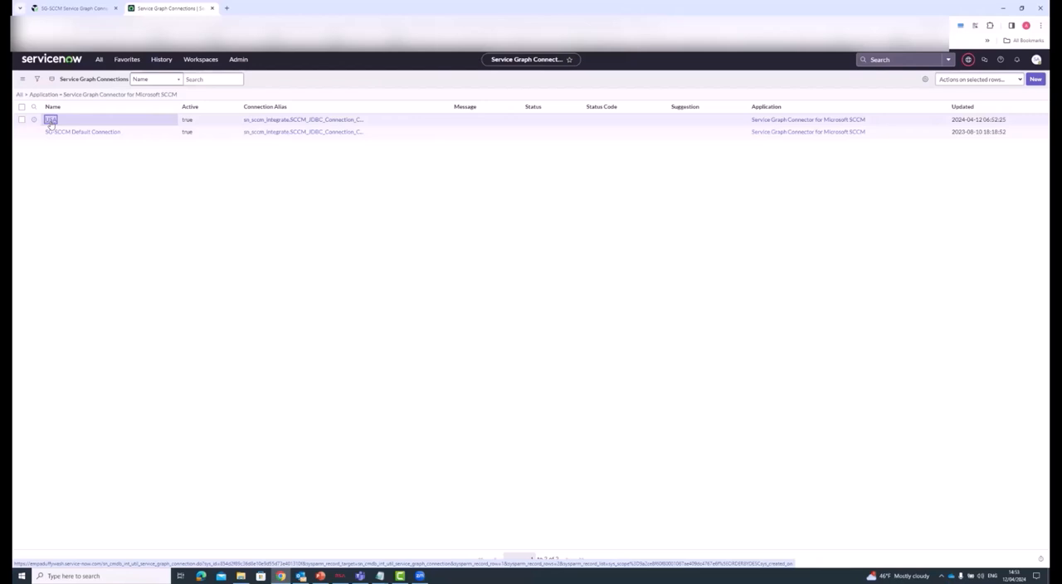
Set the USA connection's asset_tag property to true and verify it
{"action": "left_click", "coordinate": [50, 119]}
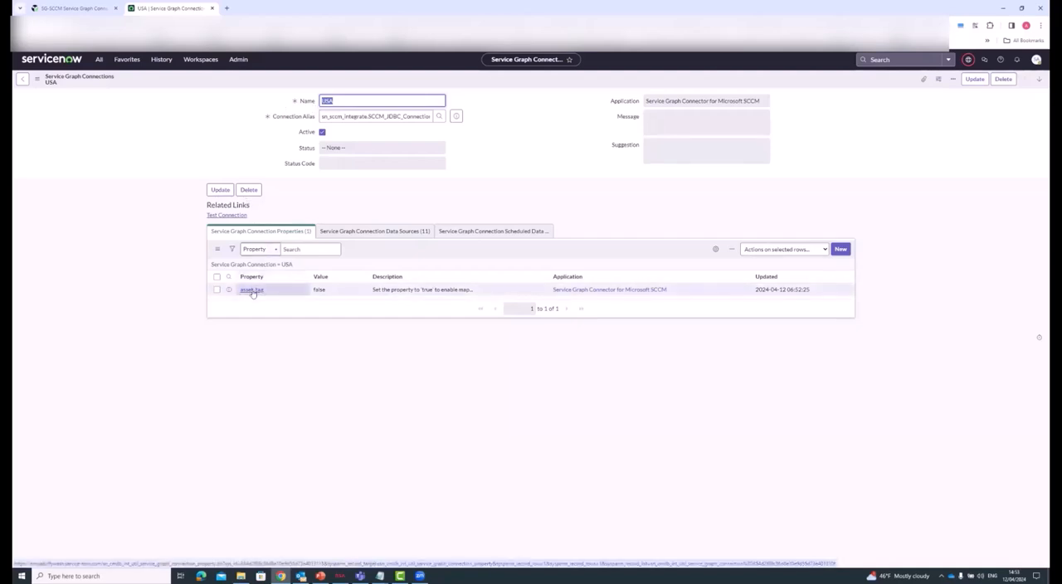
{"action": "left_click", "coordinate": [252, 289]}
{"action": "type", "text": "true"}
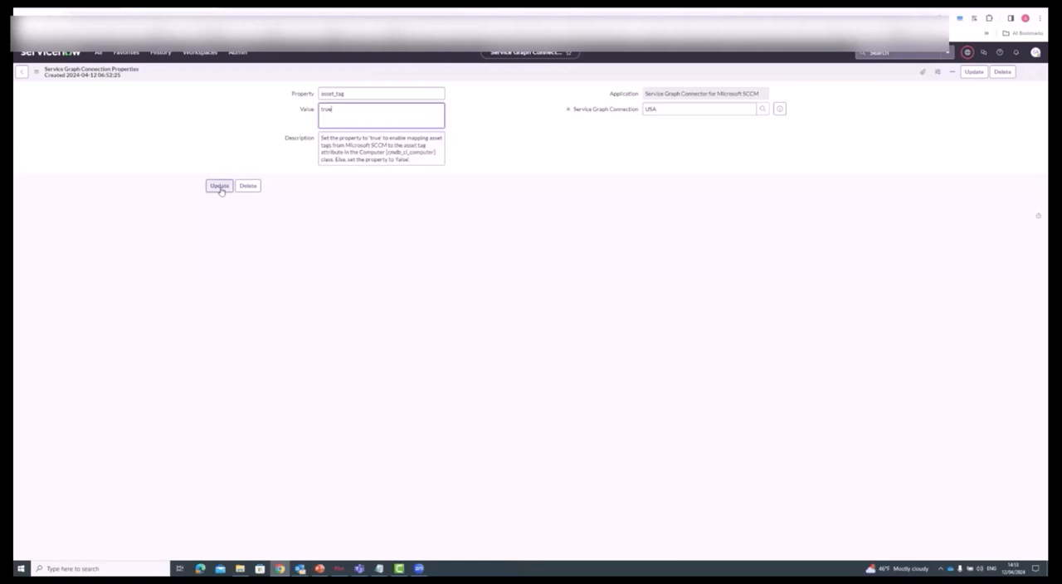
{"action": "left_click", "coordinate": [218, 186]}
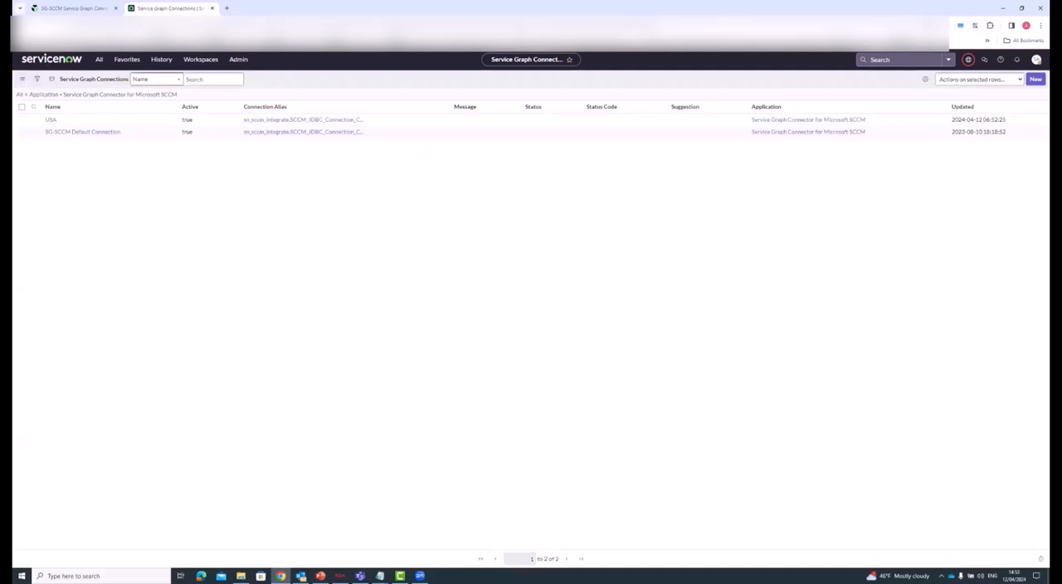
{"action": "left_click", "coordinate": [50, 120]}
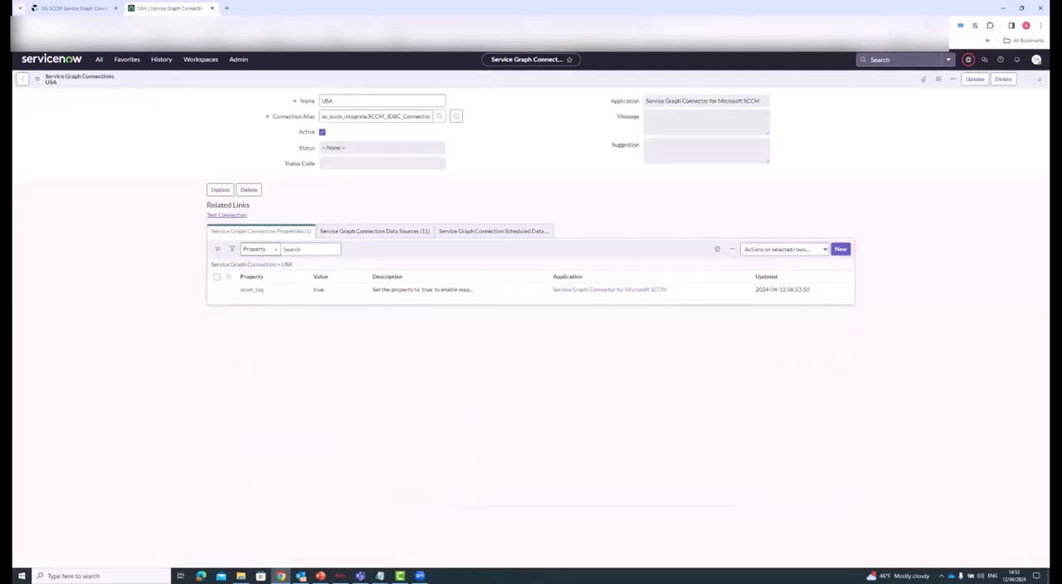
{"action": "left_click", "coordinate": [252, 288]}
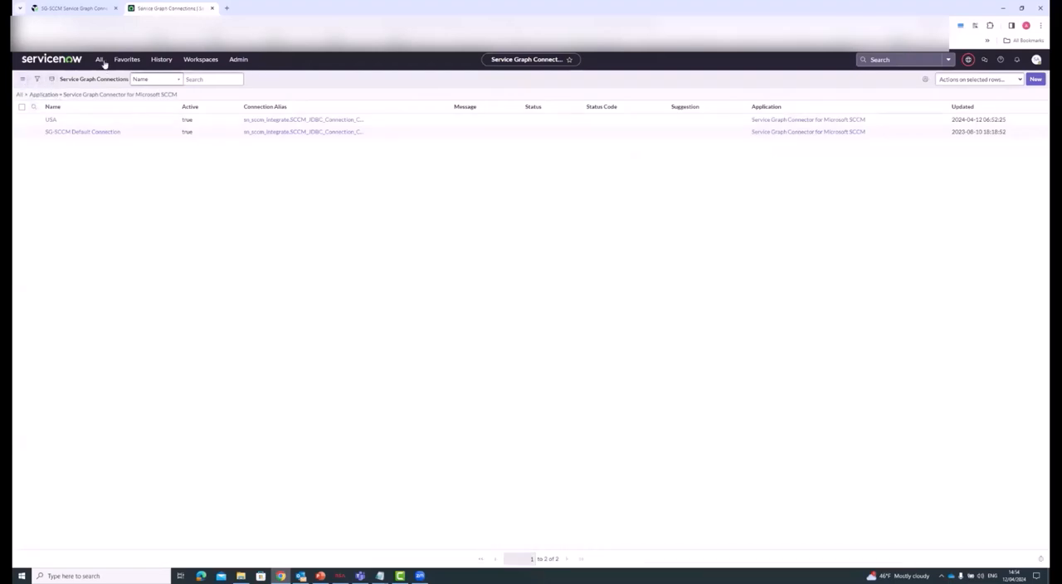
Reopen the SCCM guided setup at 37% and start Validate Data Sources on the data import step
{"action": "left_click", "coordinate": [99, 60]}
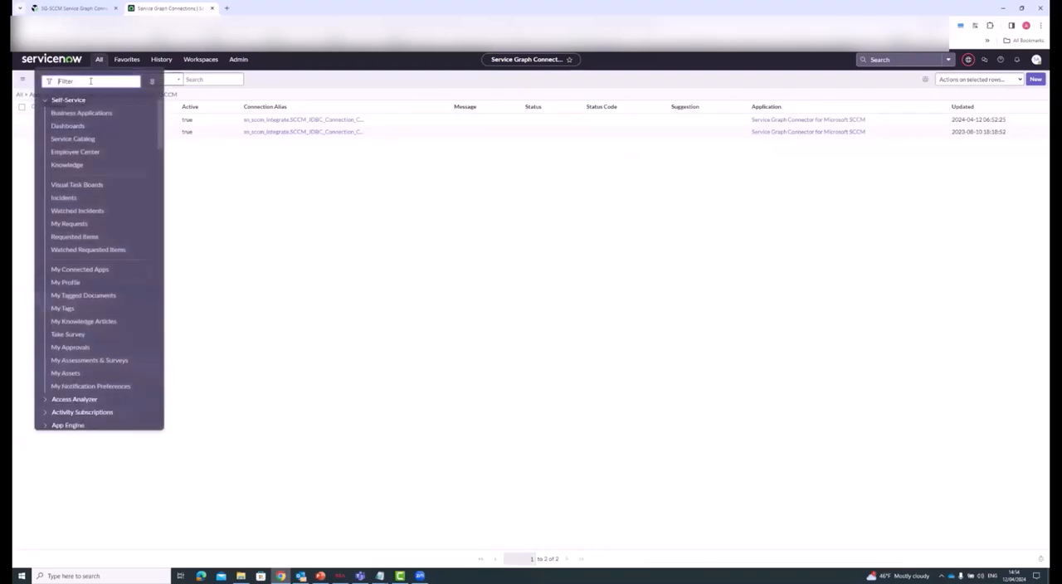
{"action": "type", "text": "SCCM"}
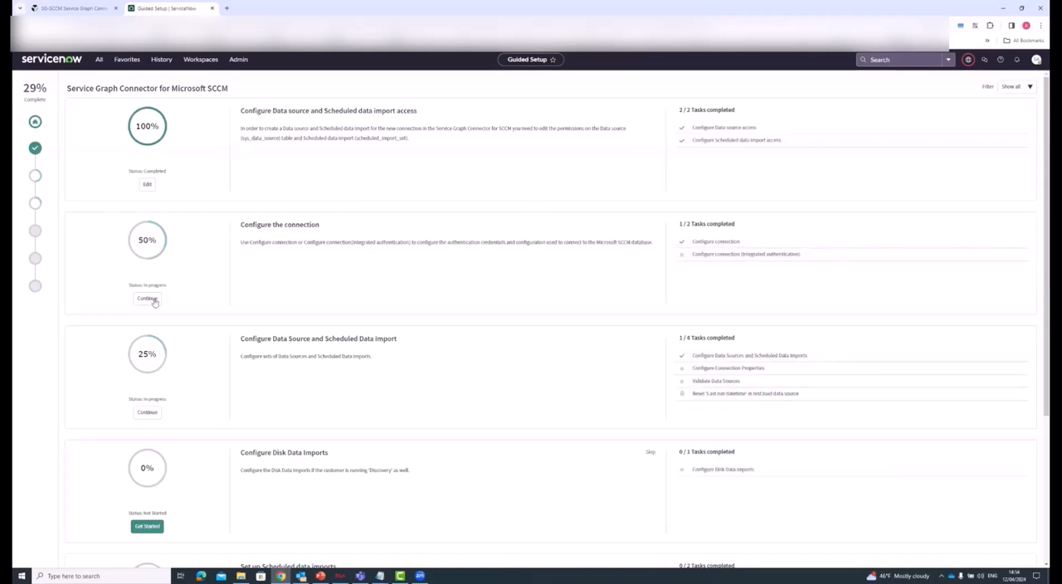
{"action": "left_click", "coordinate": [146, 299]}
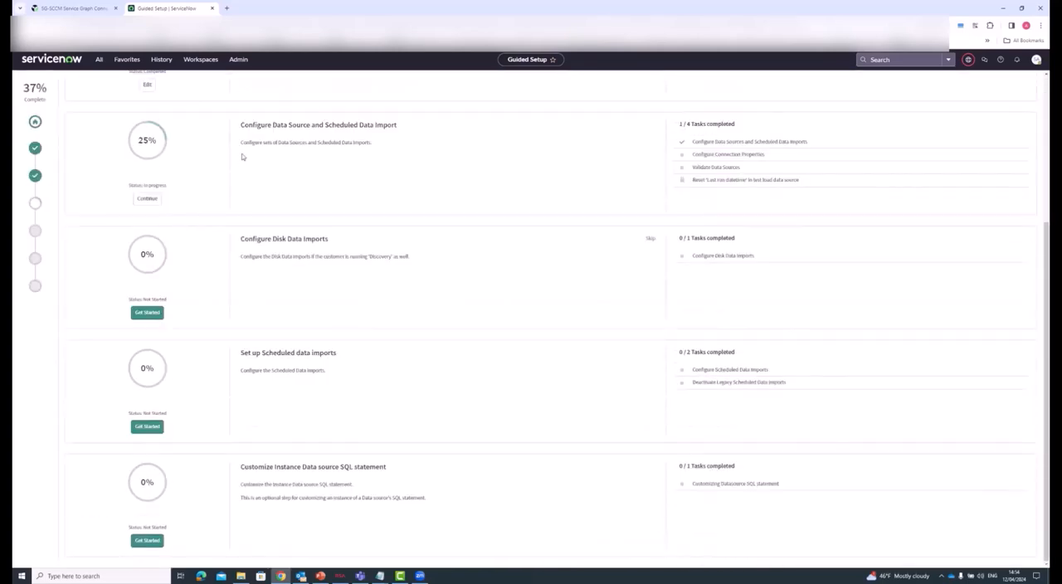
{"action": "left_click", "coordinate": [146, 199]}
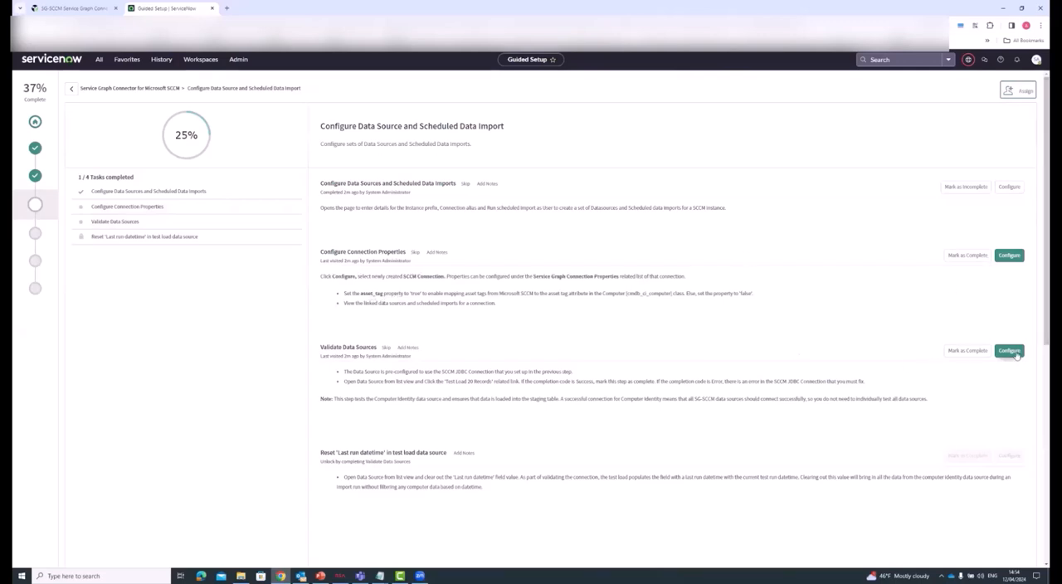
{"action": "left_click", "coordinate": [1009, 350]}
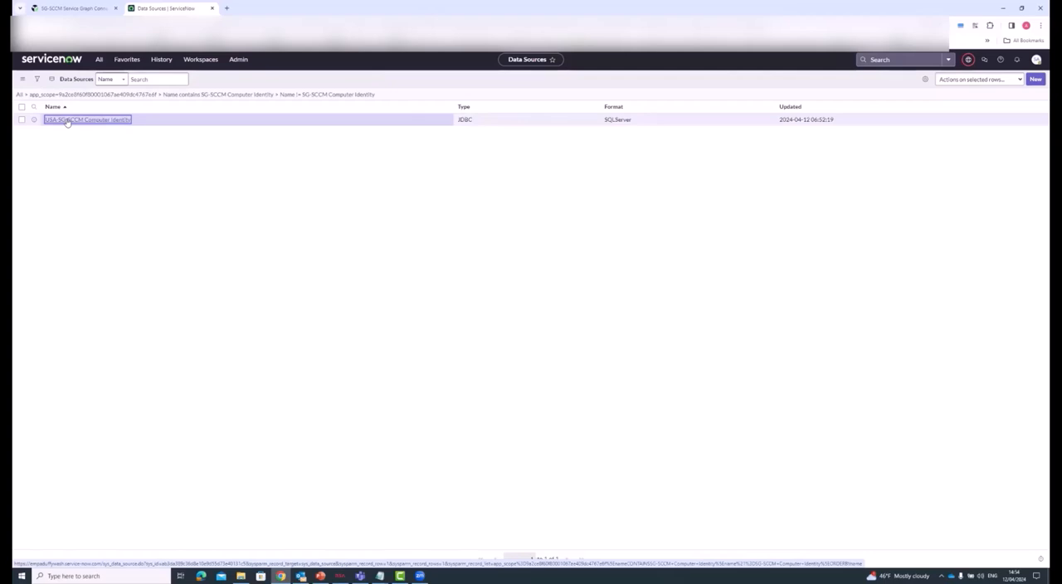
{"action": "left_click", "coordinate": [86, 120]}
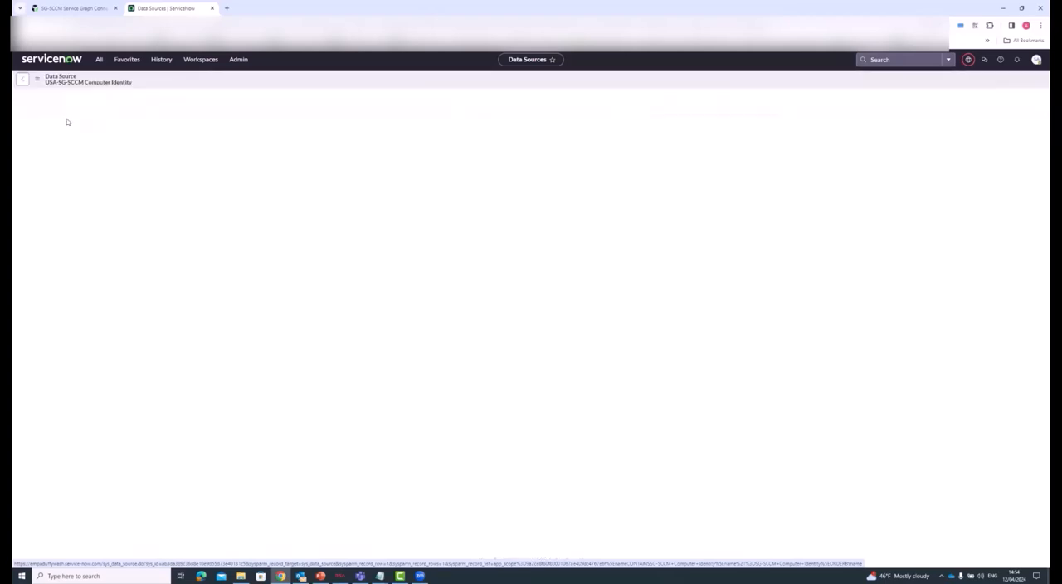
{"action": "left_click", "coordinate": [89, 81]}
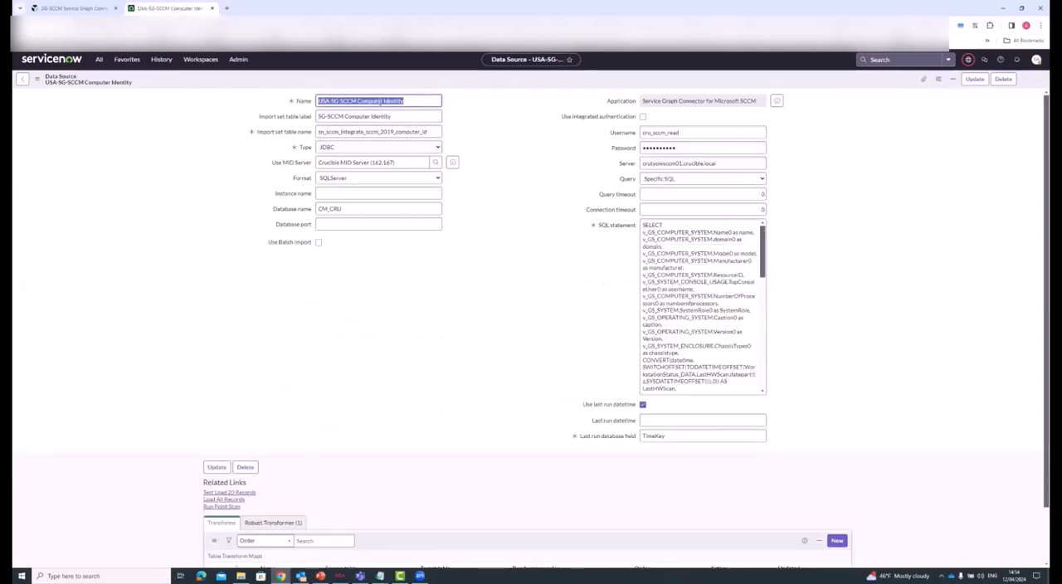
{"action": "scroll", "scroll_direction": "down", "scroll_amount": 3}
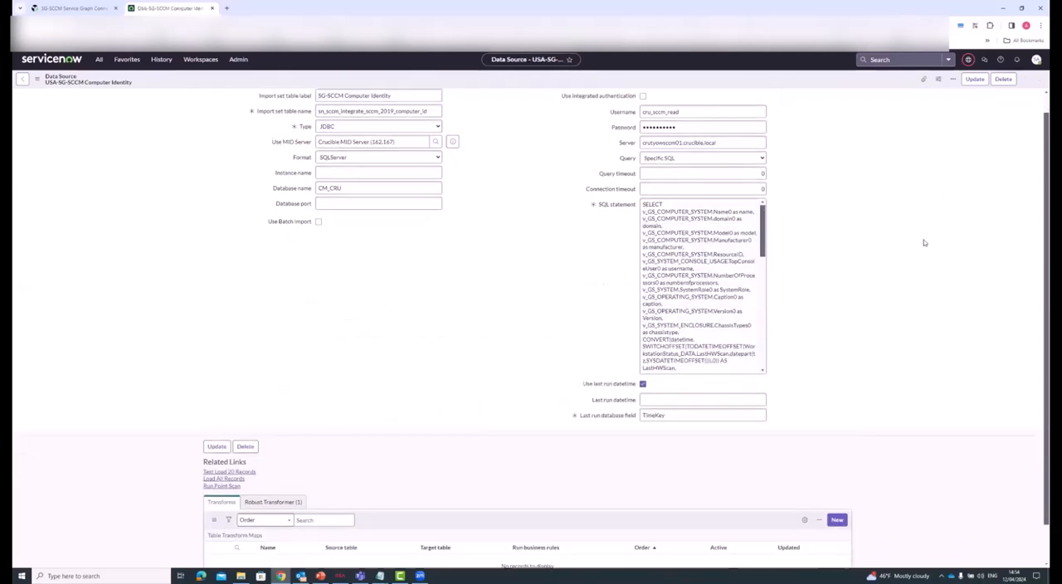
{"action": "scroll", "scroll_direction": "down", "scroll_amount": 3}
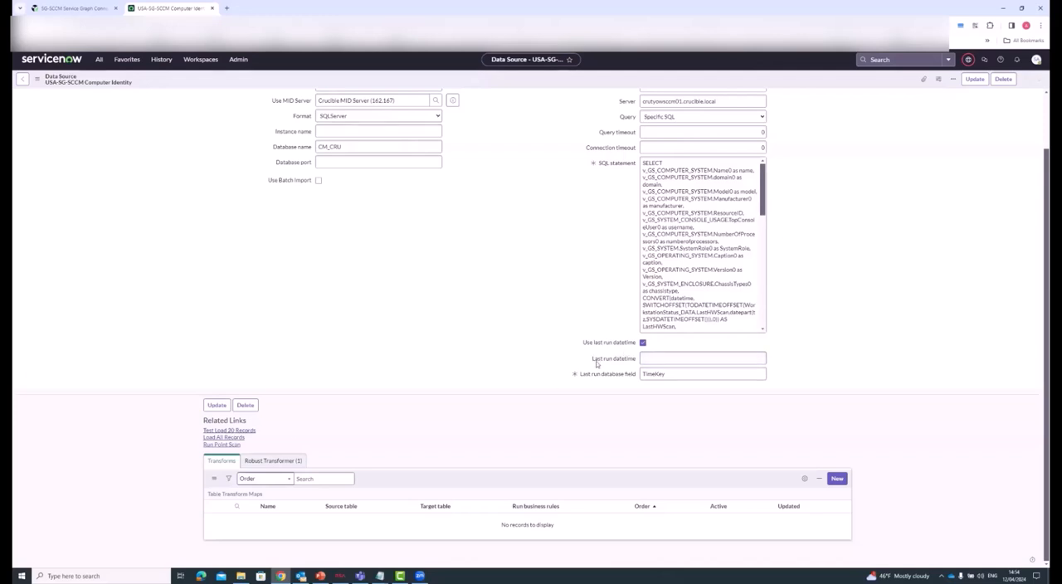
{"action": "left_click", "coordinate": [703, 358]}
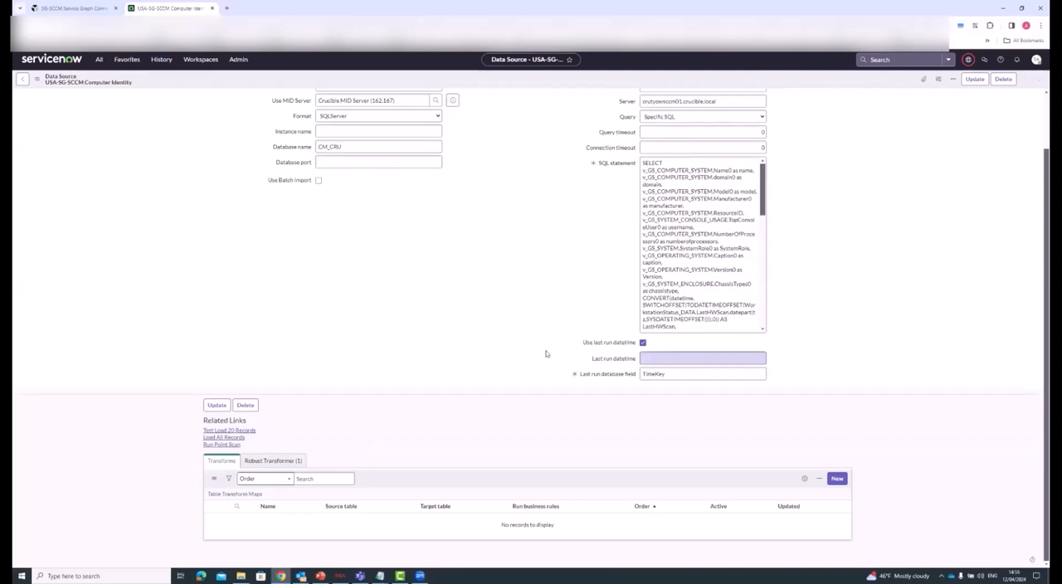
{"action": "mouse_move", "coordinate": [642, 342]}
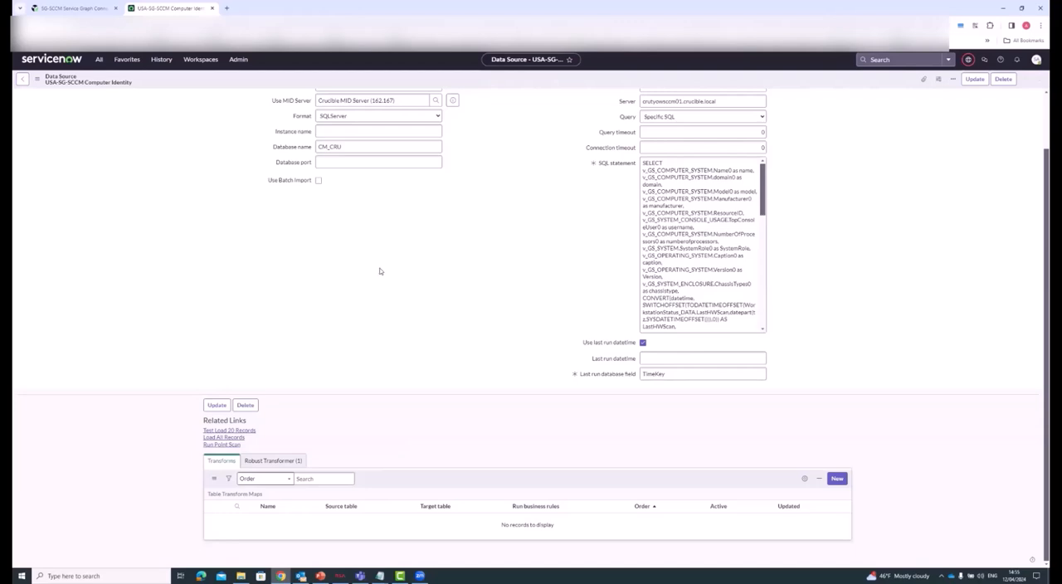
{"action": "left_click", "coordinate": [703, 358]}
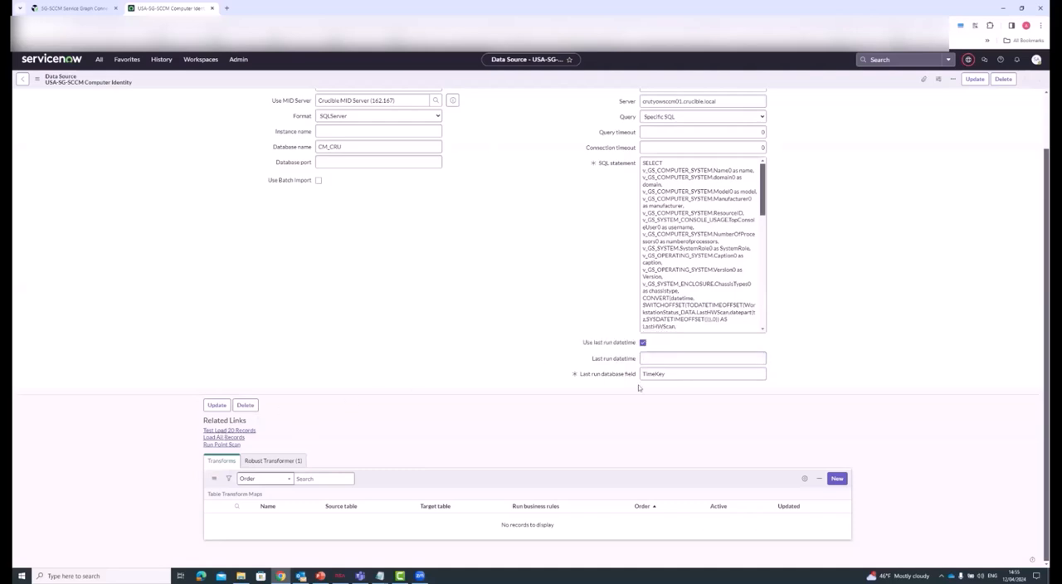
{"action": "left_click", "coordinate": [703, 358]}
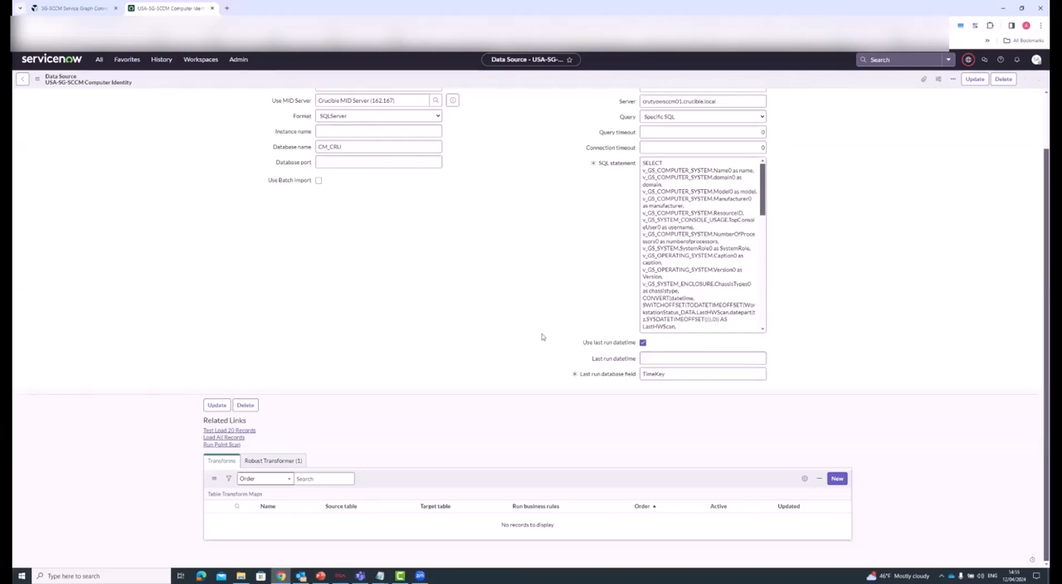
{"action": "mouse_move", "coordinate": [608, 352]}
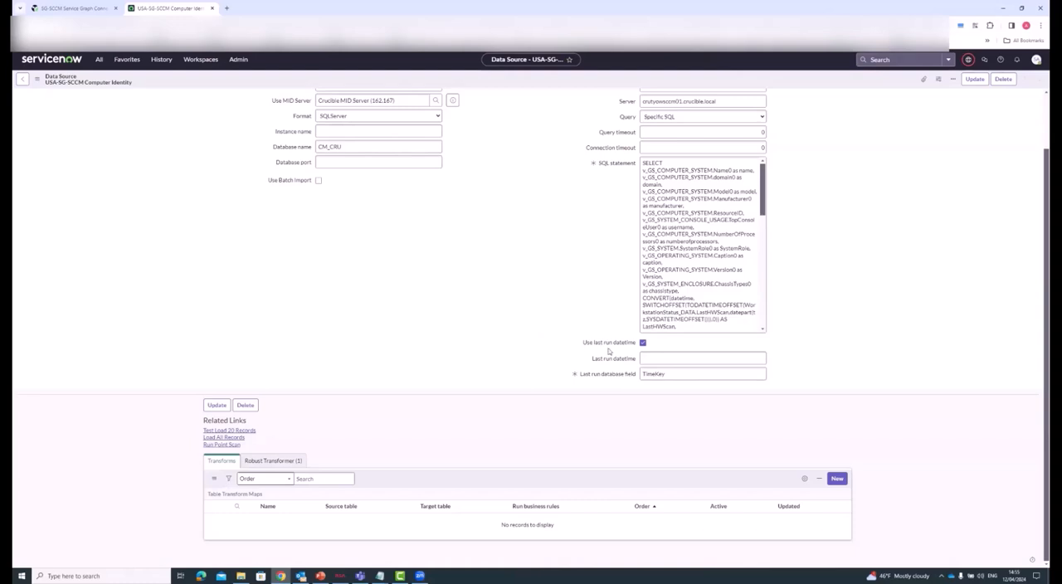
{"action": "left_click", "coordinate": [703, 358]}
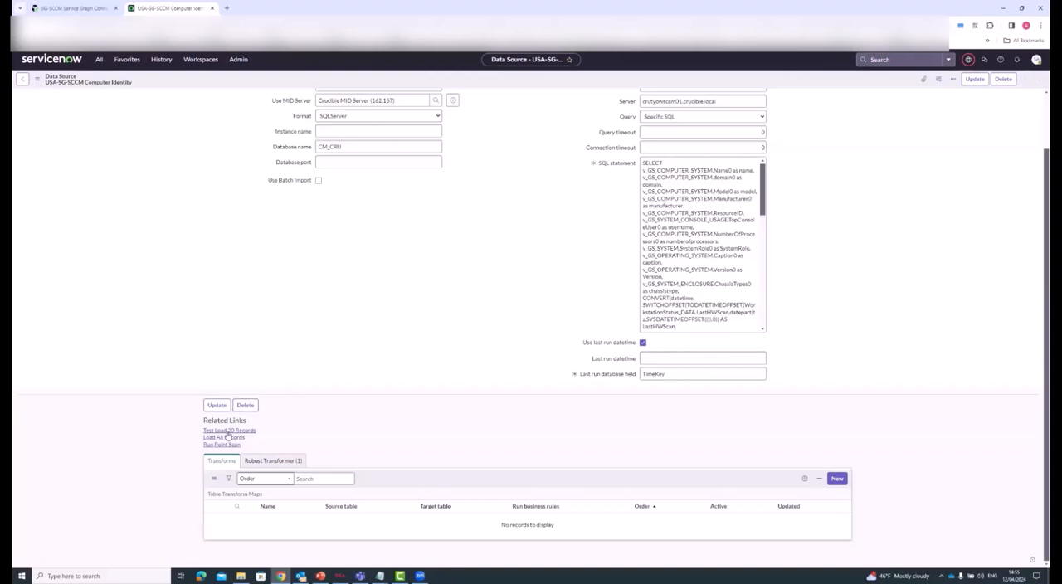
{"action": "mouse_move", "coordinate": [228, 438]}
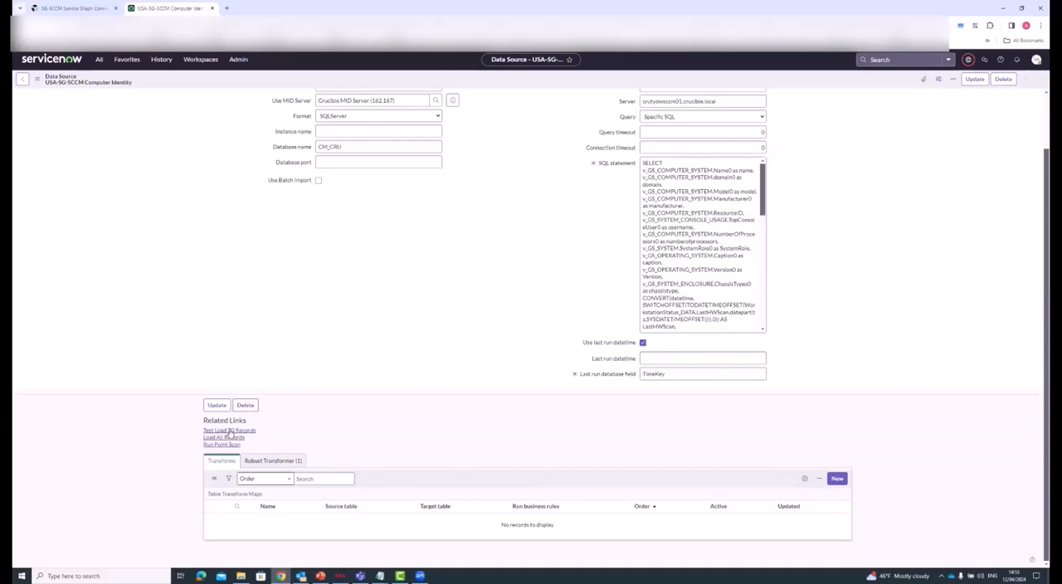
{"action": "left_click", "coordinate": [229, 429]}
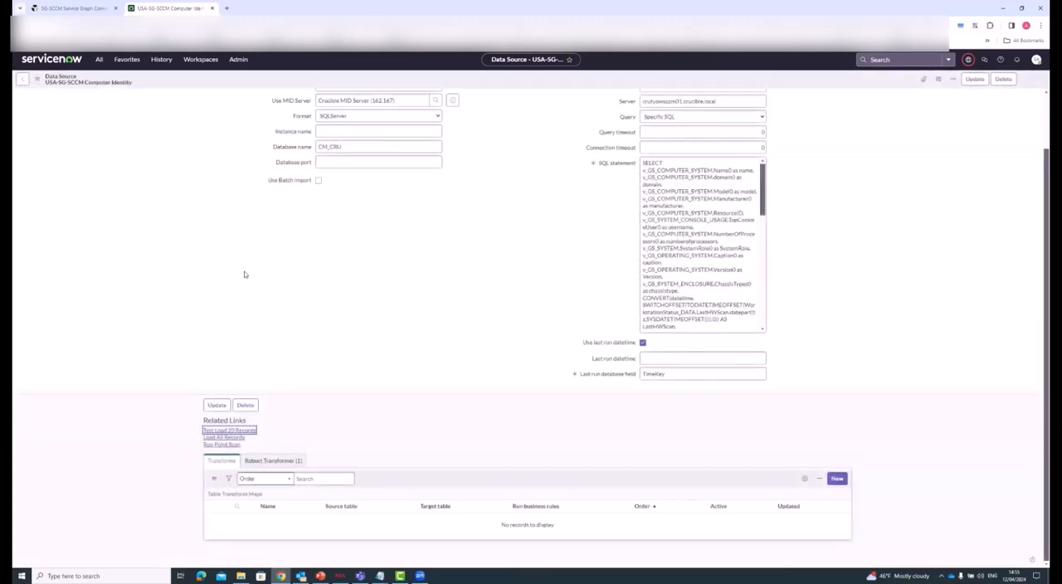
Run a 20-record test load from the USA-SG-SCCM Computer Identity data source and dismiss the password prompt
{"action": "left_click", "coordinate": [229, 430]}
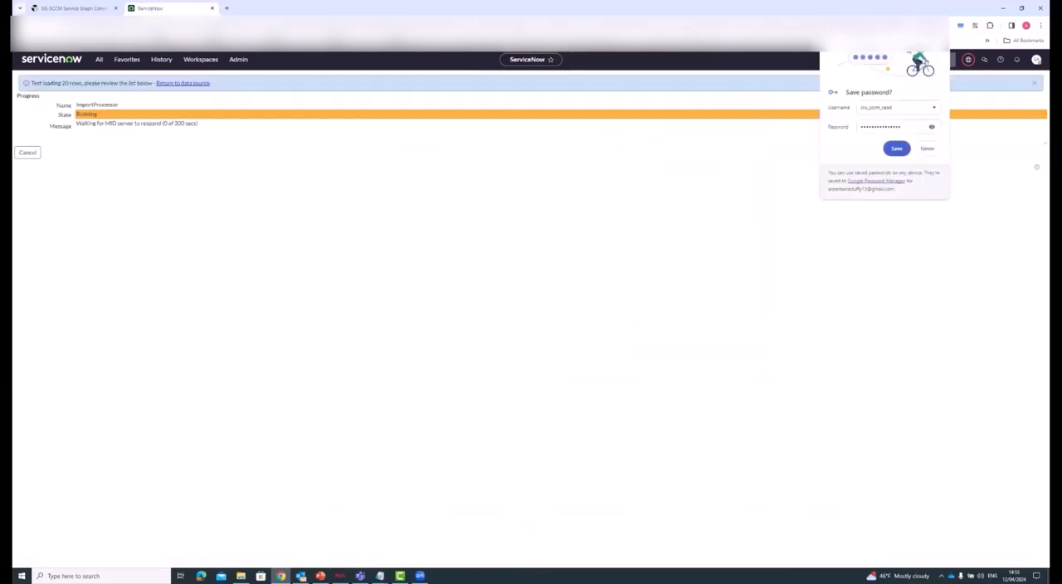
{"action": "left_click", "coordinate": [926, 149]}
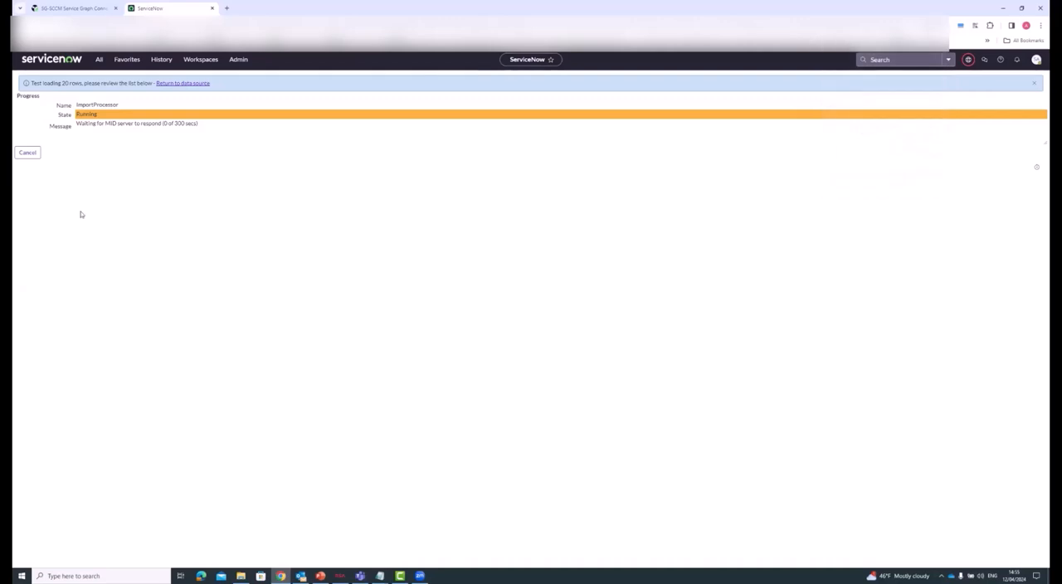
{"action": "left_click", "coordinate": [26, 152]}
{"action": "type", "text": "SCCM"}
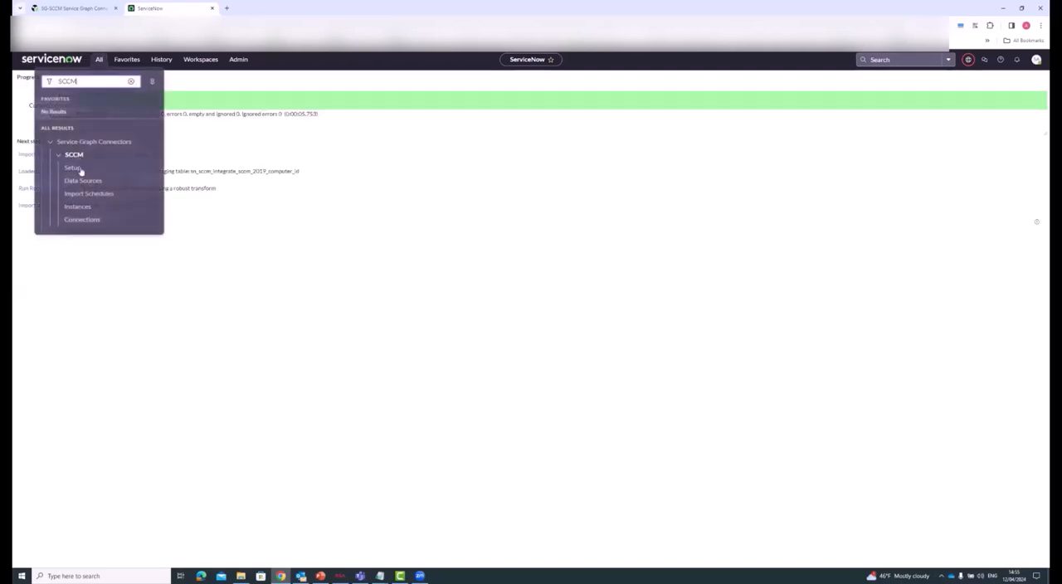
In SCCM guided setup, mark Validate Data Source complete and start configuring the last run datetime reset task
{"action": "left_click", "coordinate": [73, 167]}
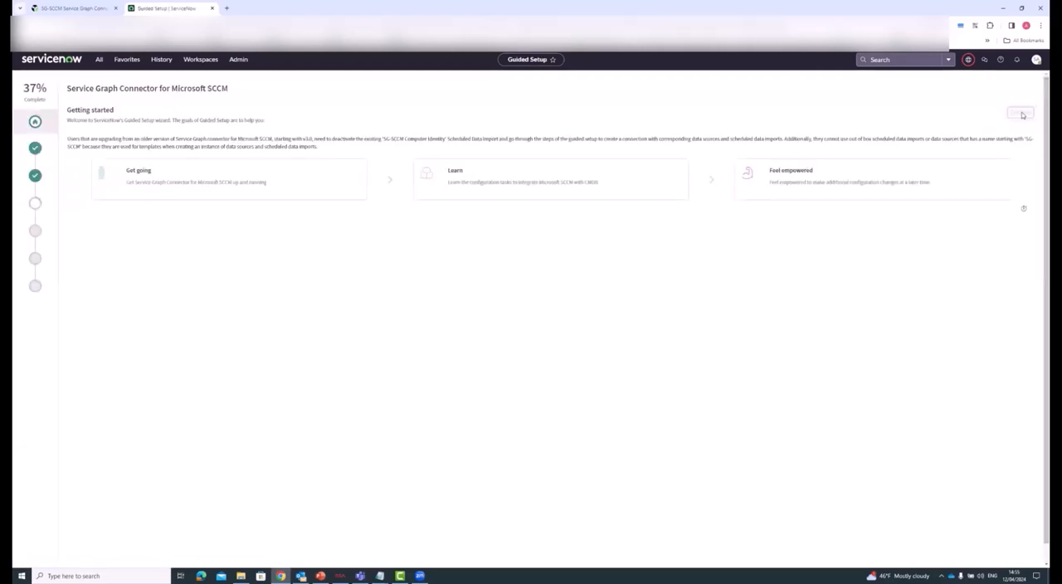
{"action": "left_click", "coordinate": [1020, 113]}
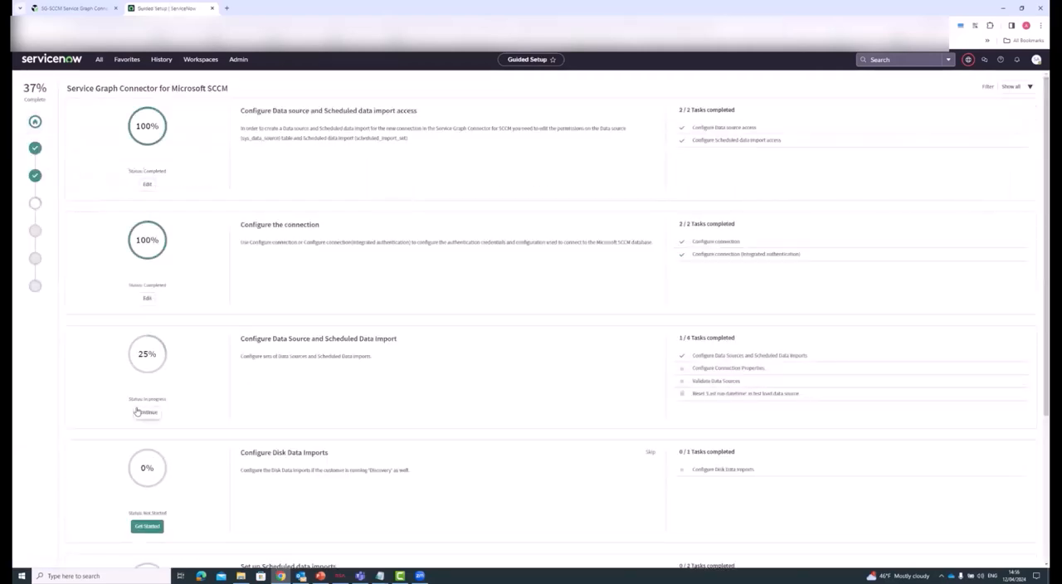
{"action": "left_click", "coordinate": [146, 412]}
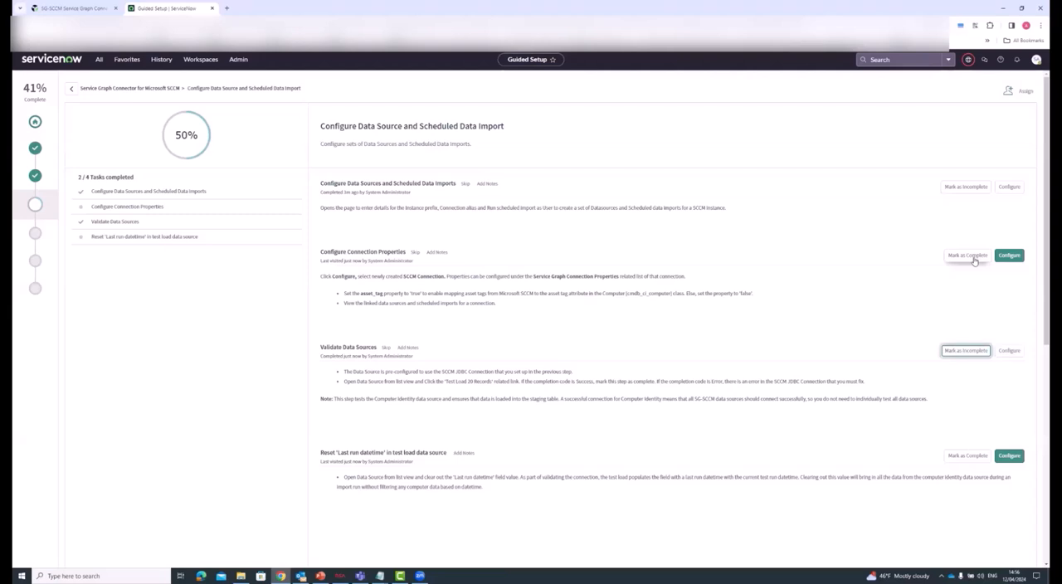
{"action": "left_click", "coordinate": [966, 255]}
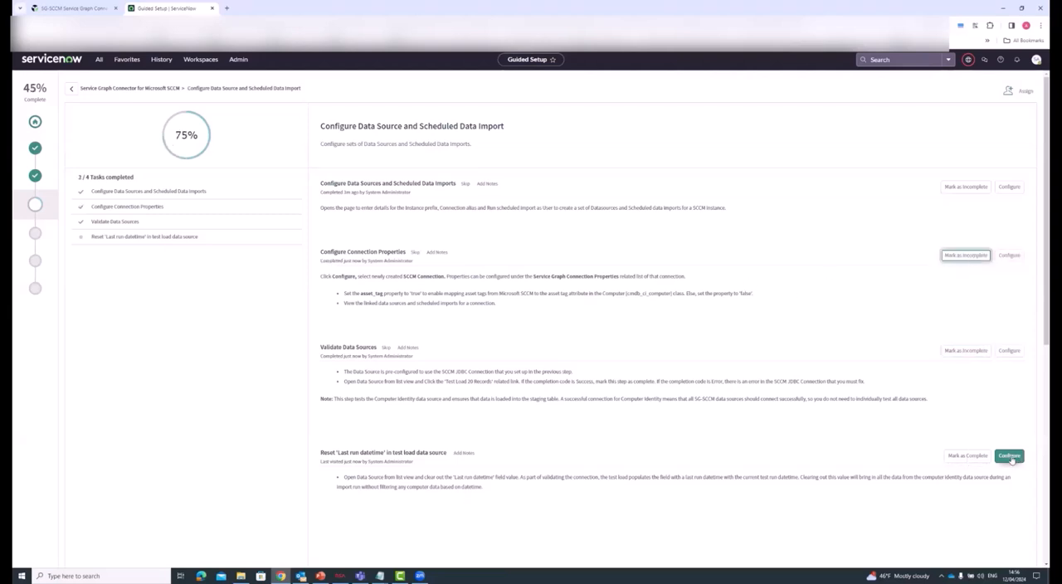
{"action": "left_click", "coordinate": [1008, 454]}
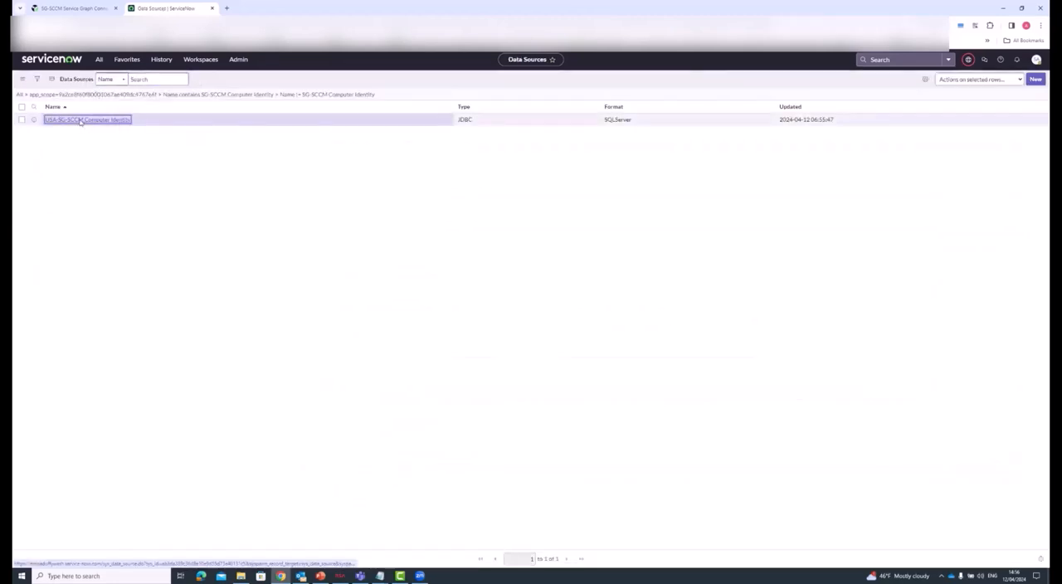
Review the USA-SG-SCCM Computer Identity data source's Use last run datetime and Last run datetime fields, then return to the list
{"action": "left_click", "coordinate": [86, 120]}
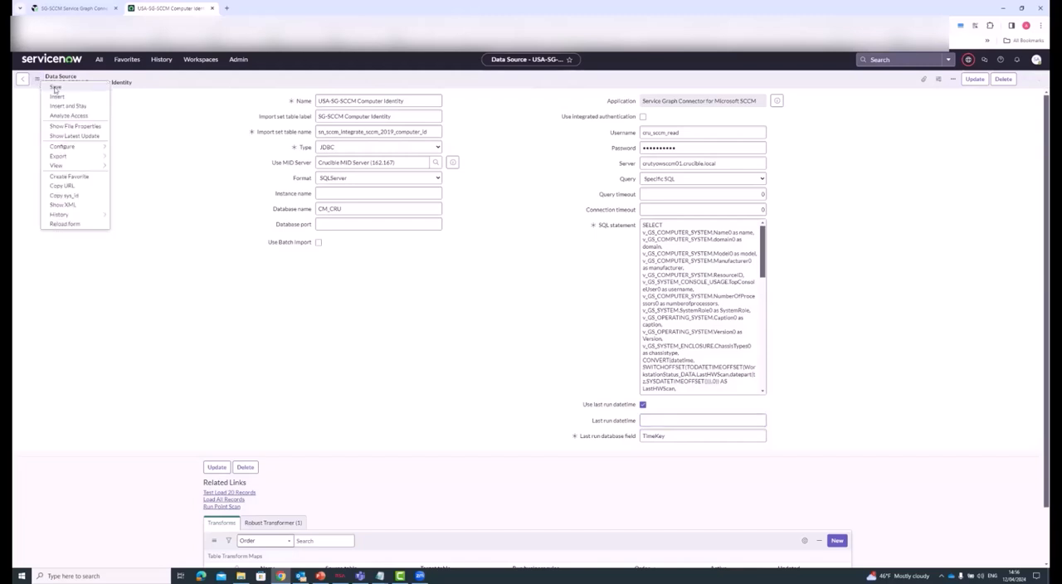
{"action": "left_click", "coordinate": [57, 88]}
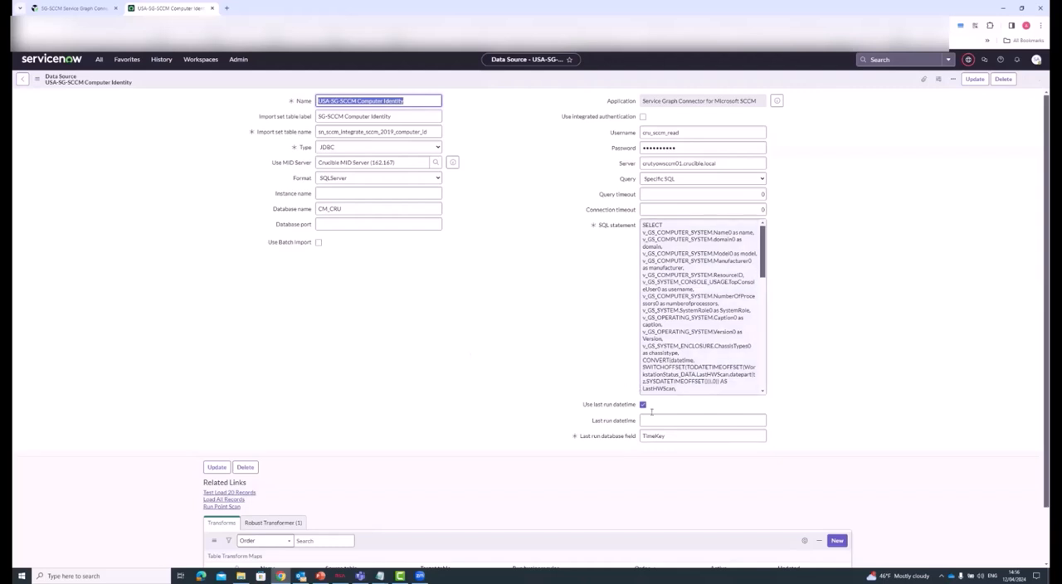
{"action": "left_click", "coordinate": [702, 420]}
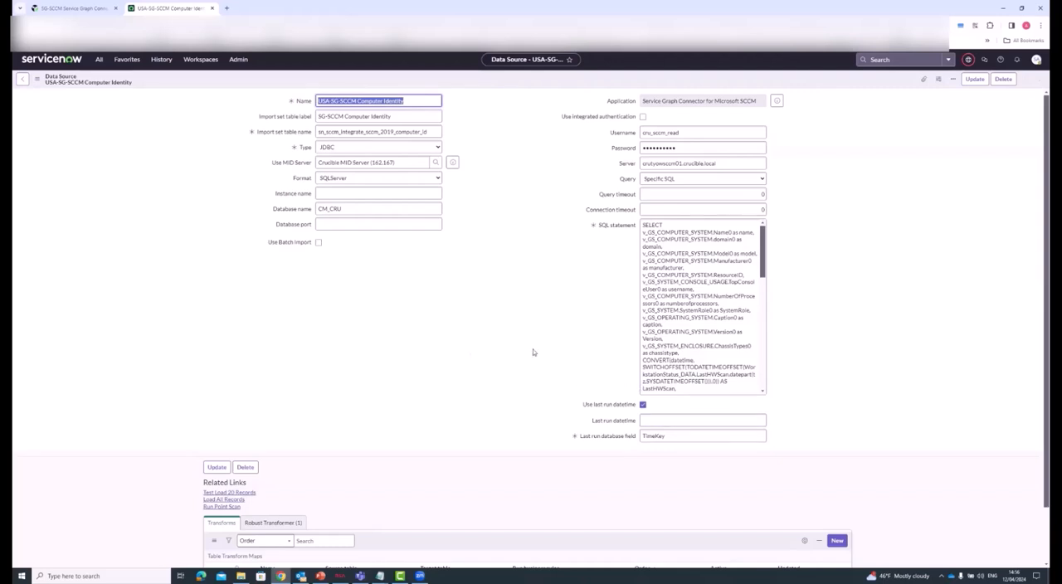
{"action": "left_click", "coordinate": [702, 419]}
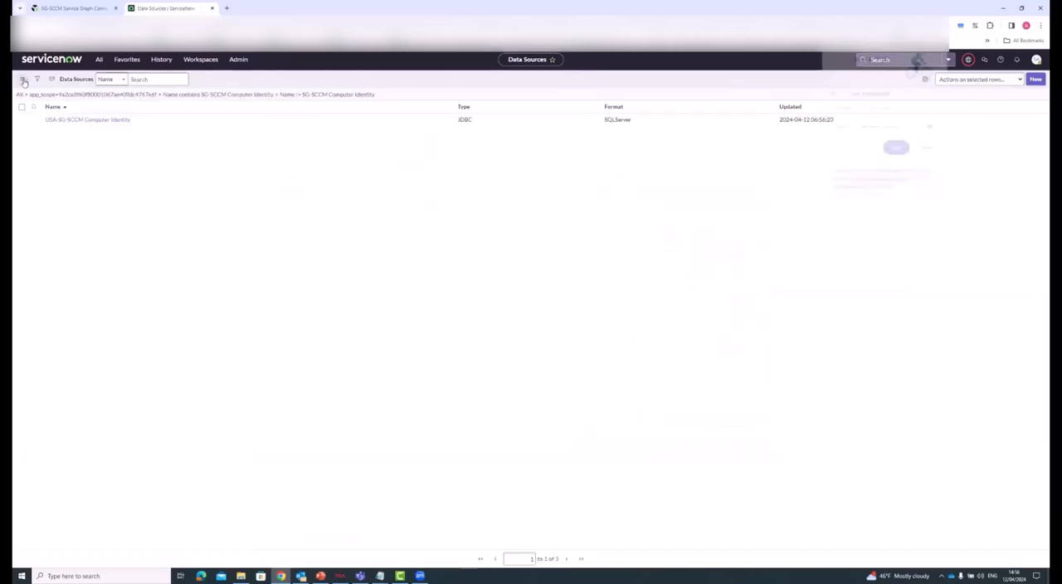
Return to SCCM guided setup and reopen the Configure Data Source and Scheduled Import step
{"action": "left_click", "coordinate": [23, 80]}
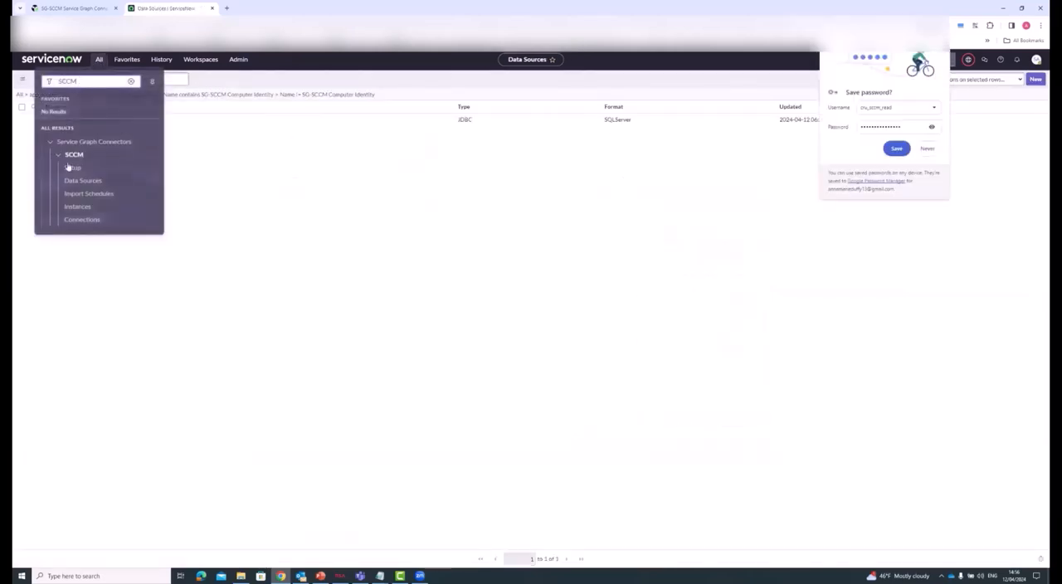
{"action": "left_click", "coordinate": [73, 167]}
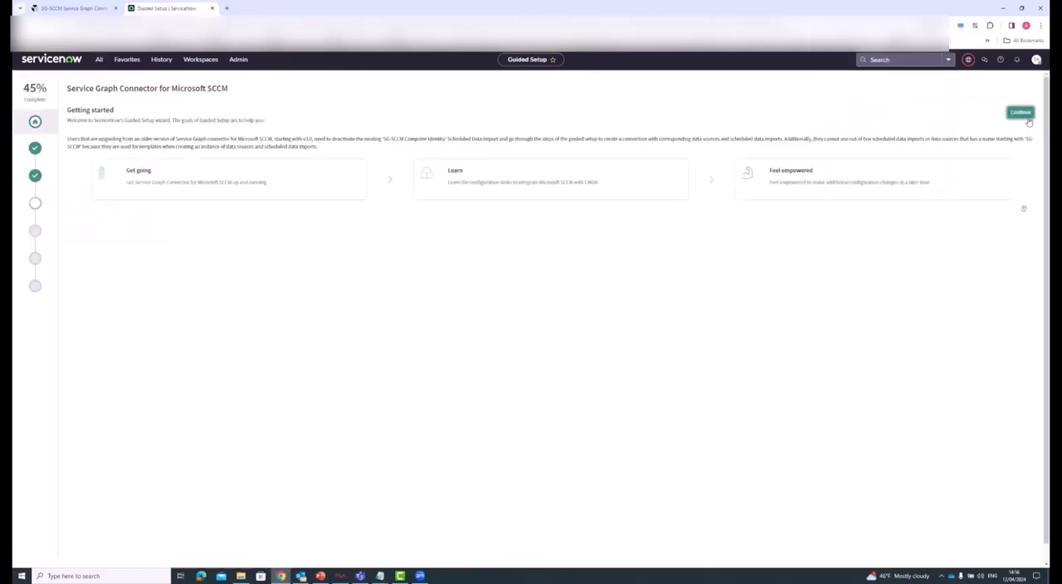
{"action": "left_click", "coordinate": [1019, 113]}
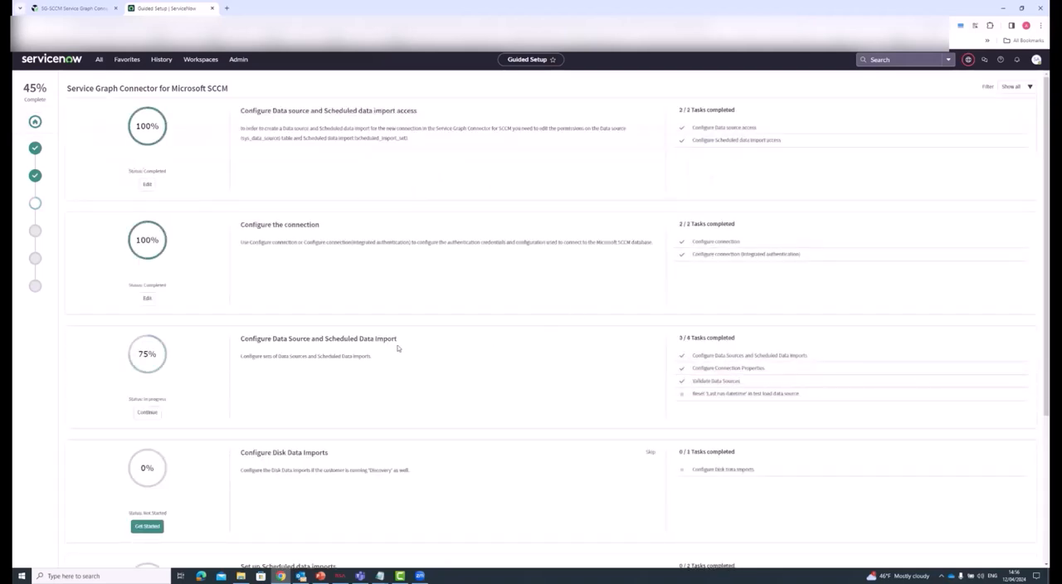
{"action": "mouse_move", "coordinate": [561, 219]}
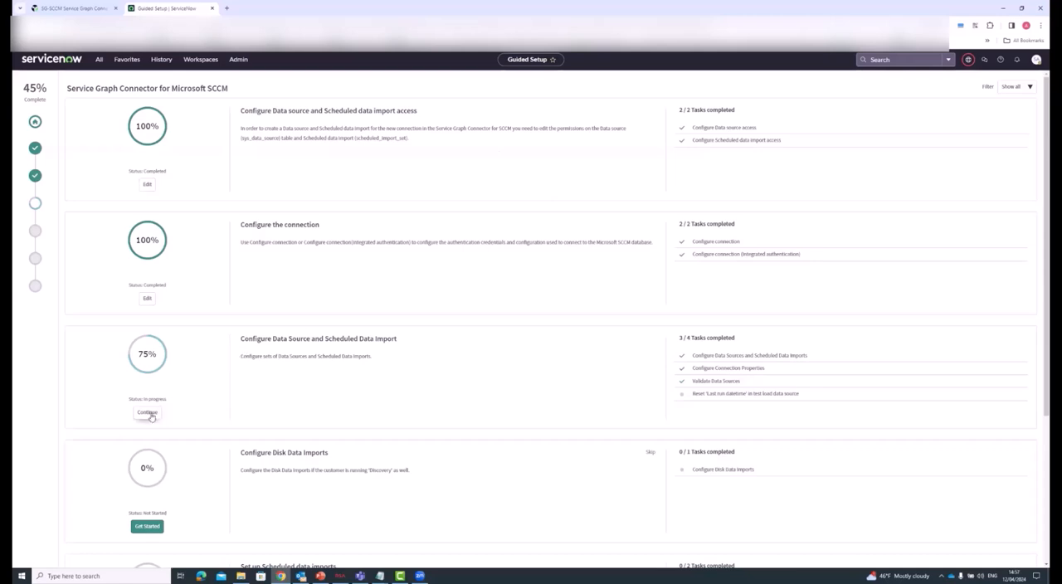
{"action": "left_click", "coordinate": [146, 411]}
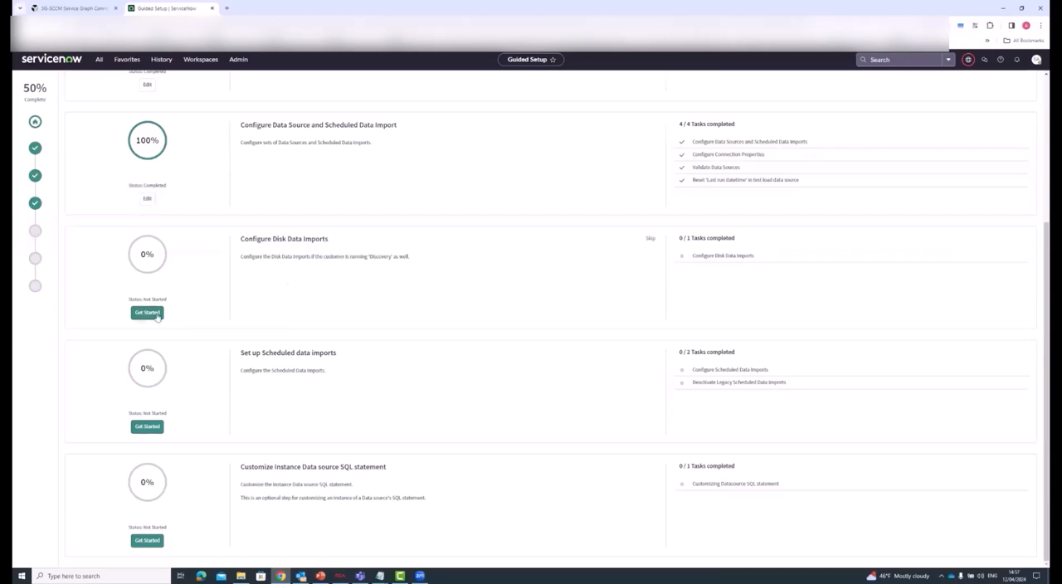
Complete Configure Disk Data Imports and return to the overview at the scheduled imports step
{"action": "left_click", "coordinate": [146, 311]}
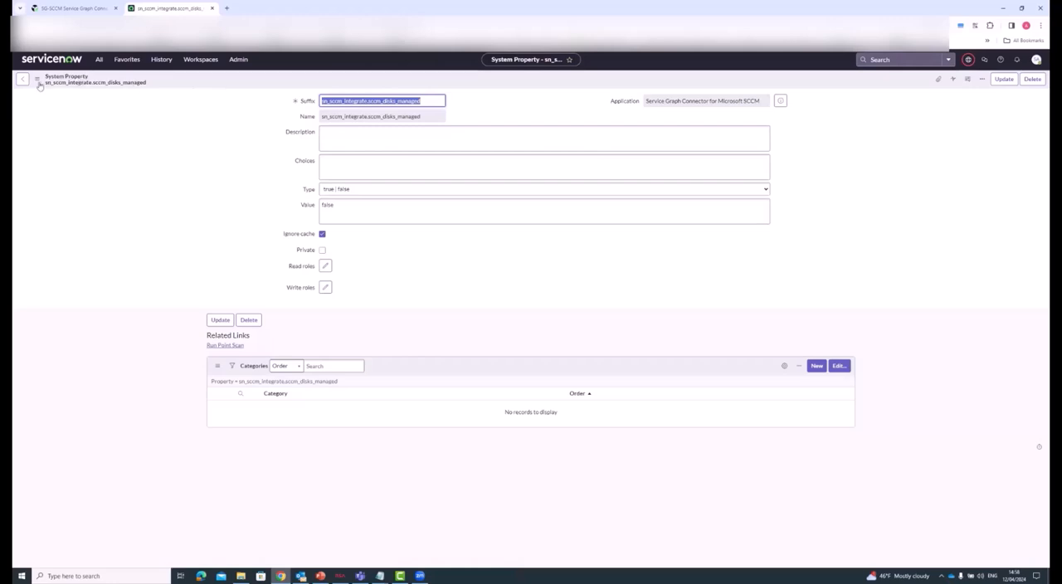
{"action": "left_click", "coordinate": [166, 9]}
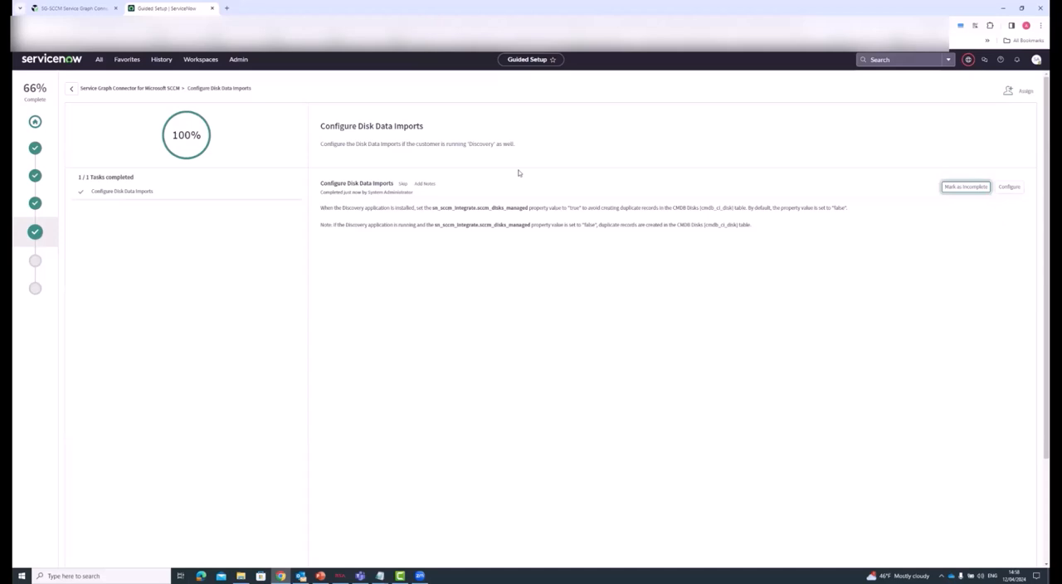
{"action": "mouse_move", "coordinate": [498, 170]}
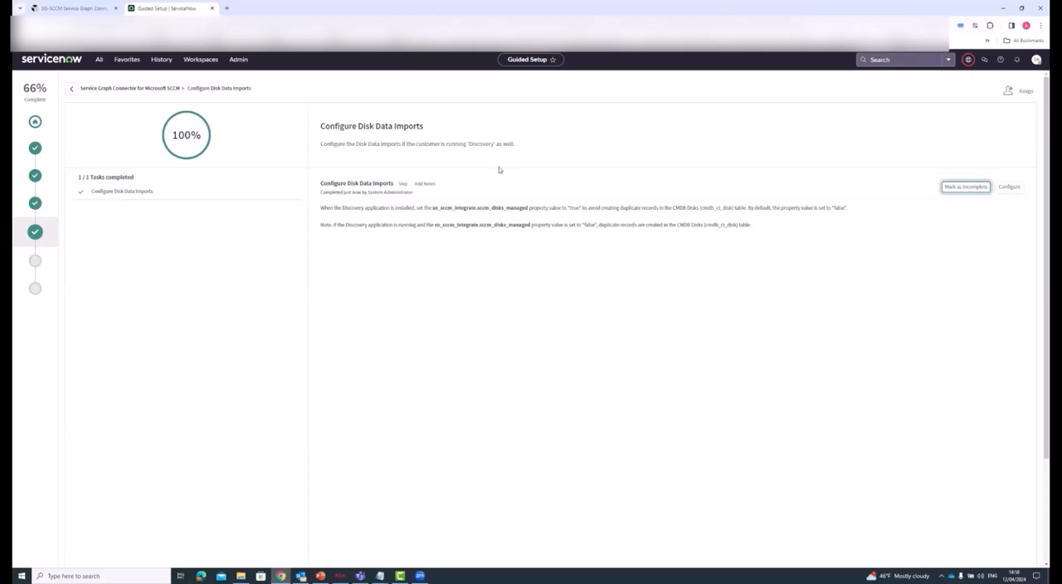
{"action": "mouse_move", "coordinate": [562, 208]}
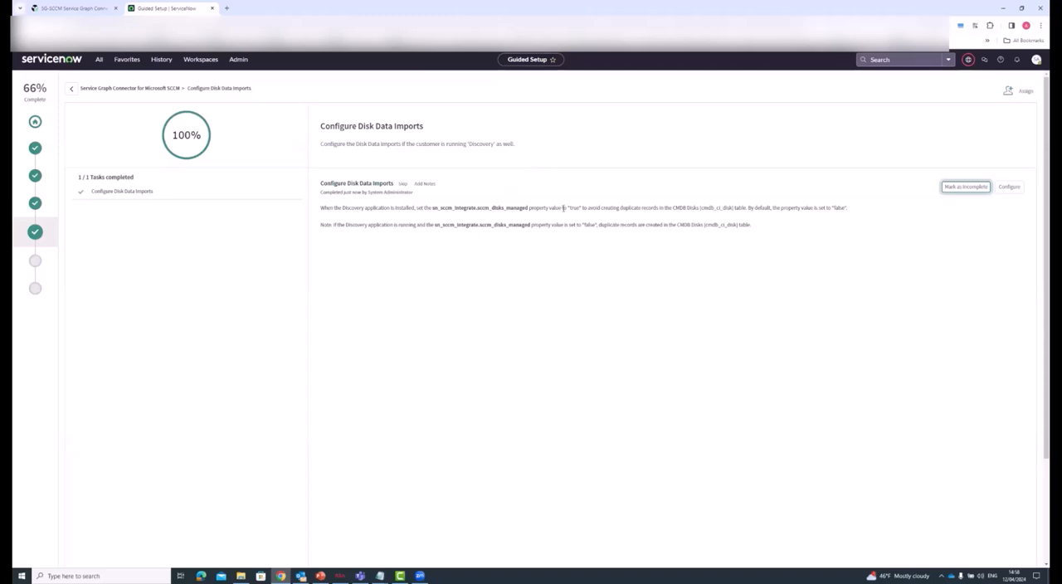
{"action": "mouse_move", "coordinate": [35, 261]}
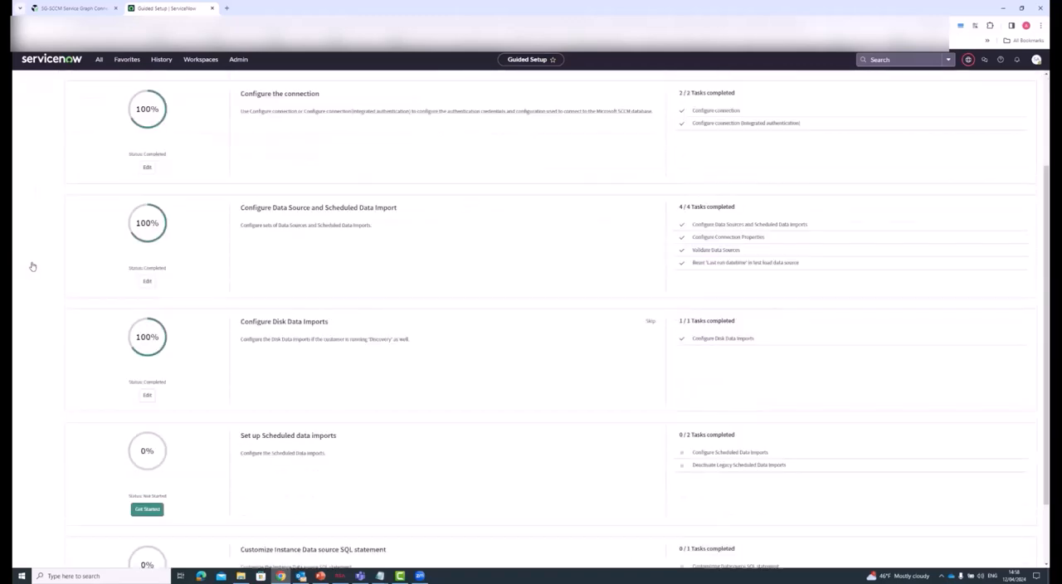
{"action": "scroll", "scroll_direction": "down", "scroll_amount": 3}
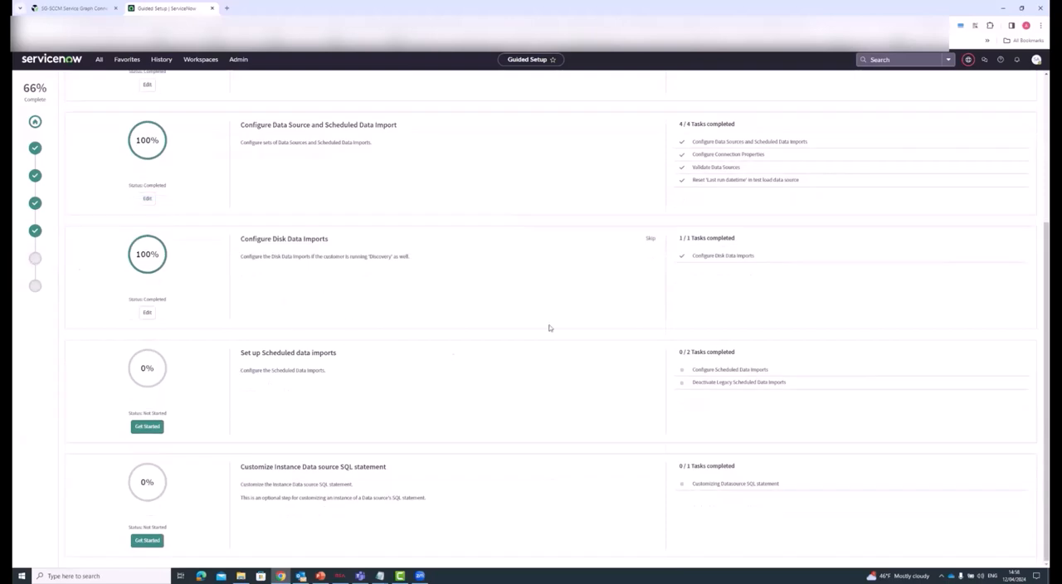
{"action": "mouse_move", "coordinate": [165, 393]}
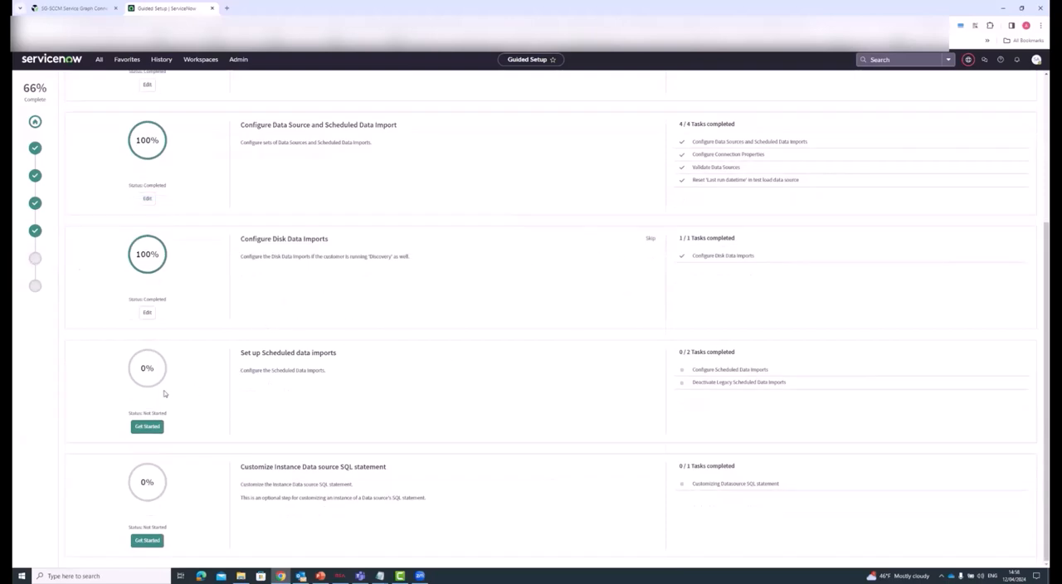
Make the USA-SG-SCCM Computer Identity scheduled data import Active
{"action": "left_click", "coordinate": [146, 424]}
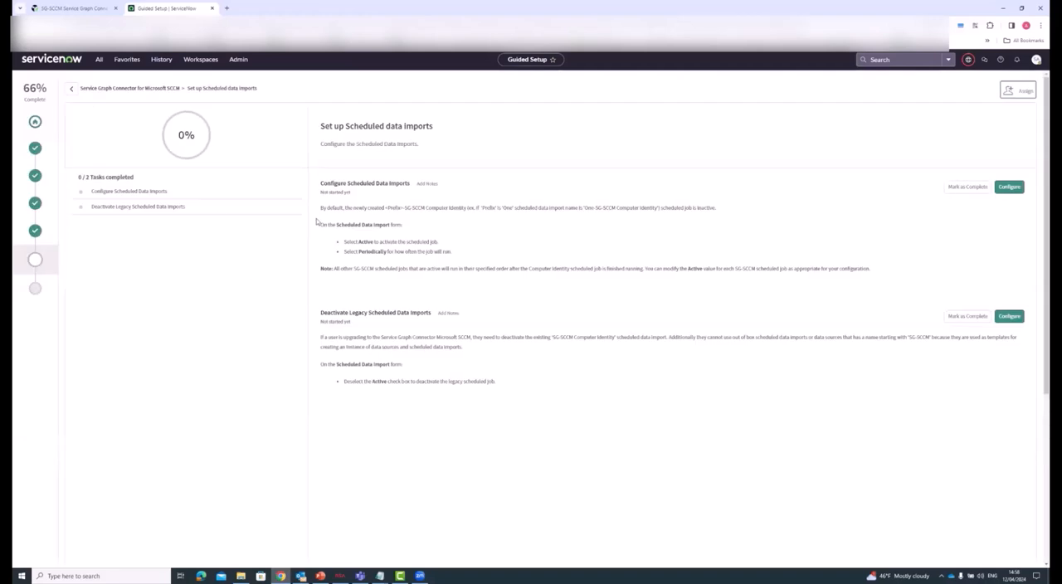
{"action": "left_click", "coordinate": [1009, 186]}
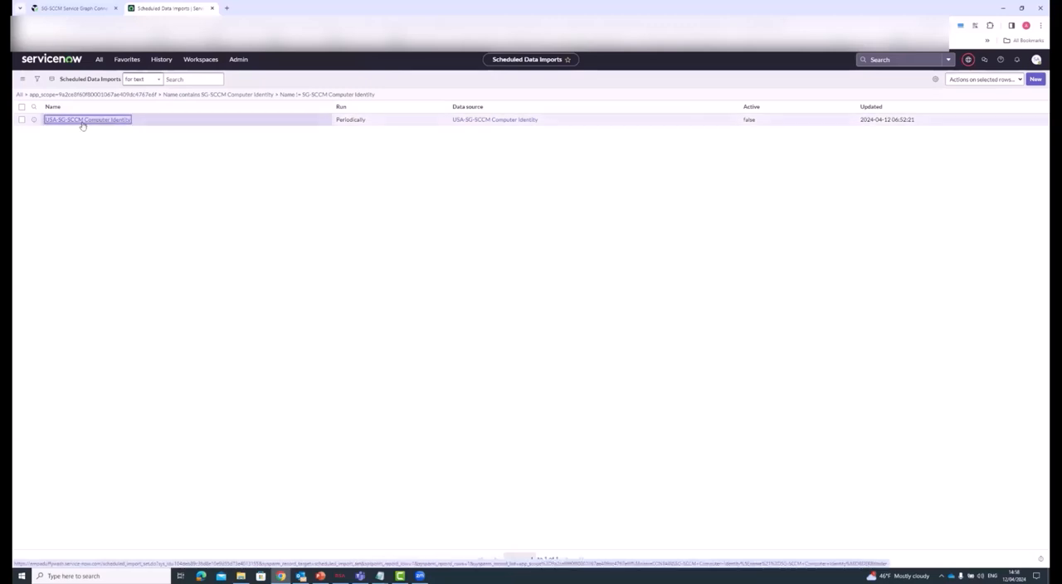
{"action": "left_click", "coordinate": [87, 119]}
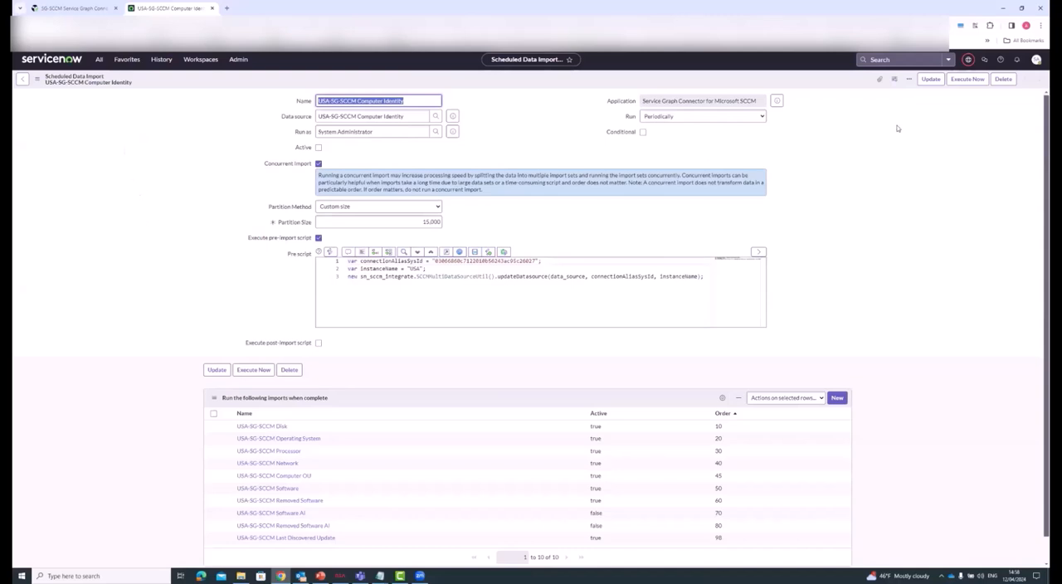
{"action": "left_click", "coordinate": [319, 145]}
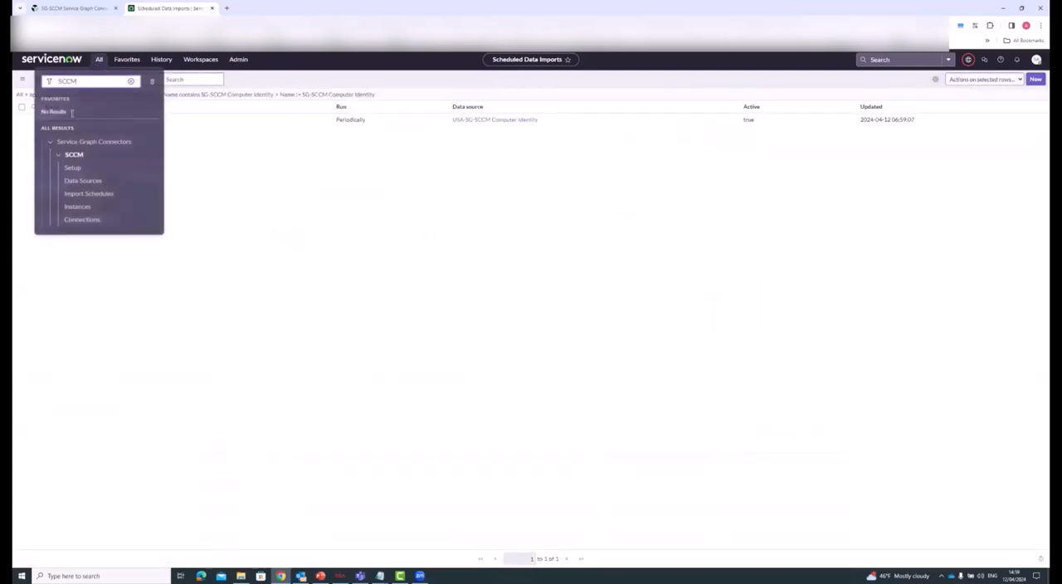
Mark Configure Scheduled Data Imports complete and return to the guided setup overview
{"action": "left_click", "coordinate": [73, 167]}
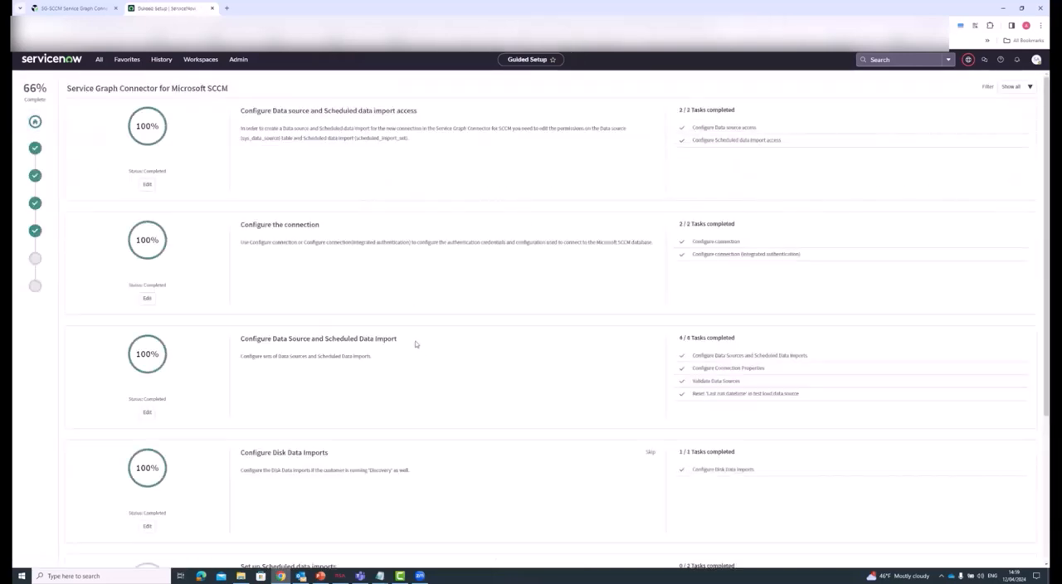
{"action": "scroll", "scroll_direction": "down", "scroll_amount": 3}
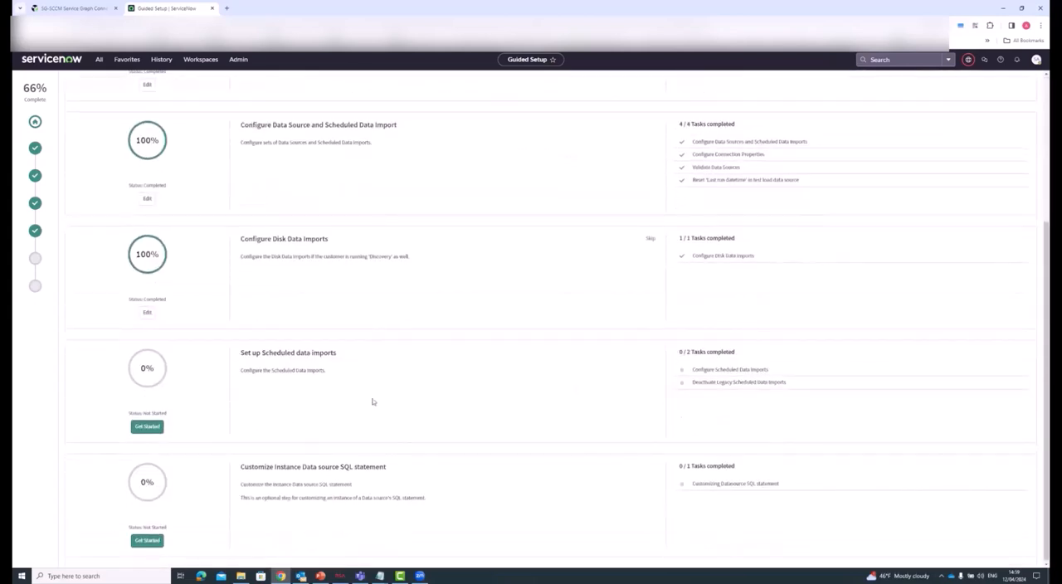
{"action": "left_click", "coordinate": [146, 426]}
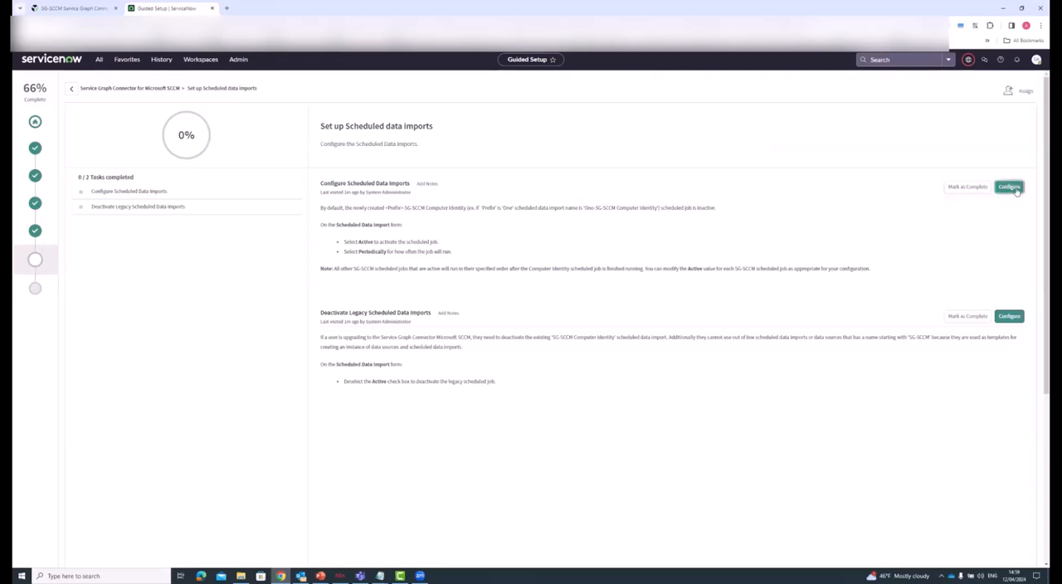
{"action": "left_click", "coordinate": [1008, 185]}
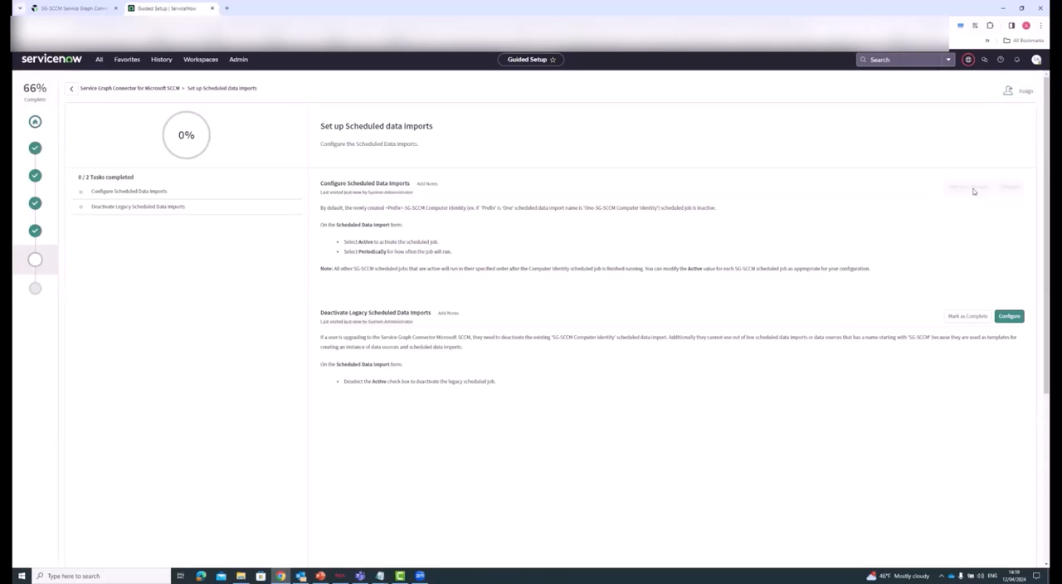
{"action": "left_click", "coordinate": [966, 185]}
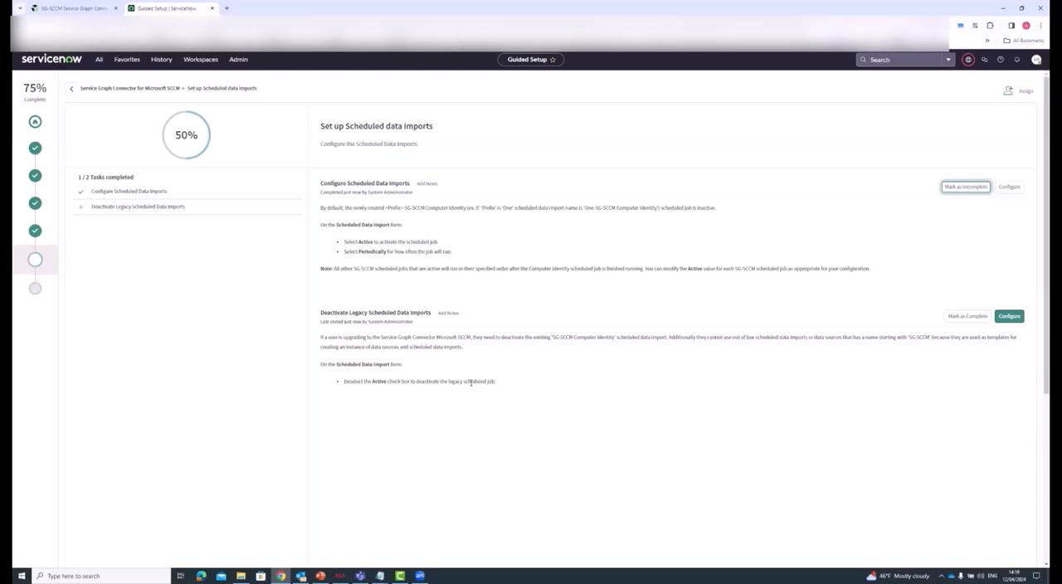
{"action": "mouse_move", "coordinate": [35, 259]}
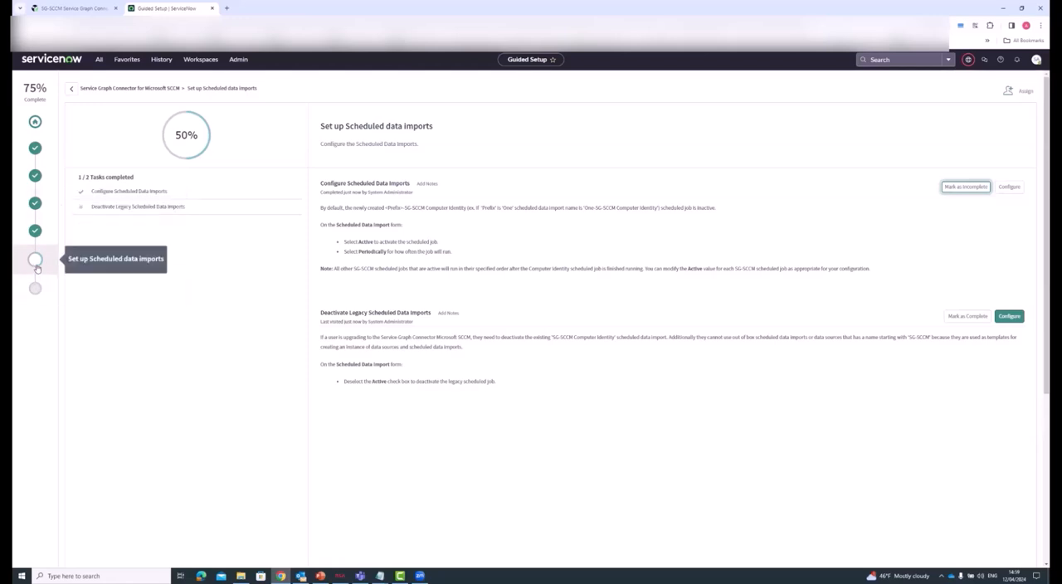
{"action": "left_click", "coordinate": [71, 89]}
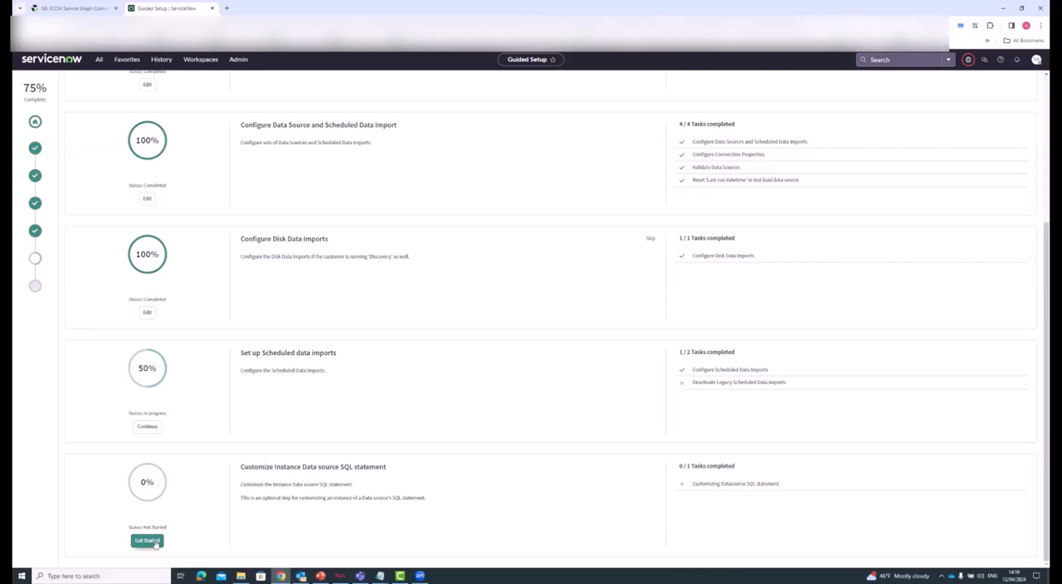
Start the Customize Instance Data source SQL statement step and open the USA SCCM instance record
{"action": "left_click", "coordinate": [146, 541]}
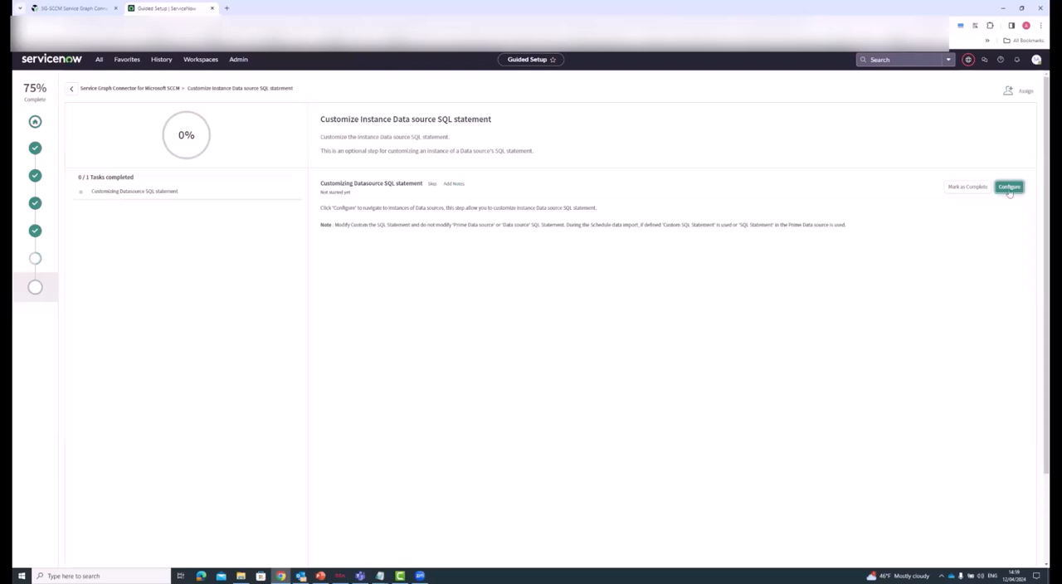
{"action": "left_click", "coordinate": [1008, 185]}
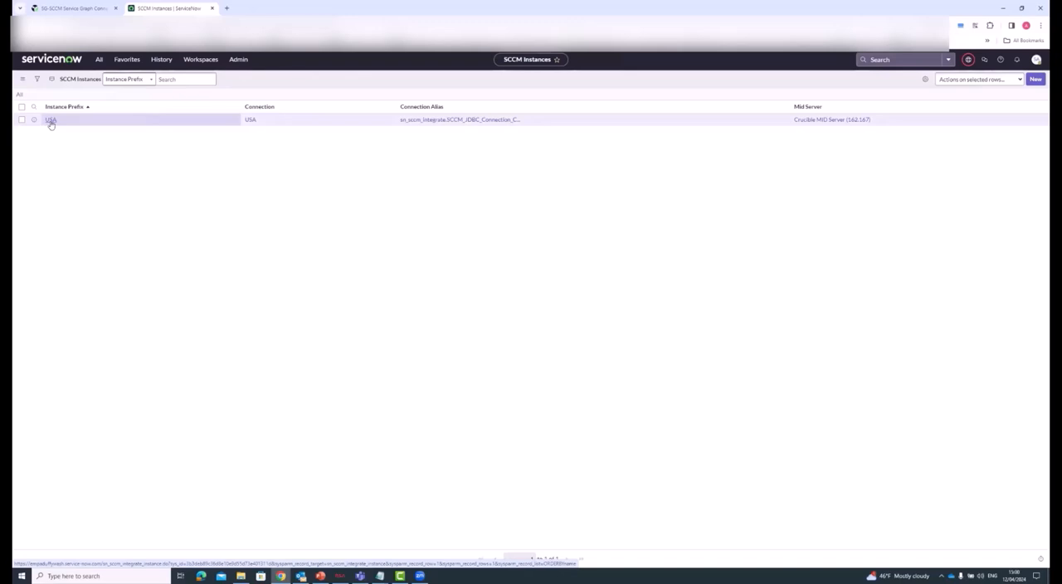
{"action": "double_click", "coordinate": [50, 119]}
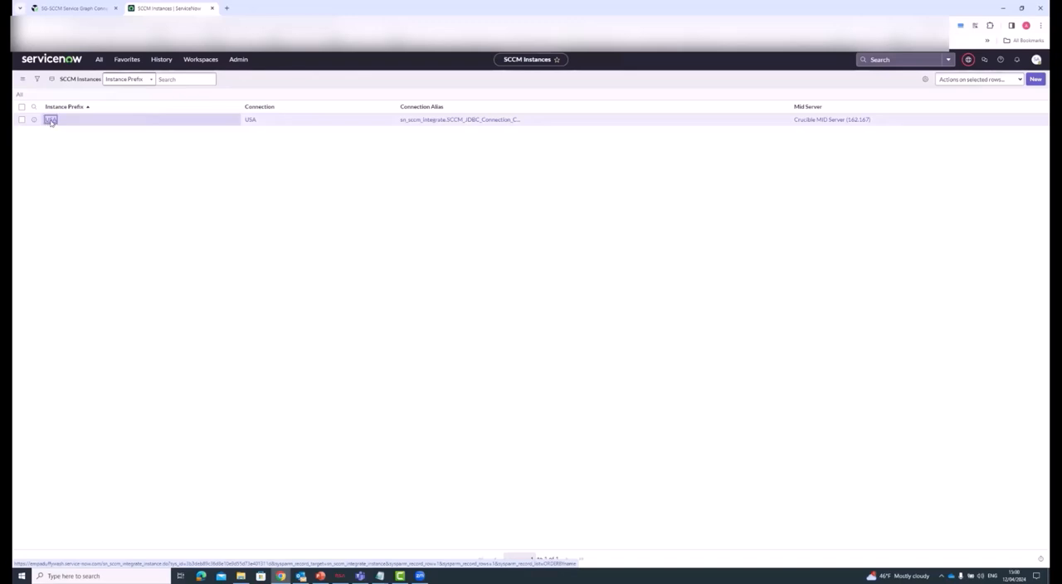
{"action": "left_click", "coordinate": [50, 120]}
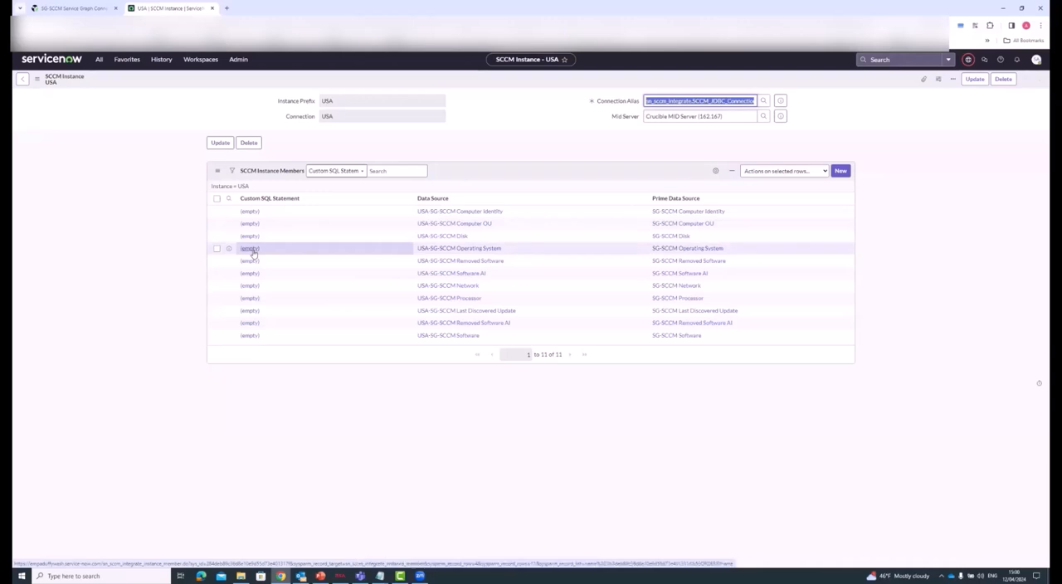
Inspect the USA-SG-SCCM Operating System member's empty Custom SQL Statement and return to the instance record
{"action": "left_click", "coordinate": [249, 248]}
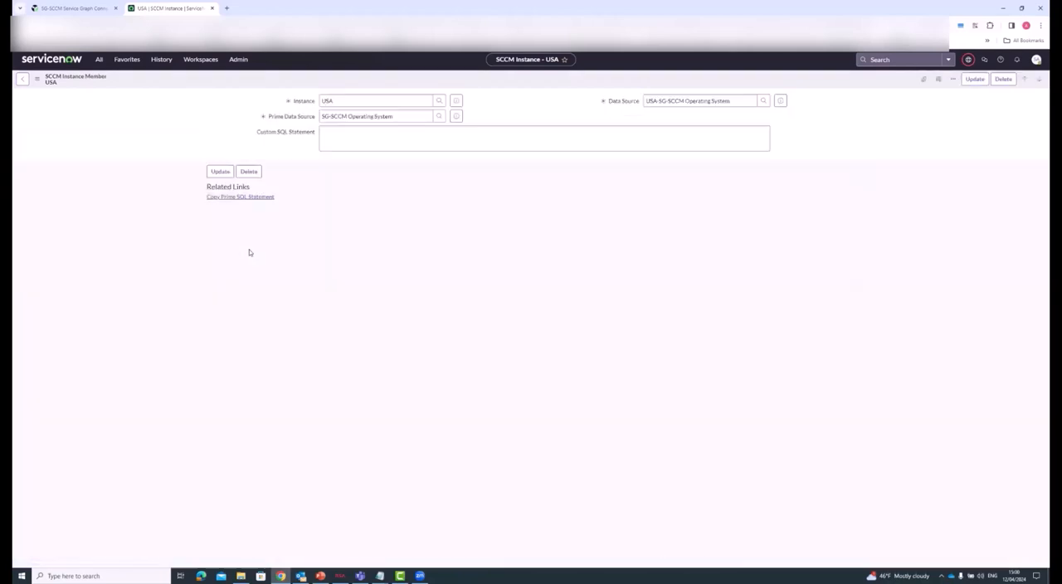
{"action": "left_click", "coordinate": [544, 138]}
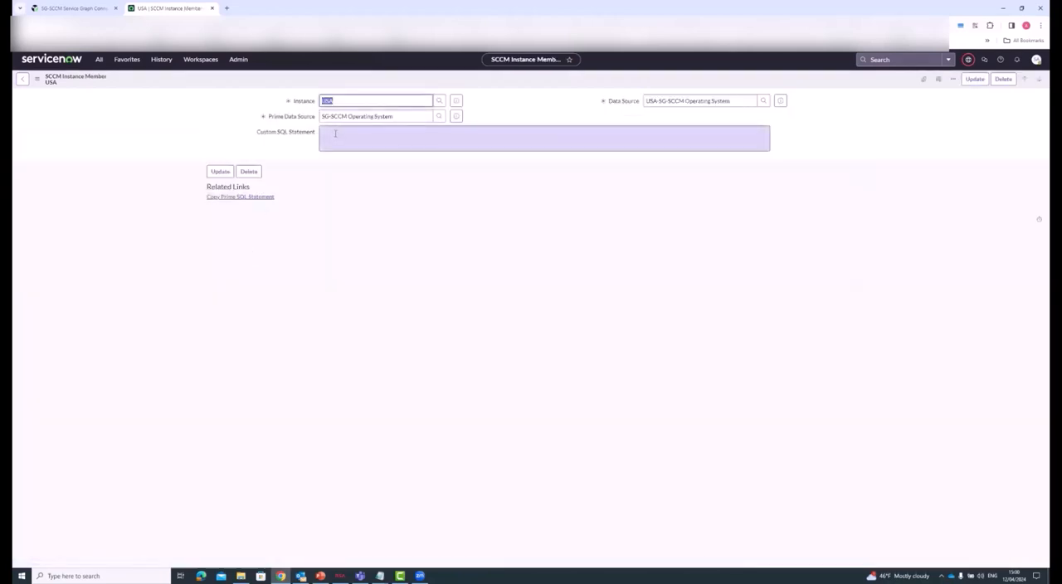
{"action": "left_click", "coordinate": [544, 137]}
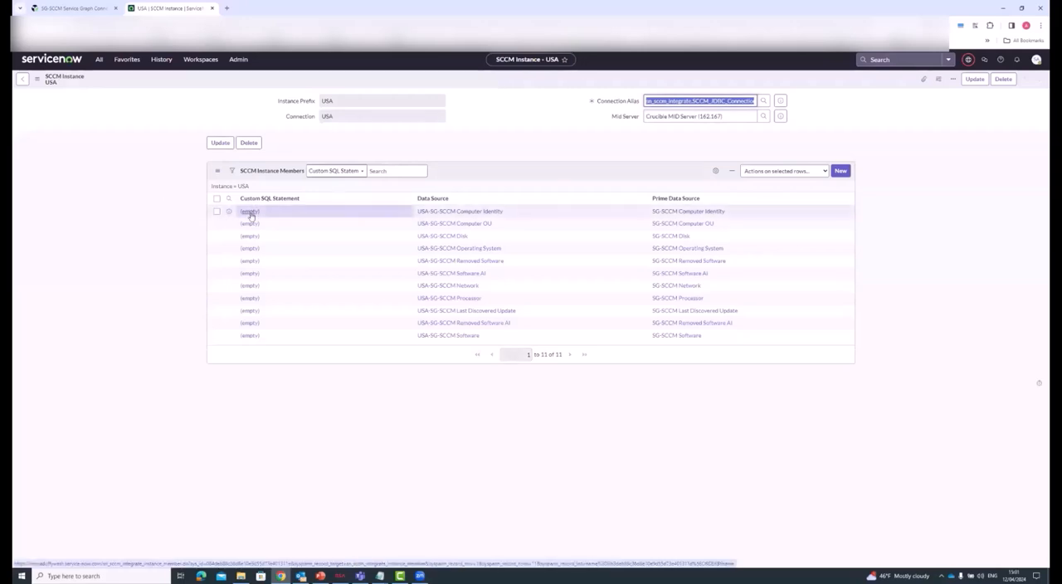
{"action": "mouse_move", "coordinate": [100, 63]}
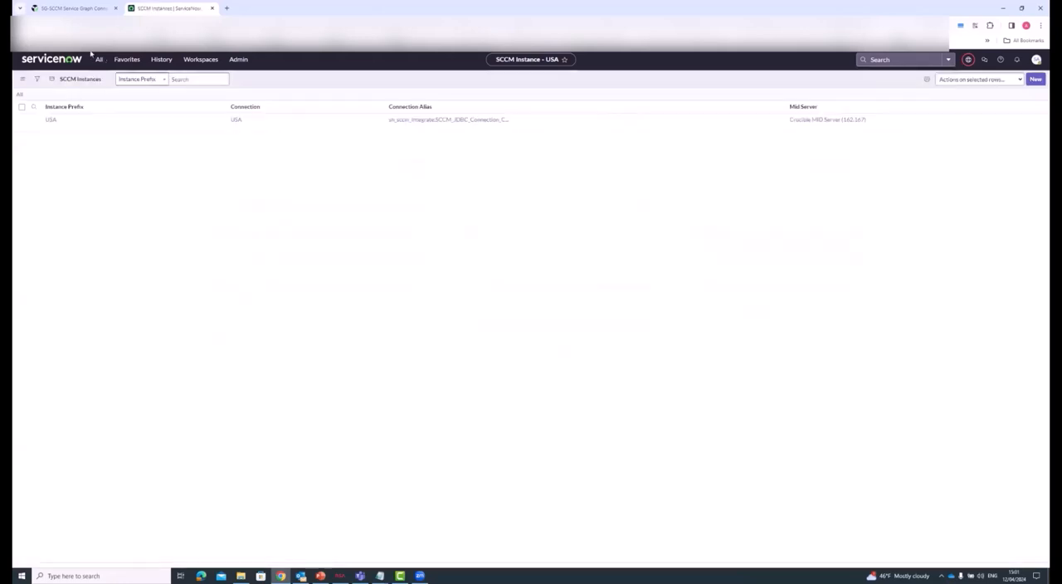
Open Concurrent Import Sets and expand the USA-SG-SCCM Computer Identity set showing its Processed import
{"action": "type", "text": "SCCM"}
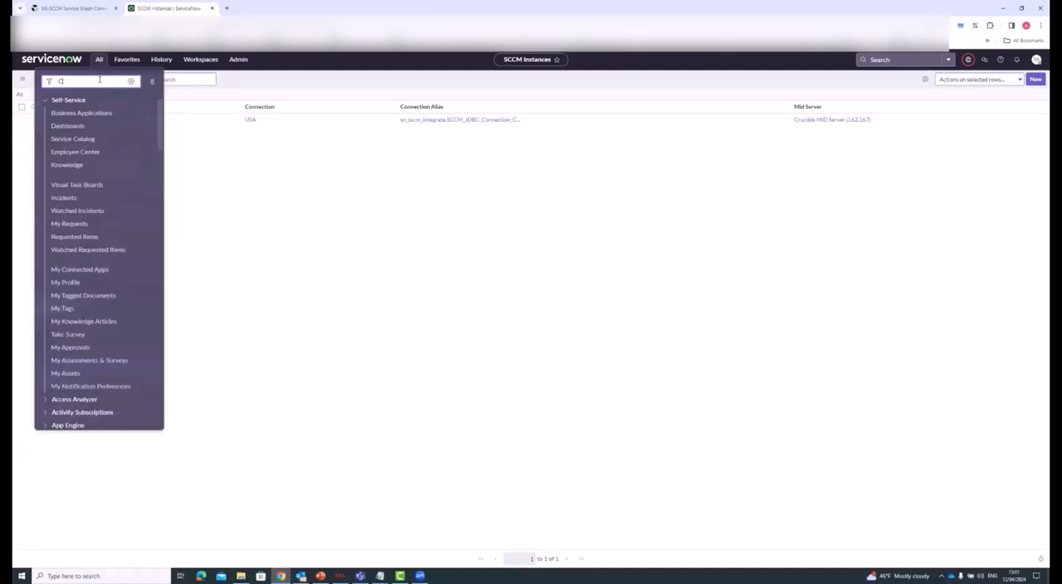
{"action": "type", "text": "Concurrent Import"}
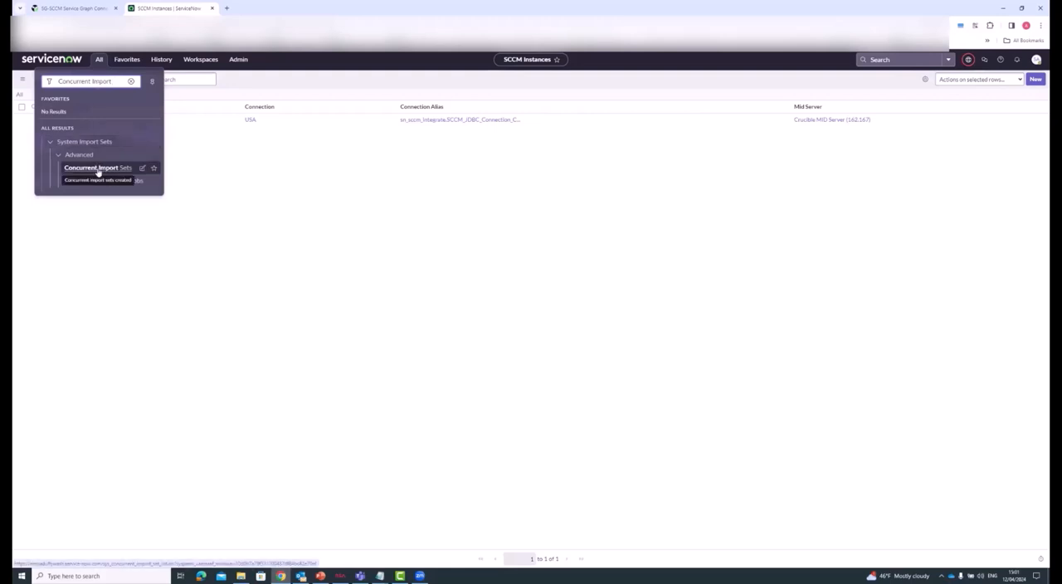
{"action": "left_click", "coordinate": [92, 167]}
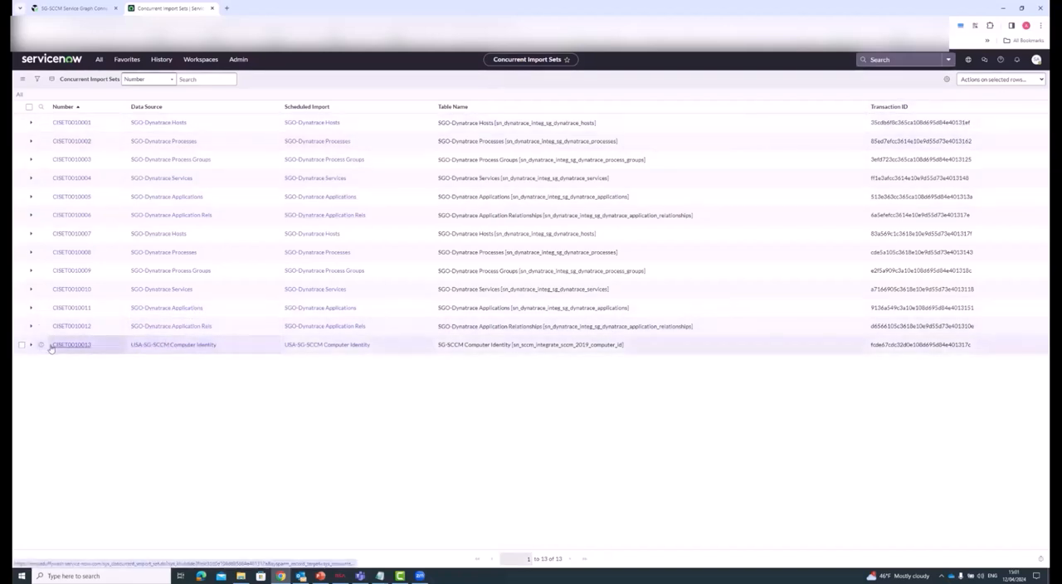
{"action": "left_click", "coordinate": [30, 346]}
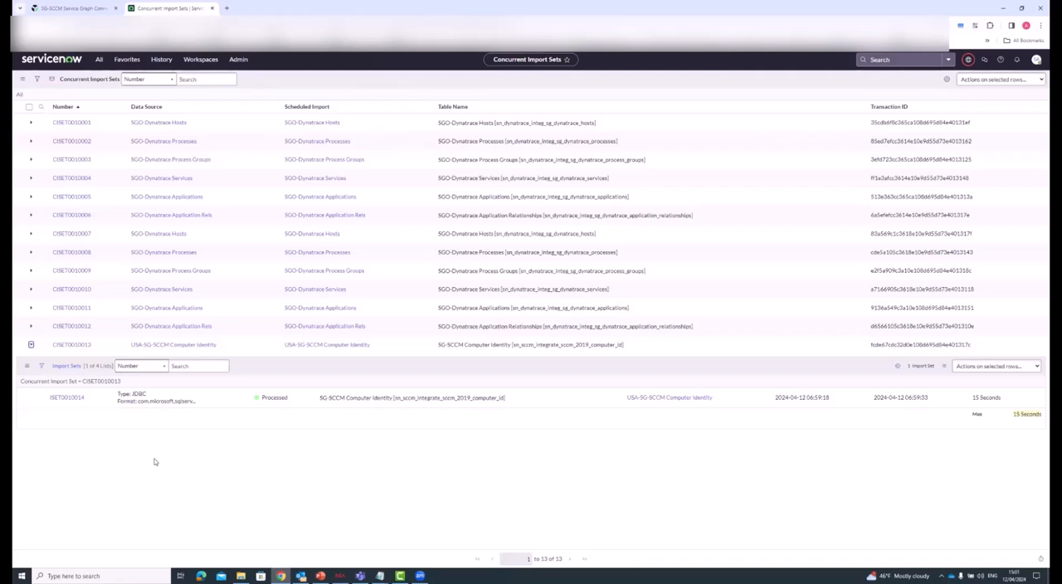
{"action": "mouse_move", "coordinate": [345, 476]}
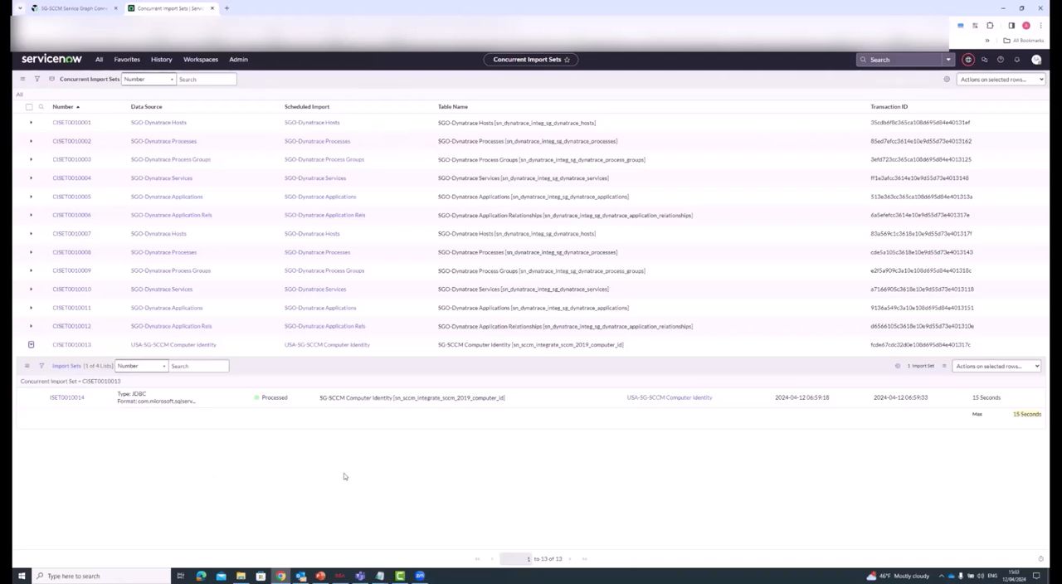